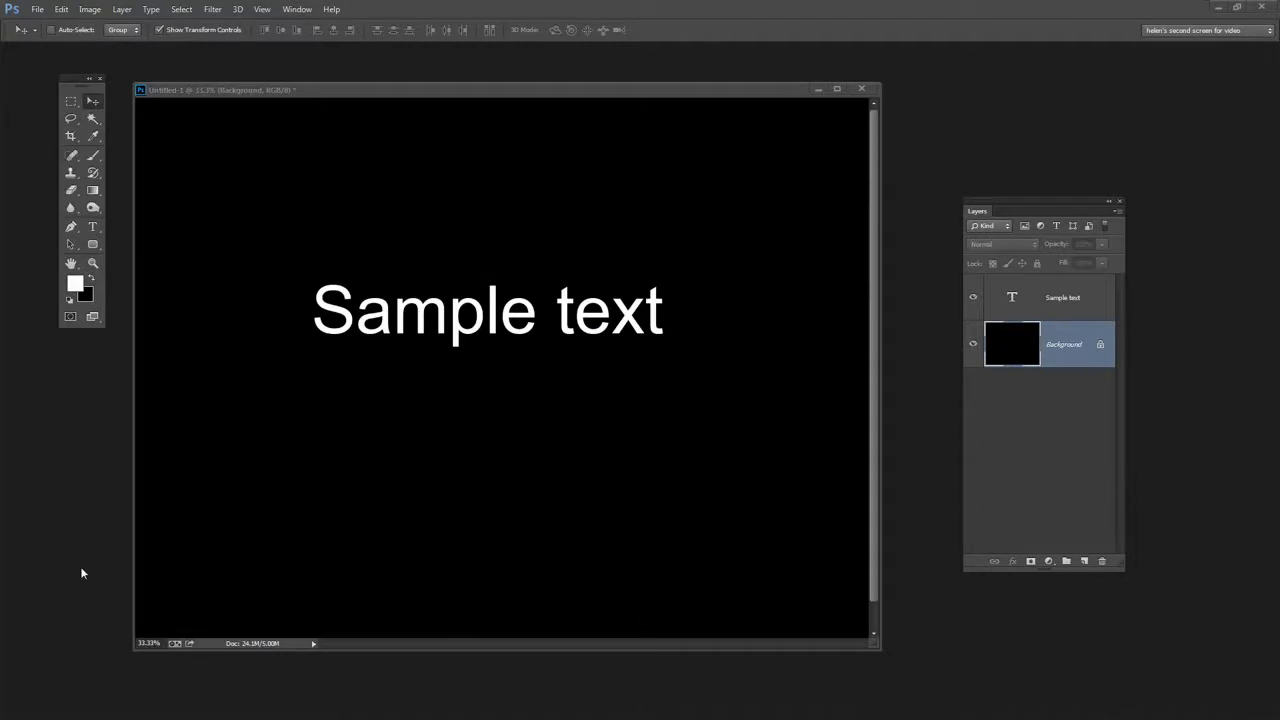
mouse_move(478, 320)
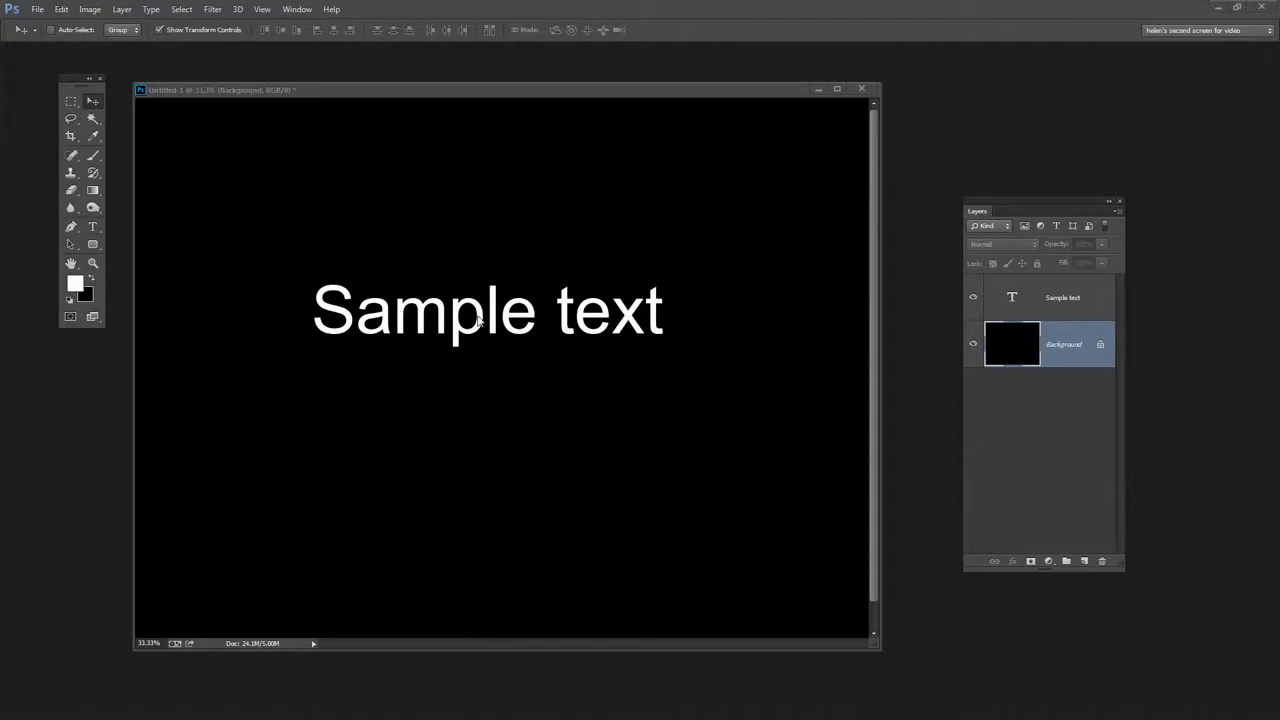
mouse_move(671, 480)
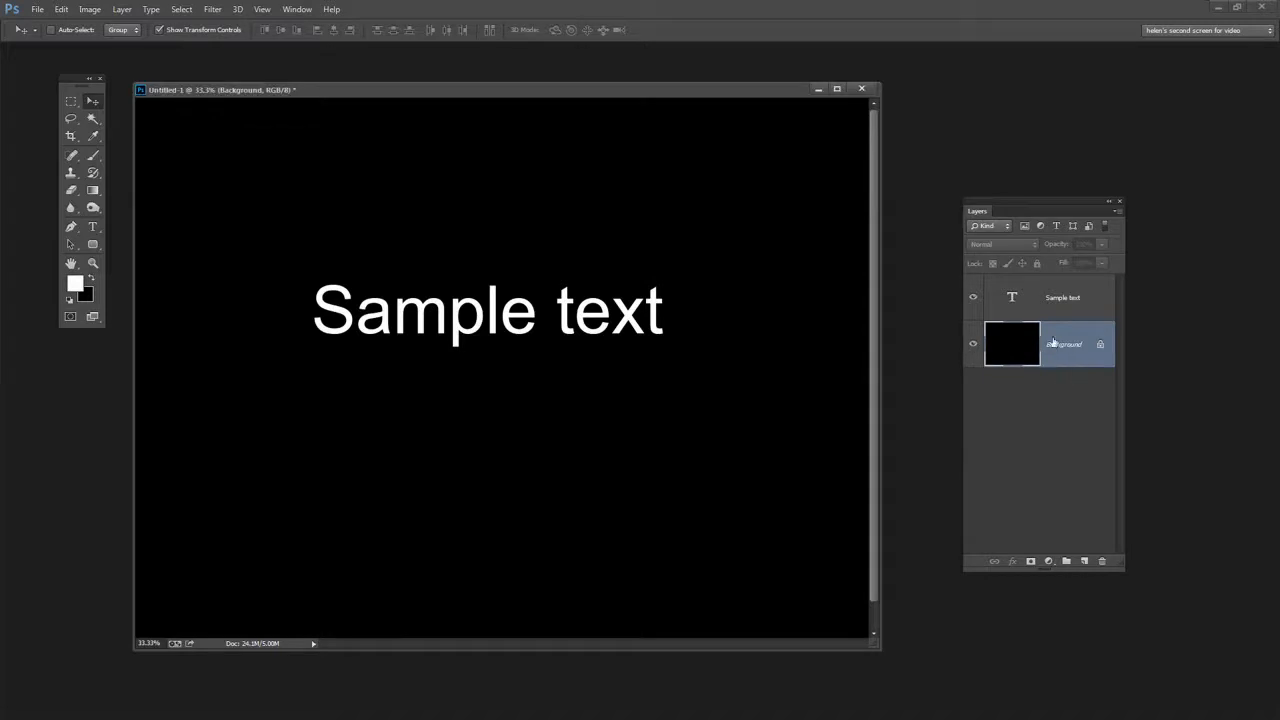
Select the Sample text layer and switch to the Horizontal Type tool
click(1060, 297)
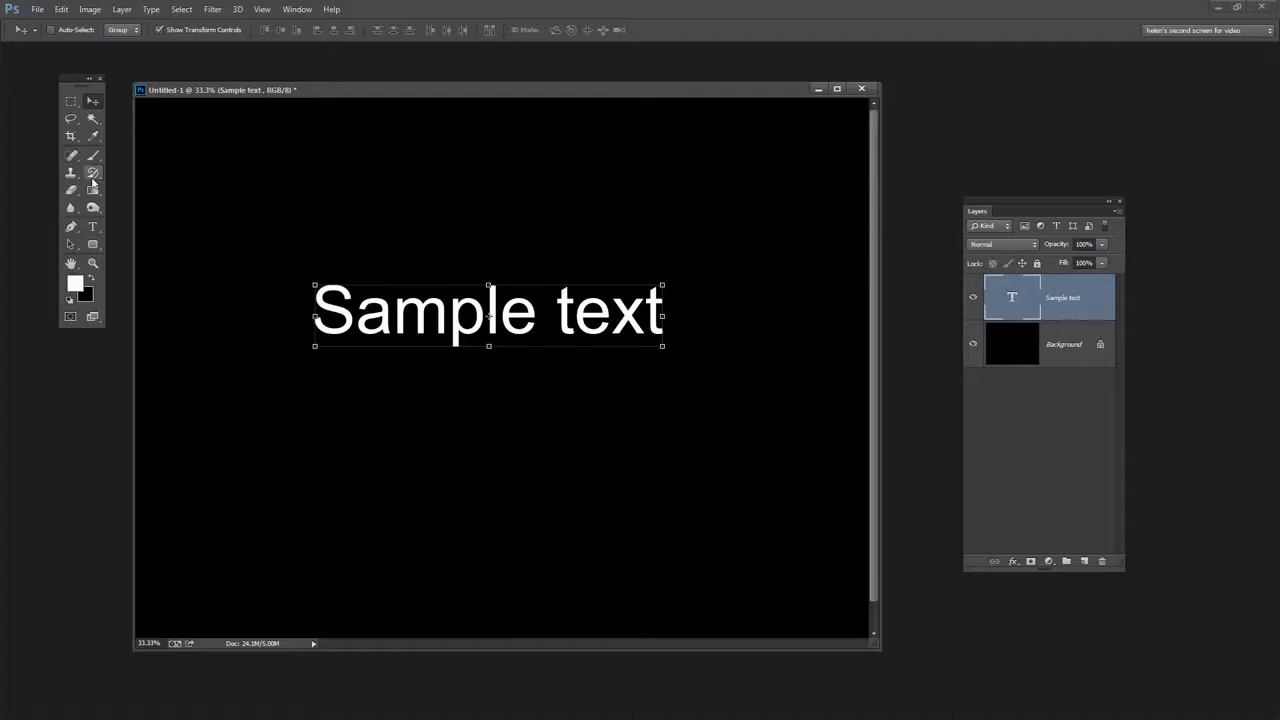
click(92, 226)
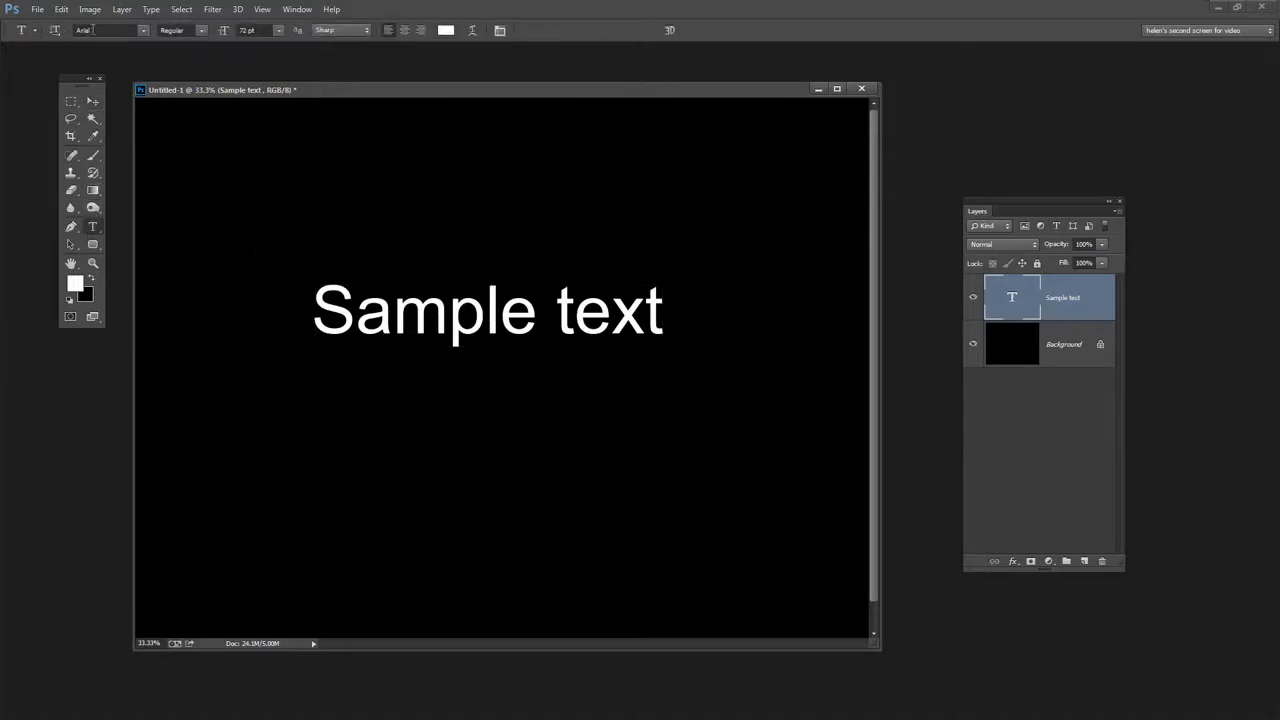
mouse_move(462, 240)
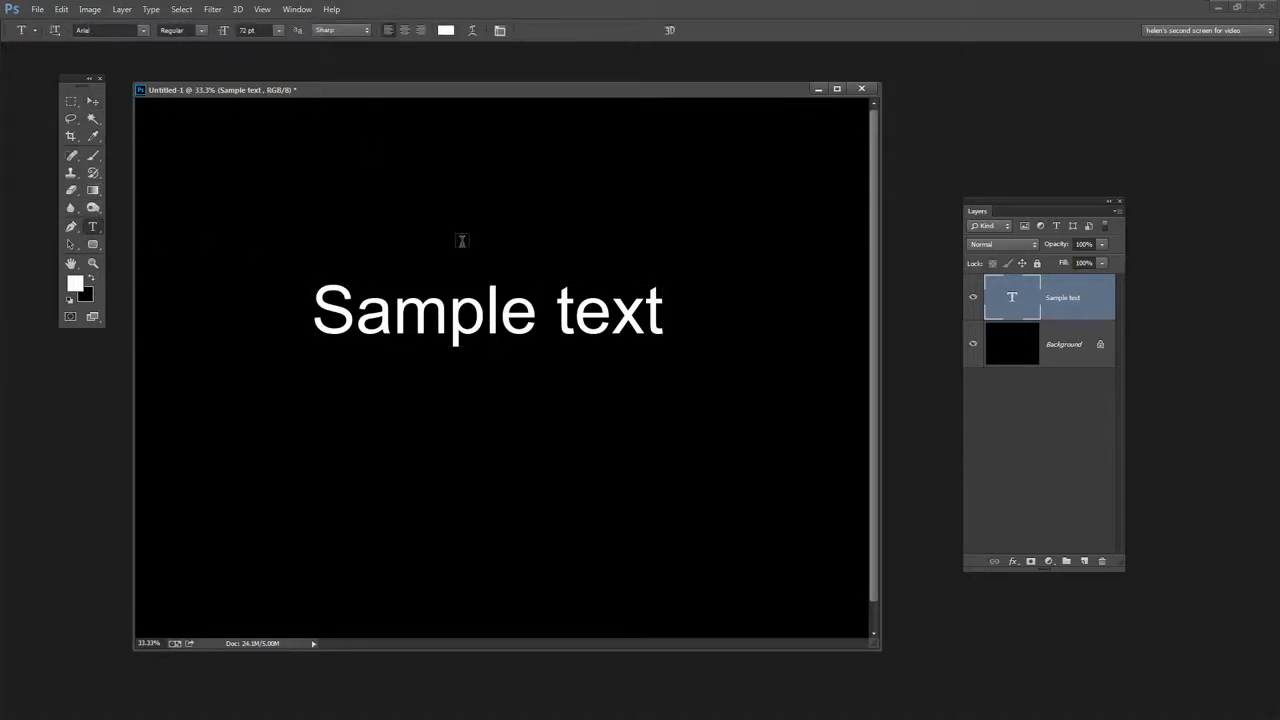
mouse_move(846, 271)
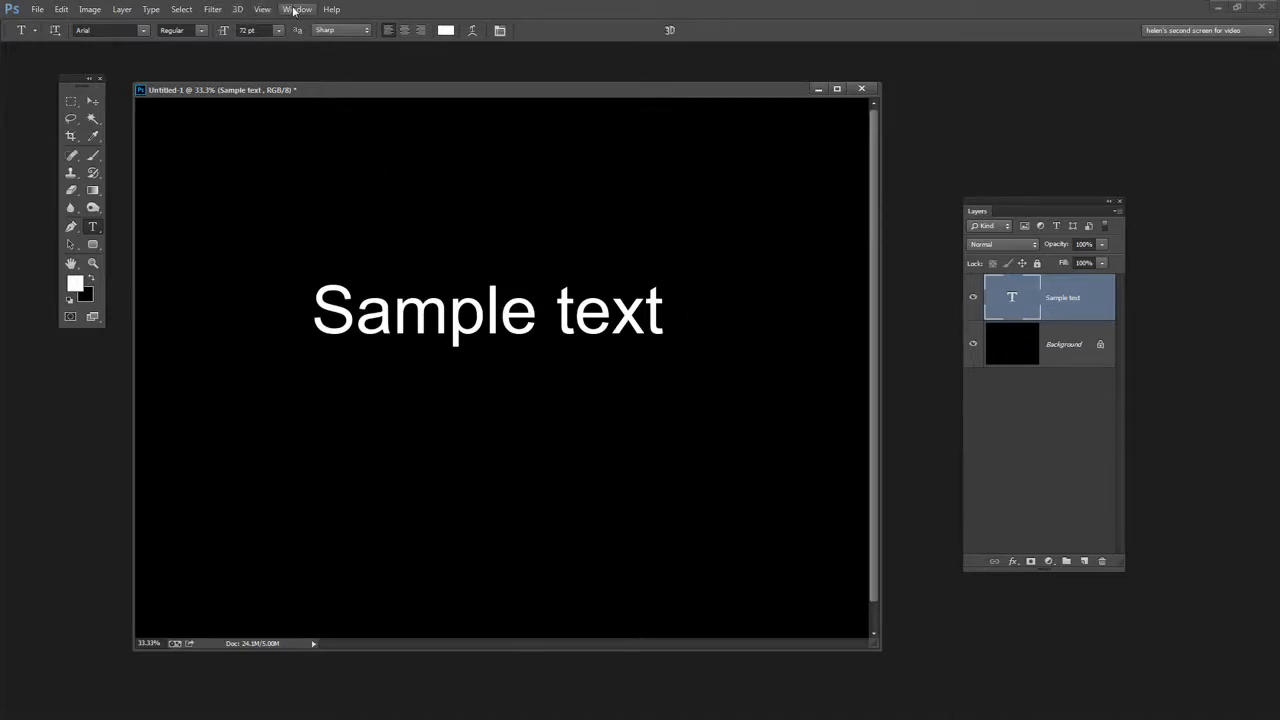
Show Window > Styles, try blue, silver and multicoloured presets, settling on blue-orange gradient
click(297, 9)
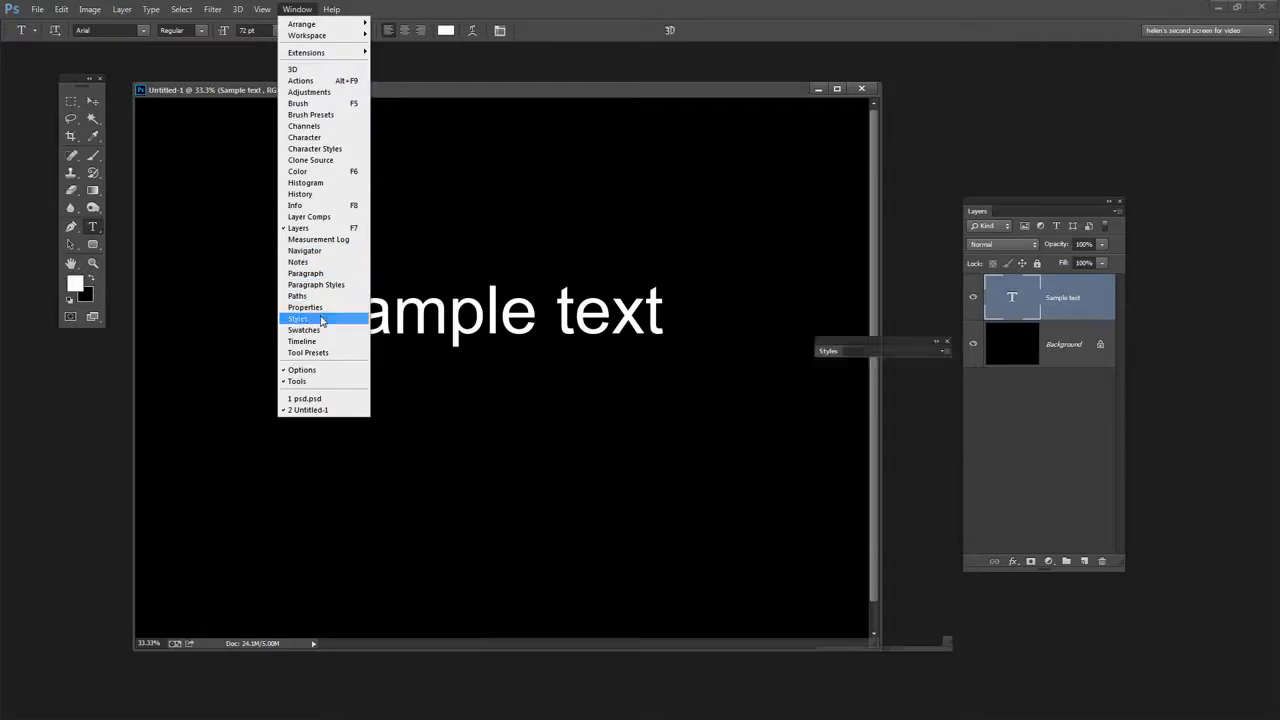
click(298, 318)
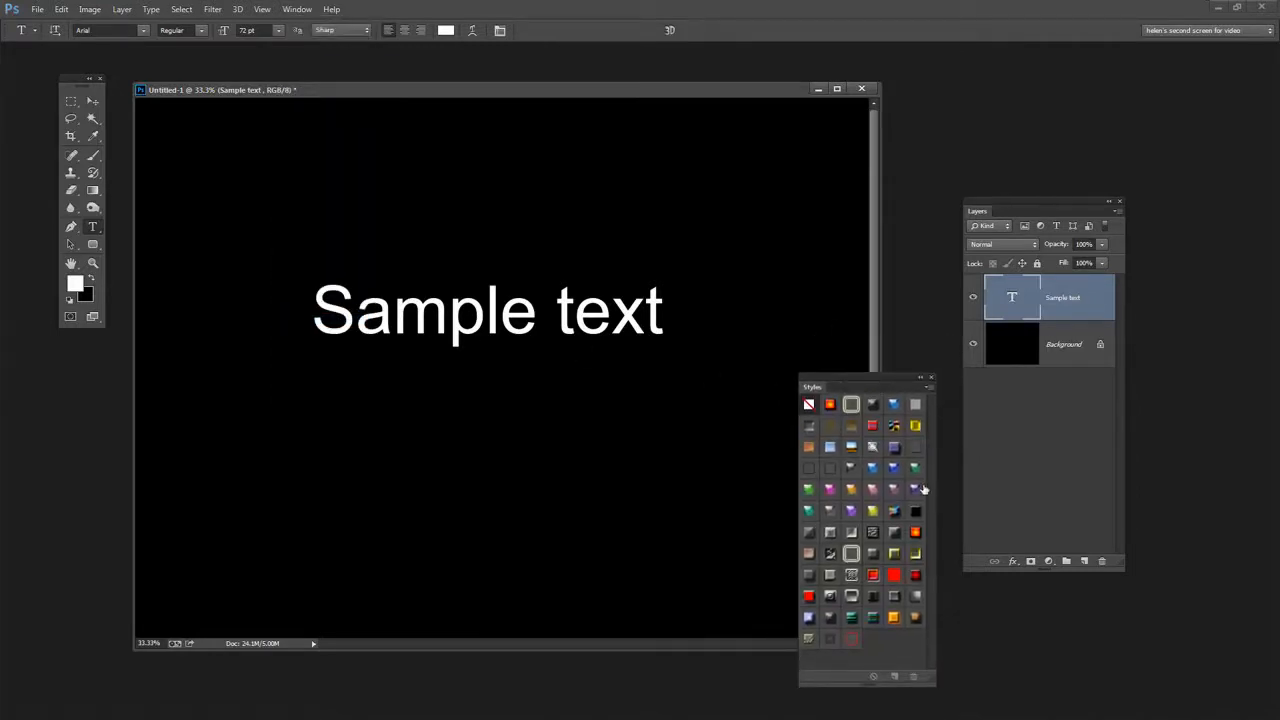
mouse_move(792, 510)
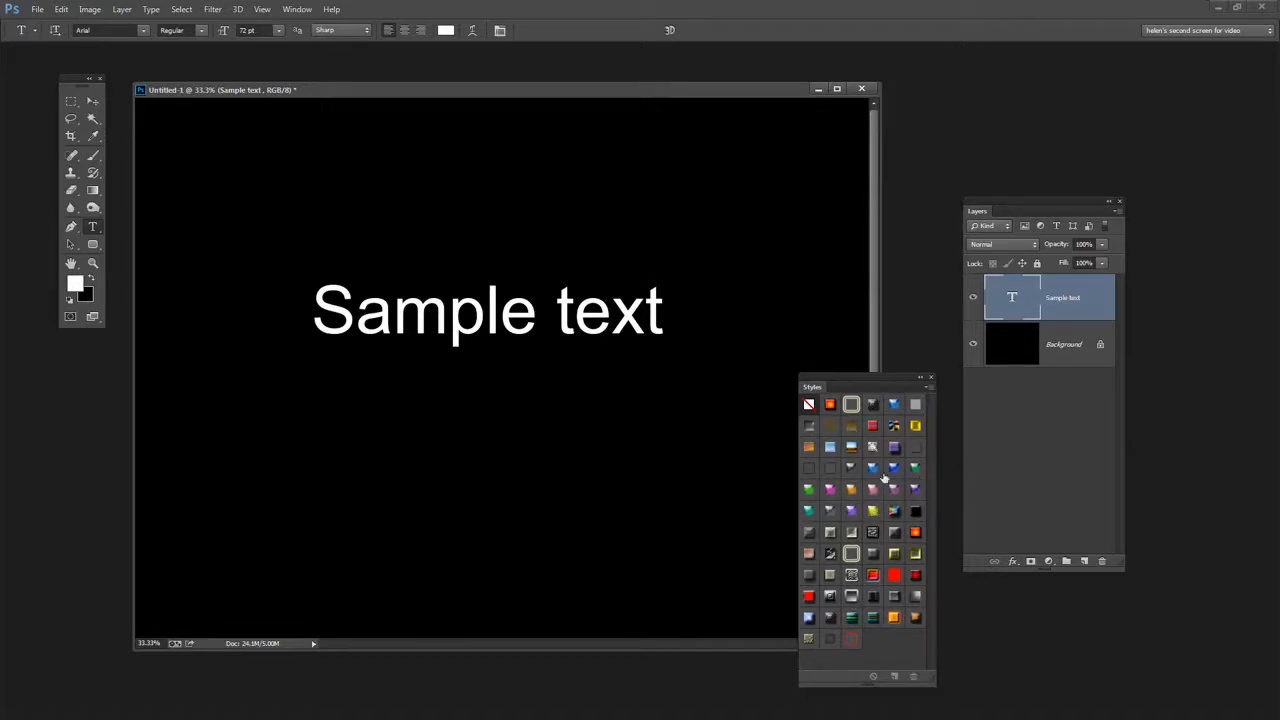
mouse_move(894, 424)
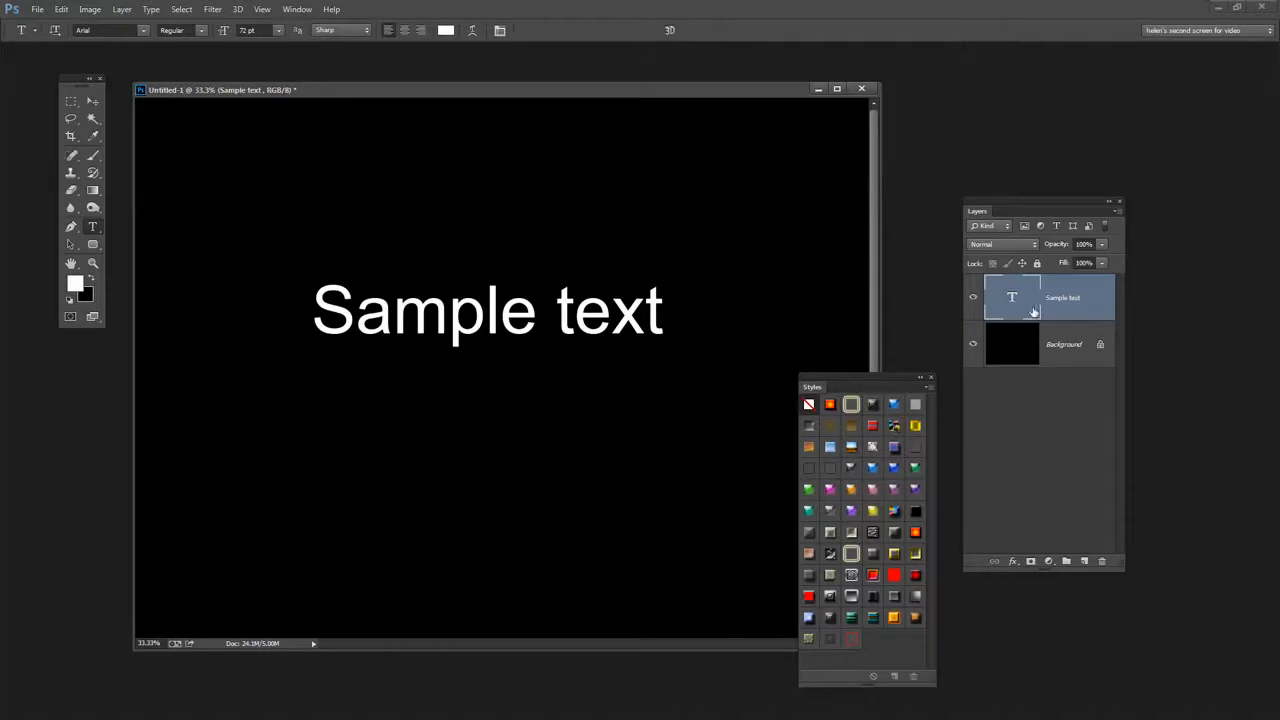
mouse_move(895, 455)
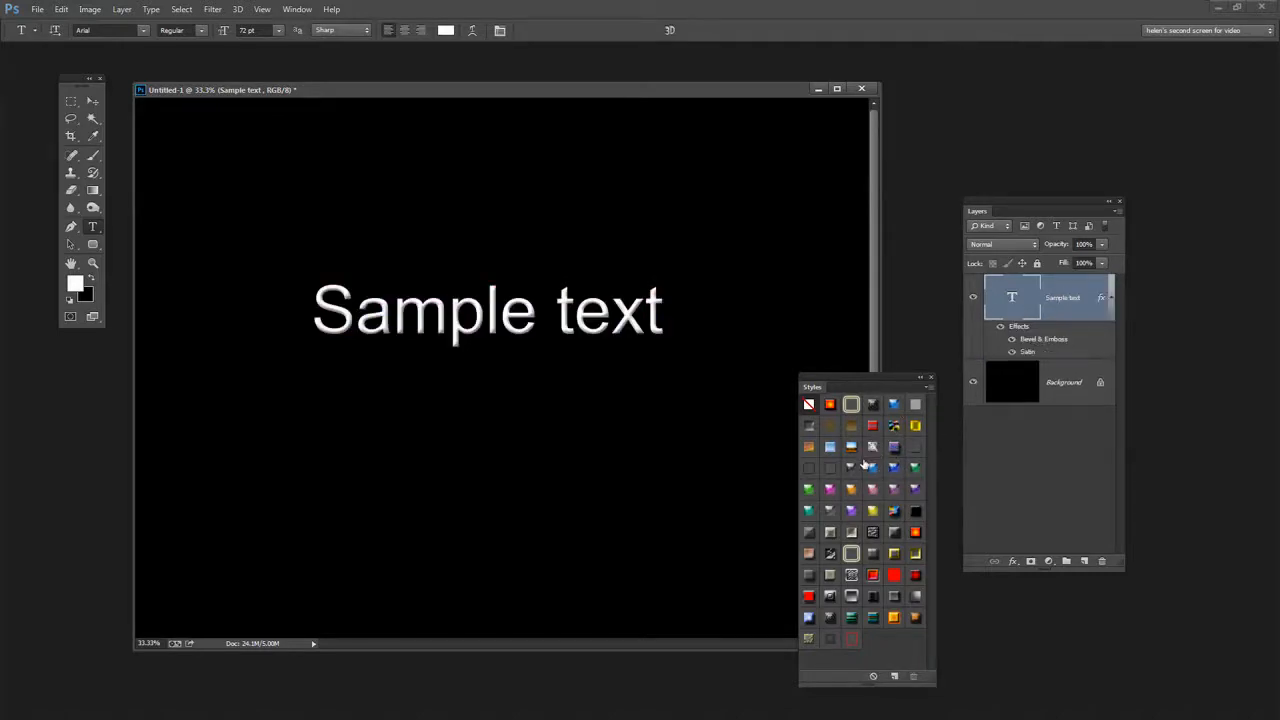
click(830, 447)
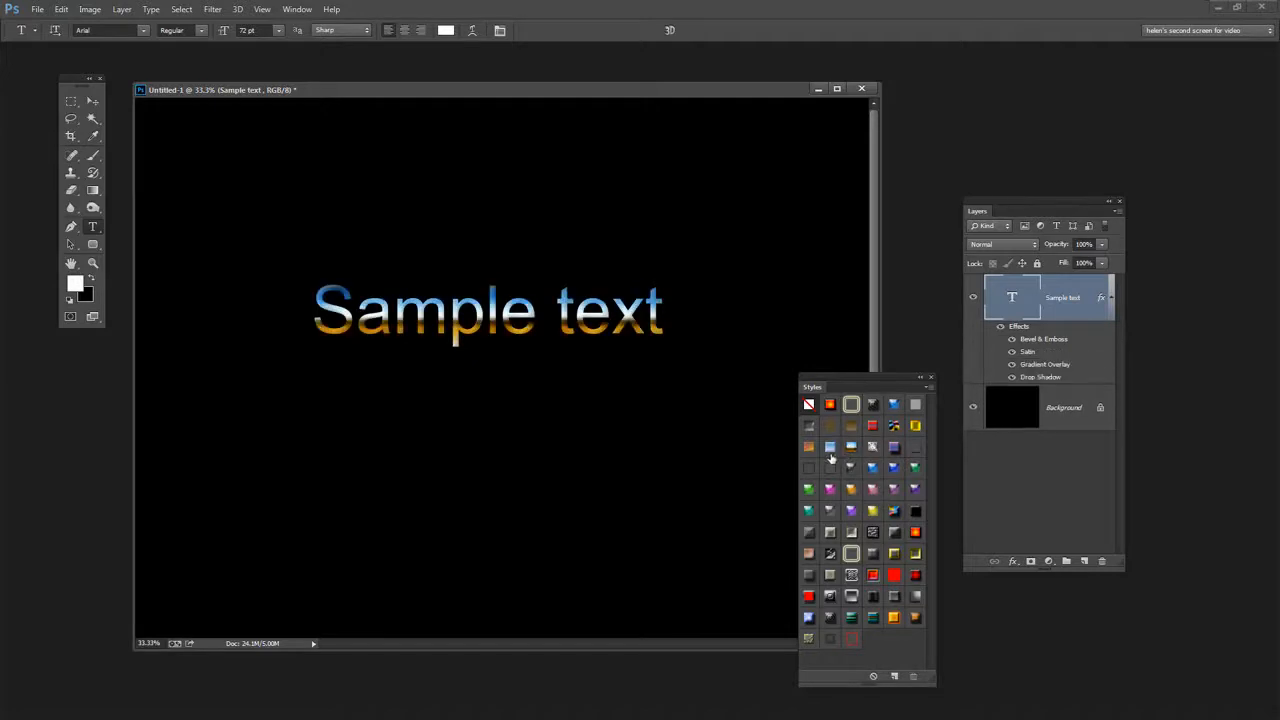
click(808, 447)
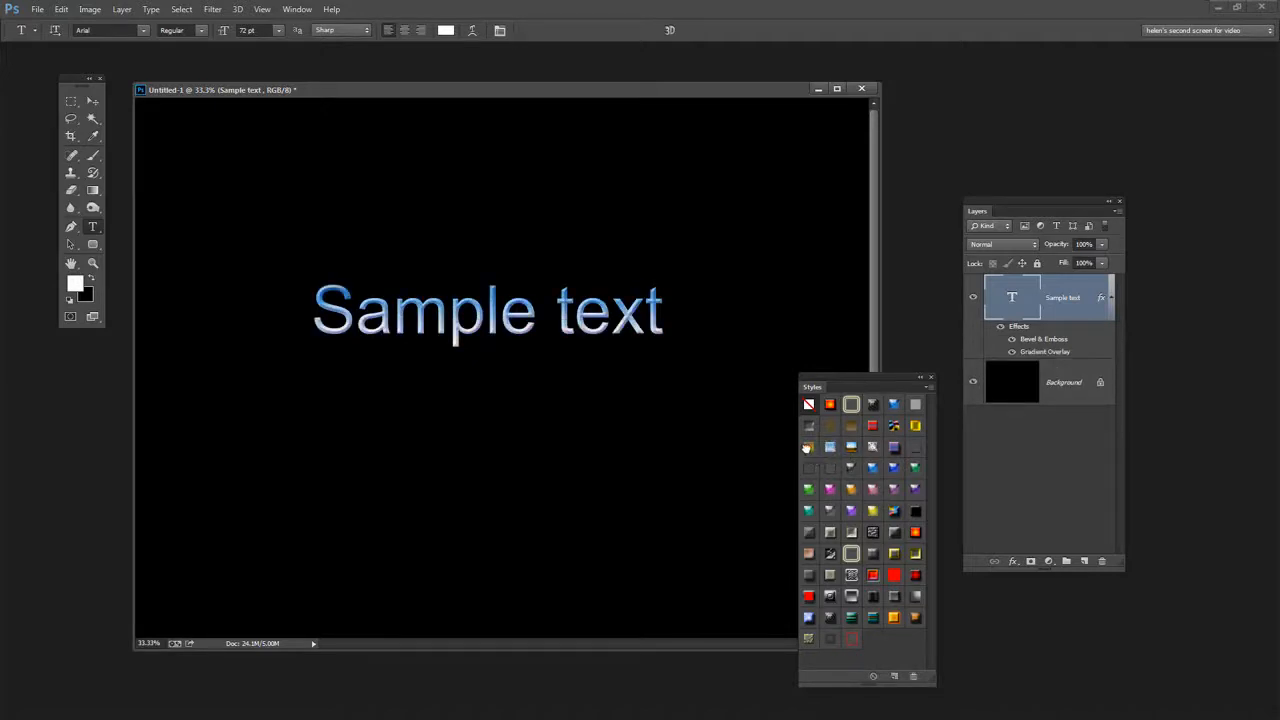
click(872, 426)
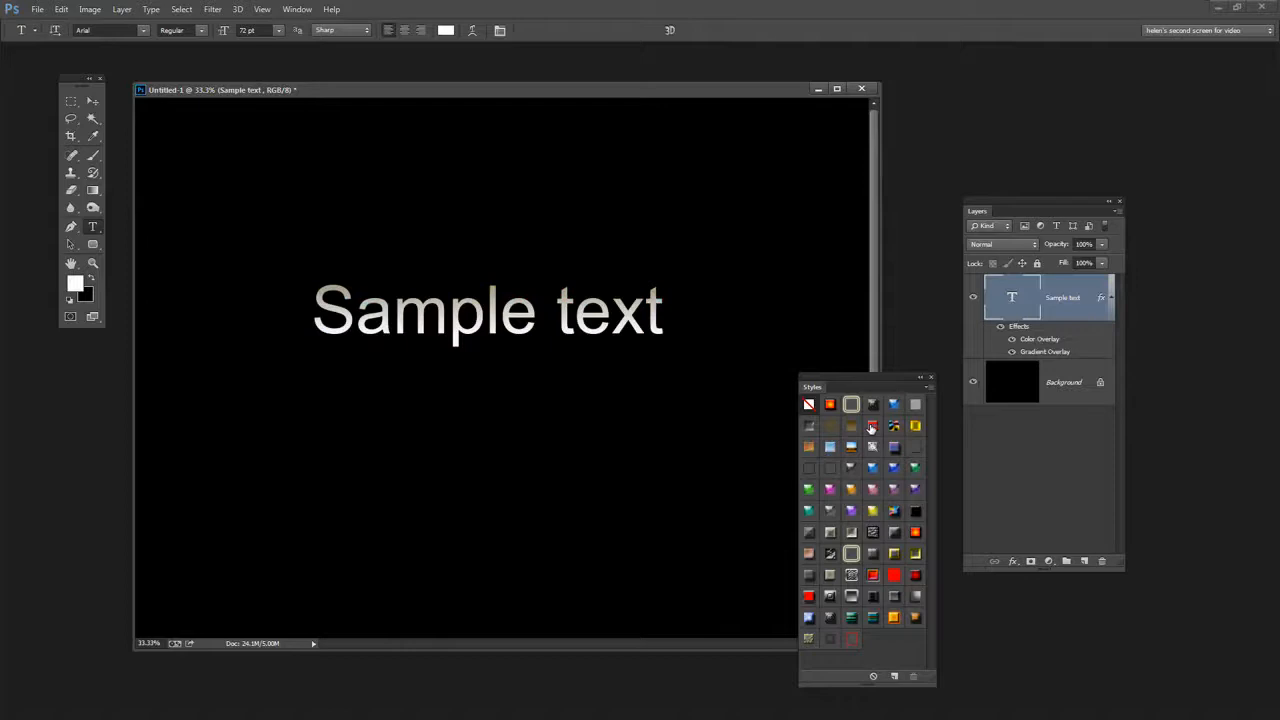
click(915, 427)
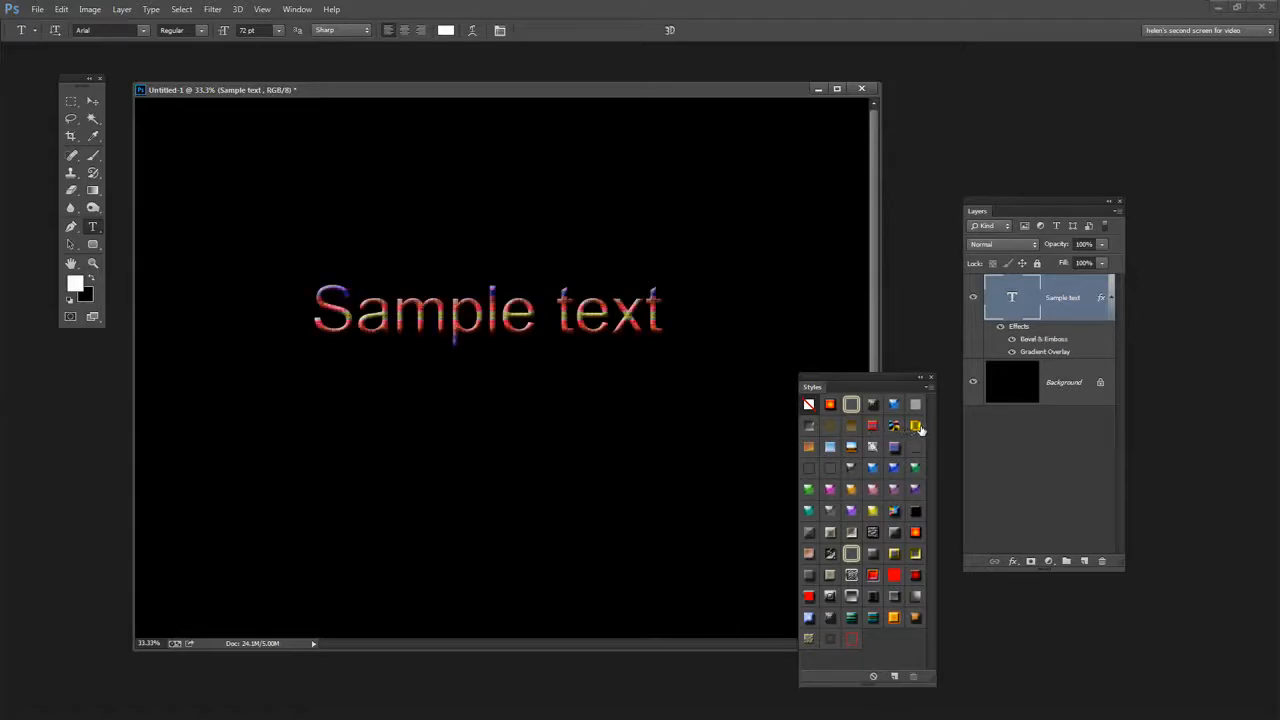
click(851, 447)
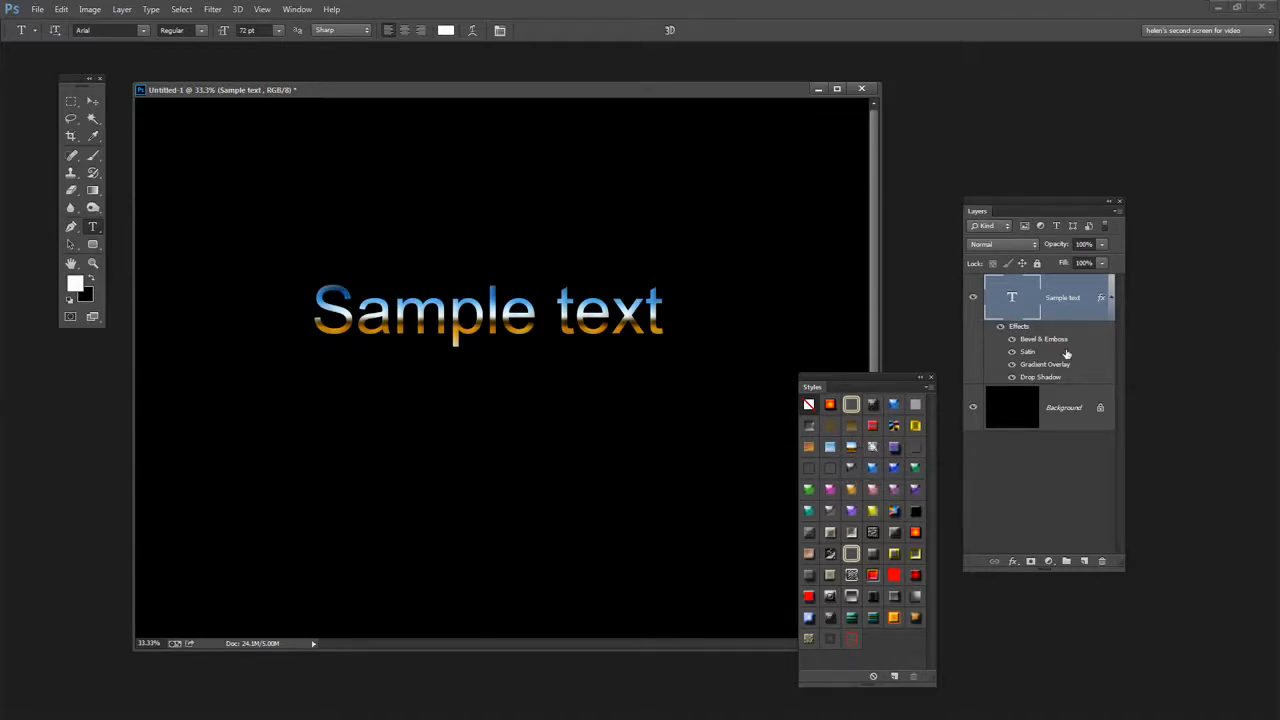
mouse_move(1081, 337)
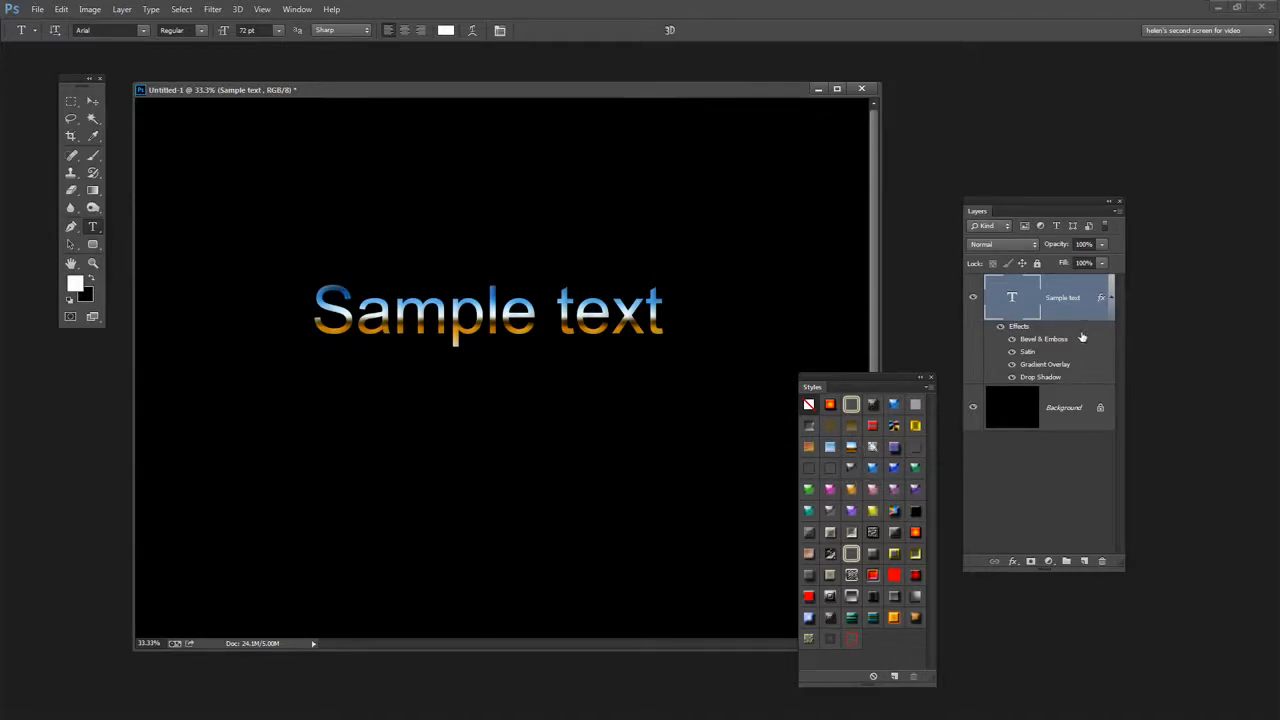
Rescale the text layer's effects to 50% through the fx icon's Scale Effects option
right_click(1080, 336)
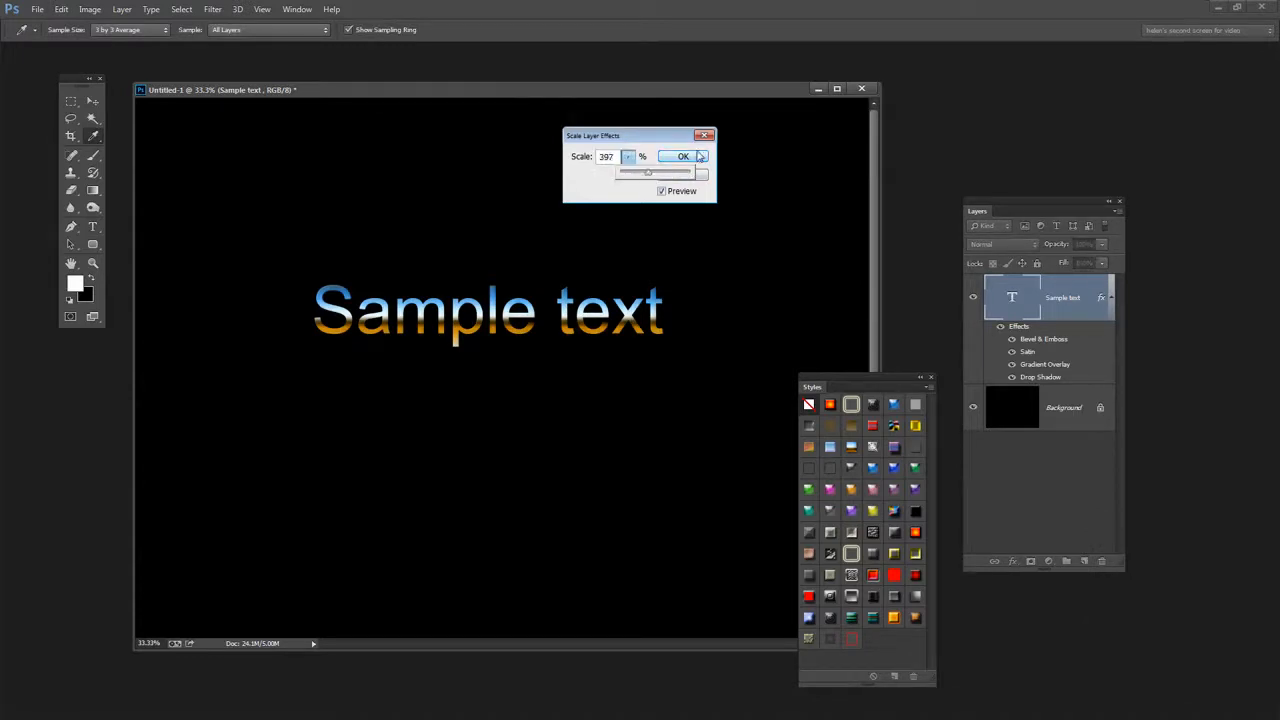
click(683, 156)
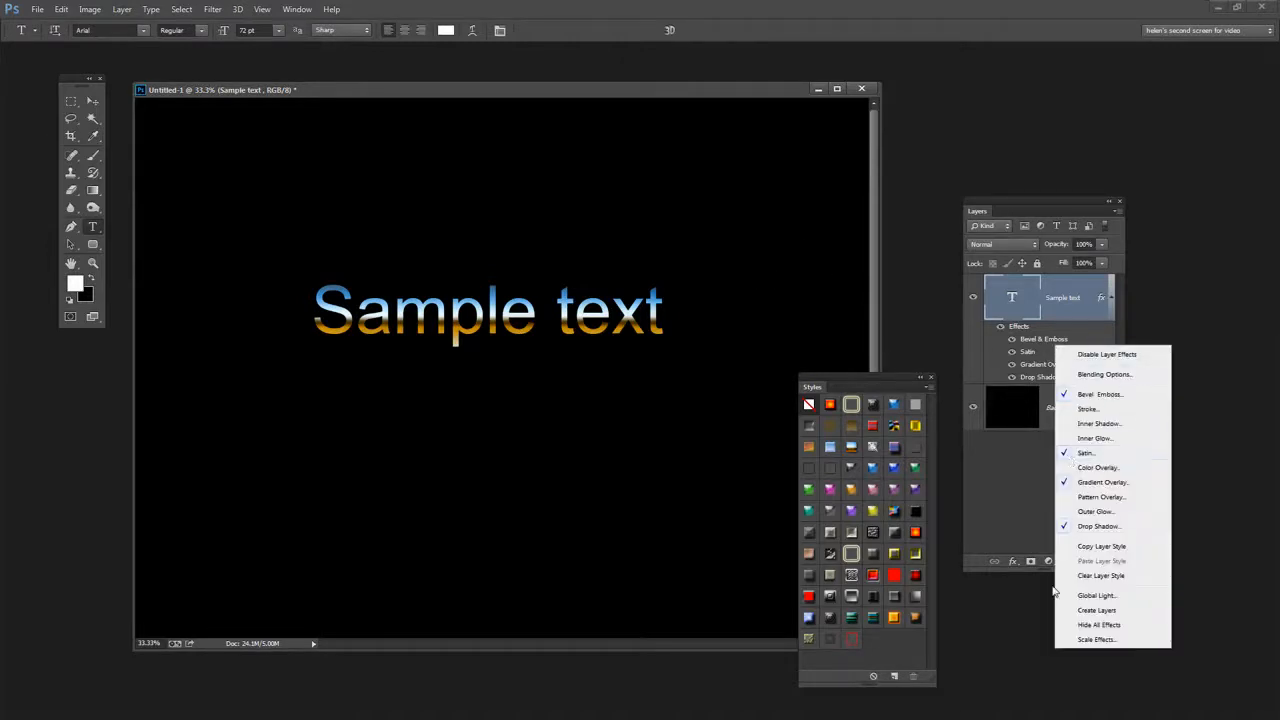
click(1096, 639)
text(50)
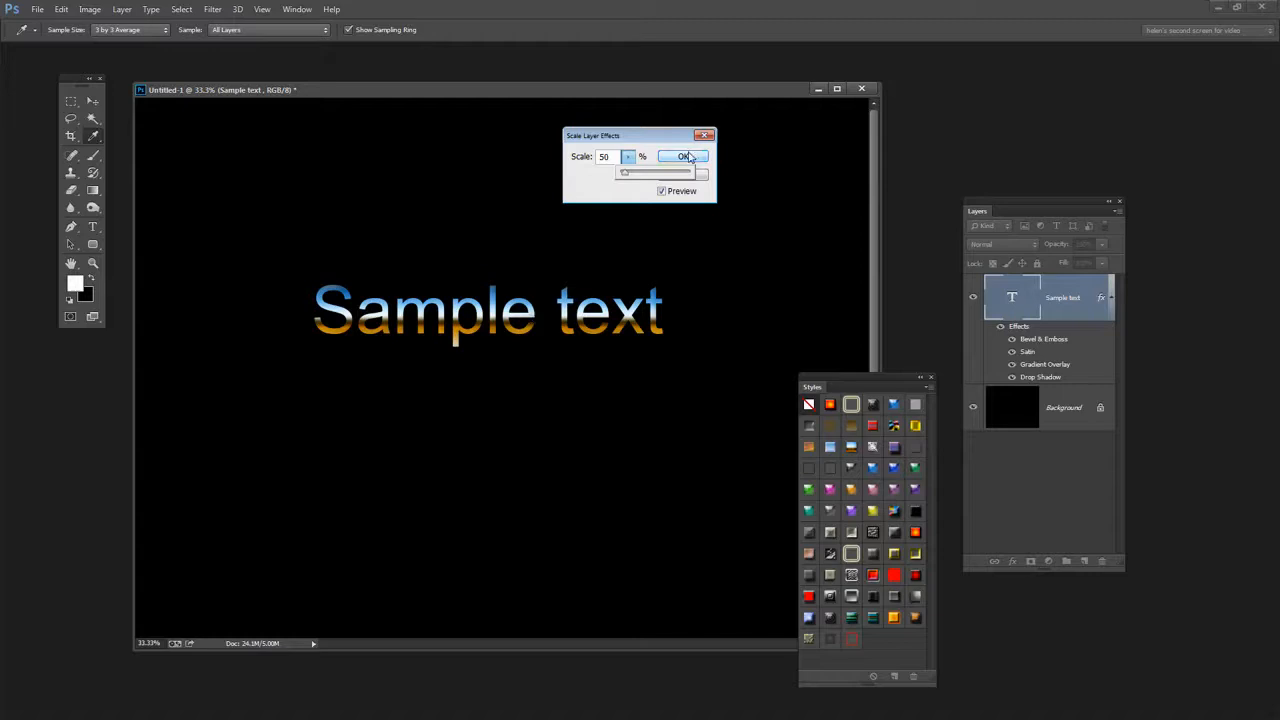
click(684, 156)
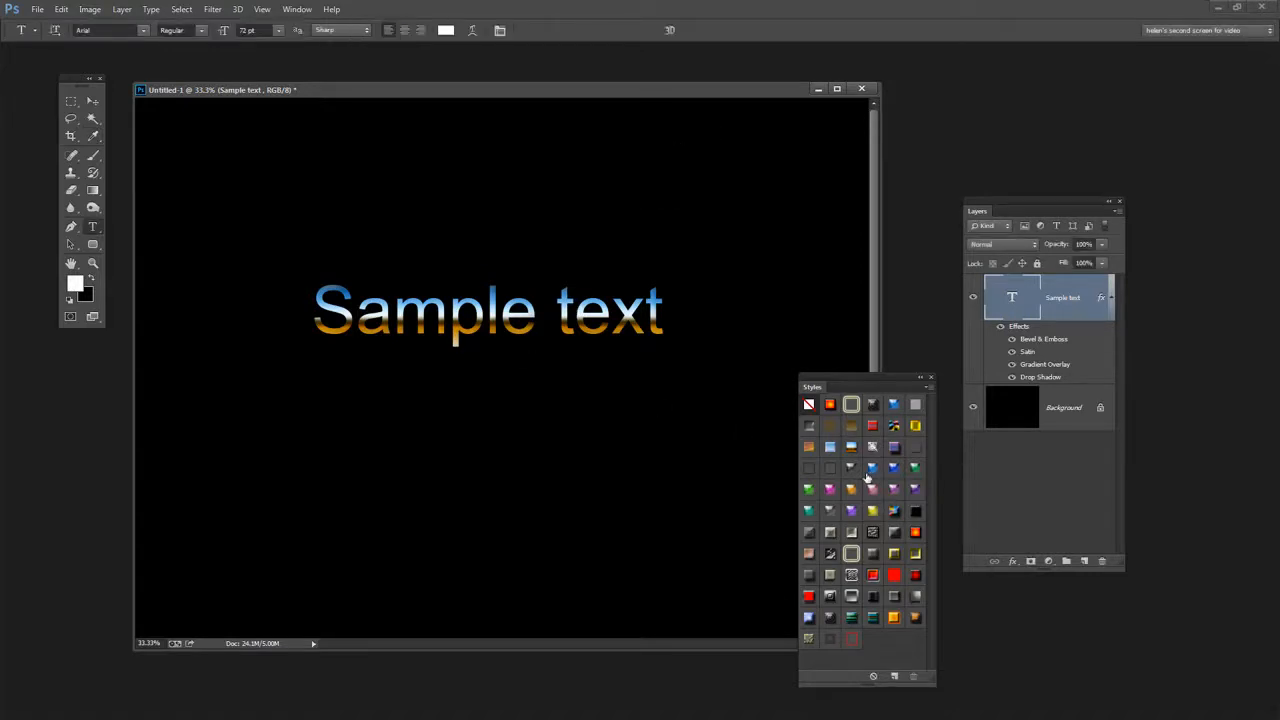
mouse_move(852, 468)
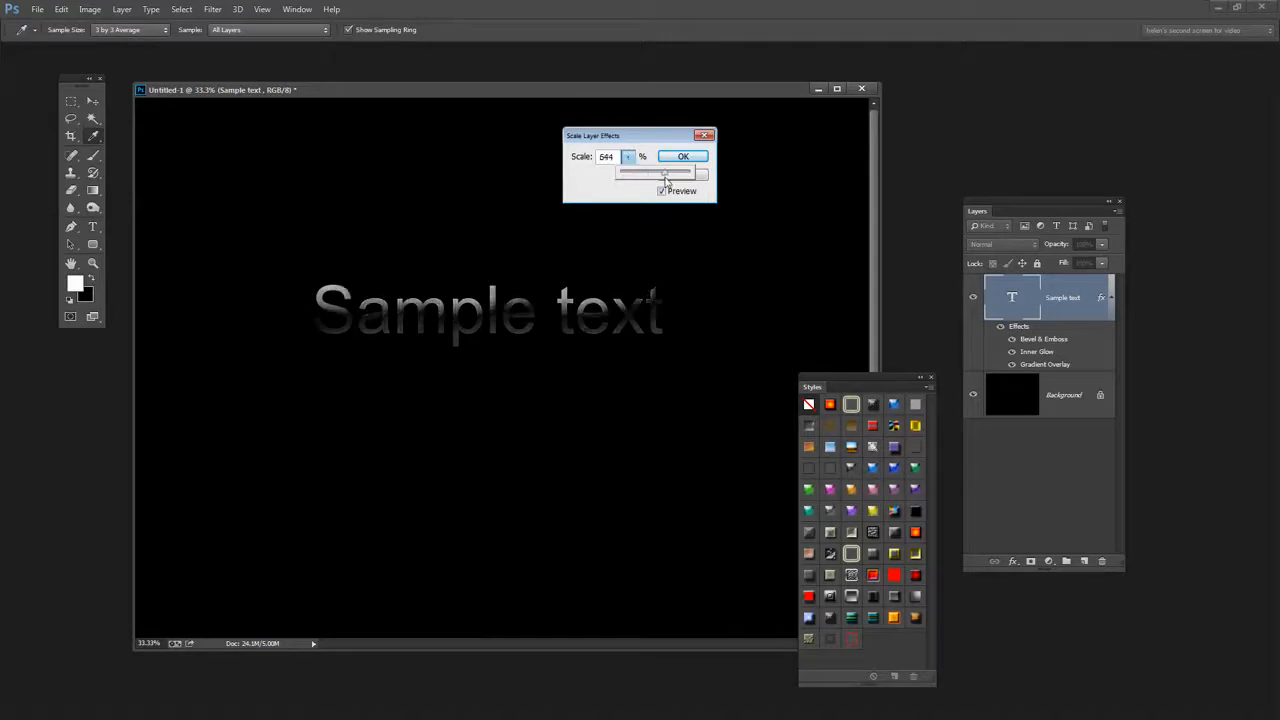
Drag the effects scale slider through values from near 0 to about 318 percent
drag(695, 173, 615, 173)
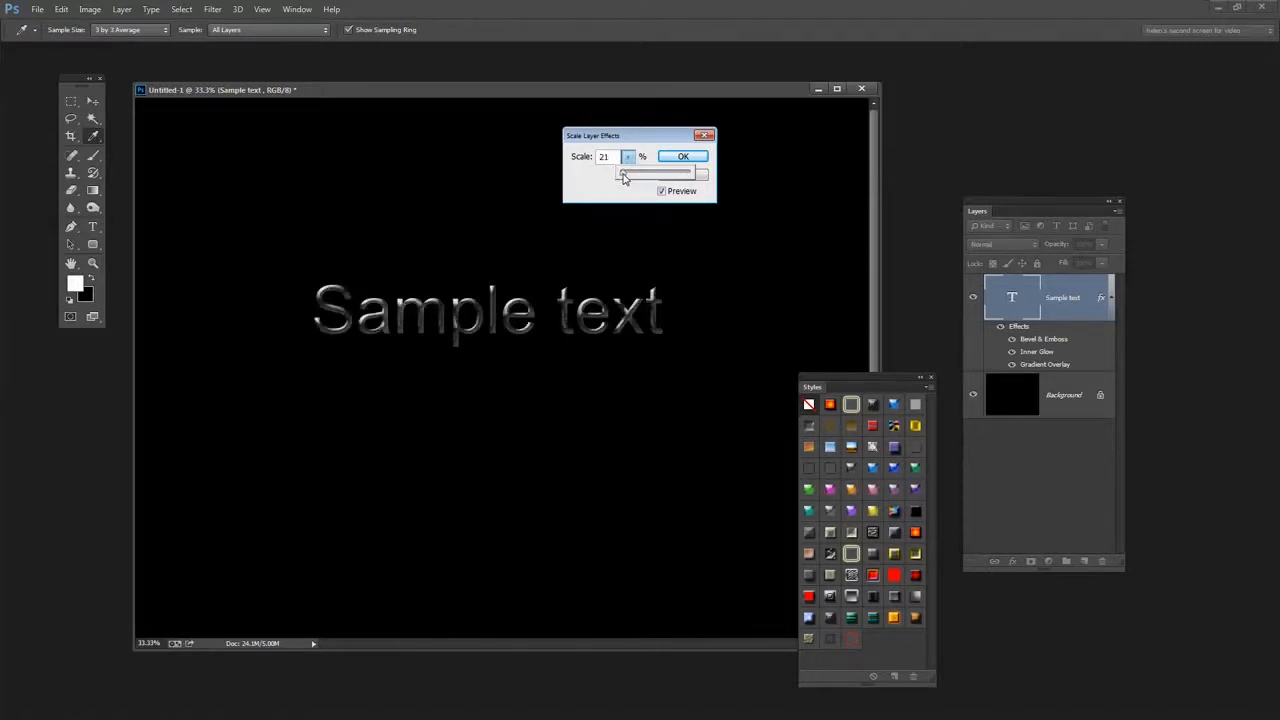
drag(625, 173, 648, 173)
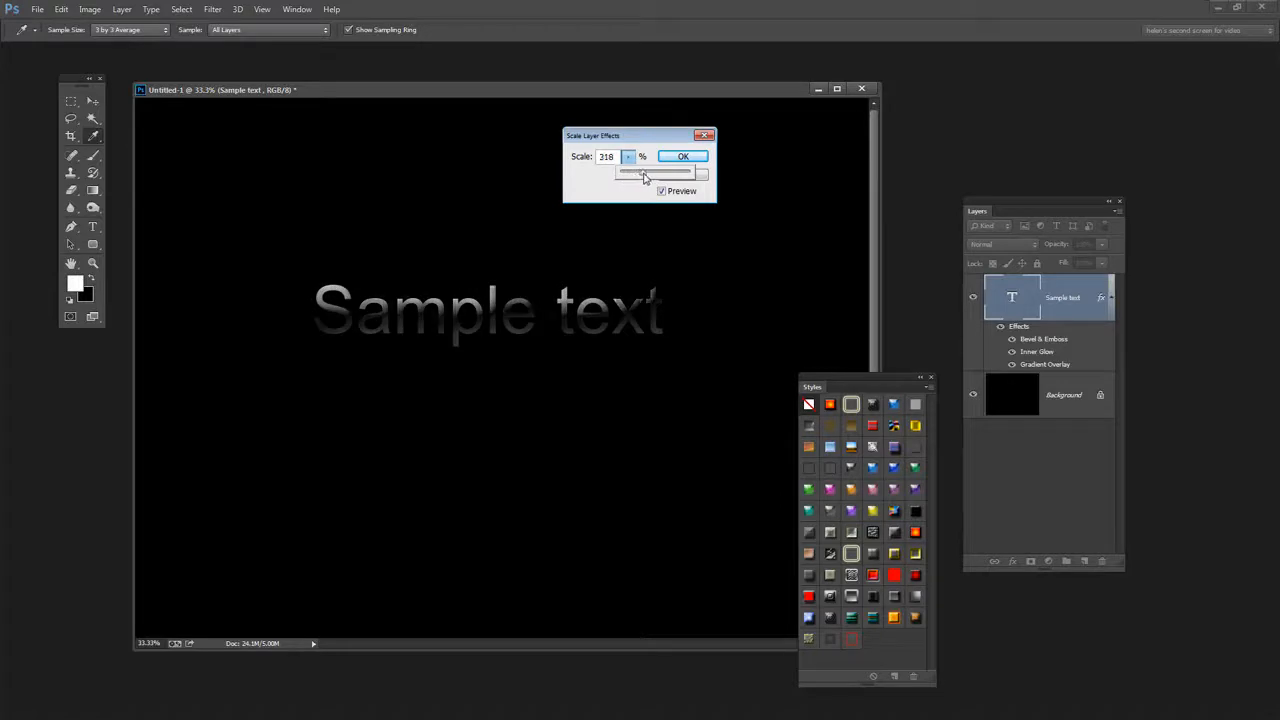
drag(645, 173, 628, 173)
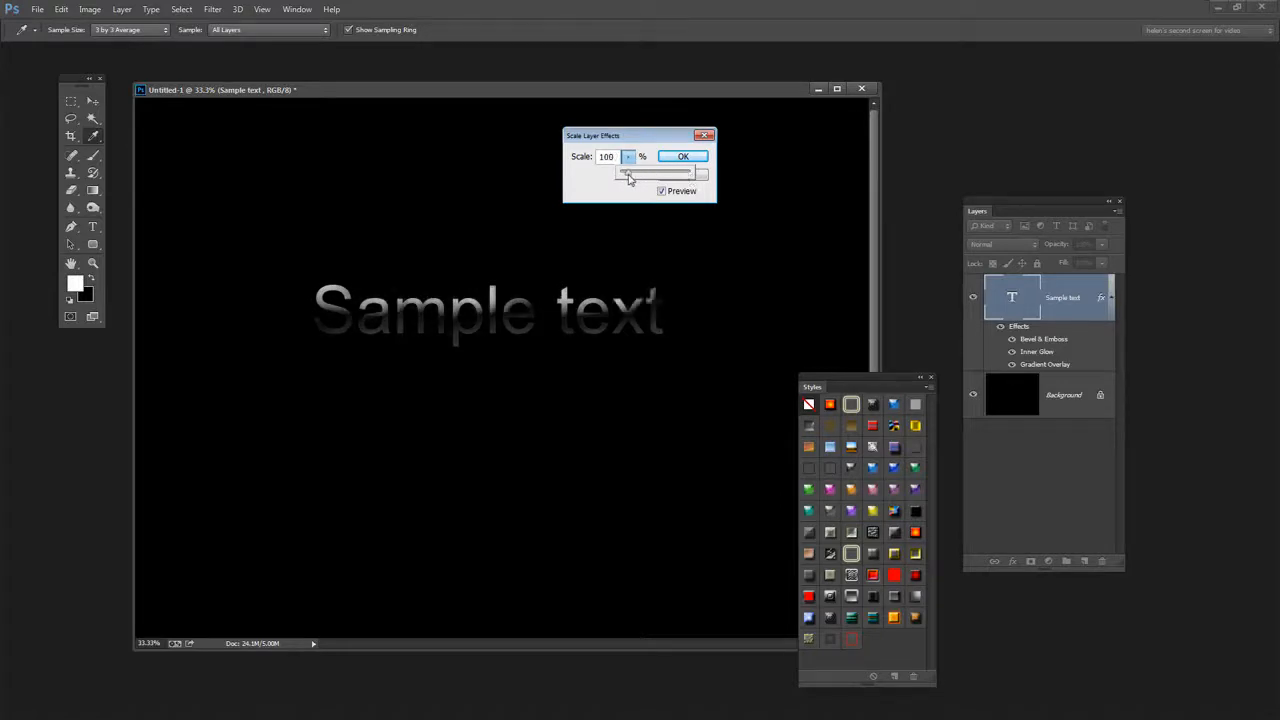
drag(655, 173, 620, 173)
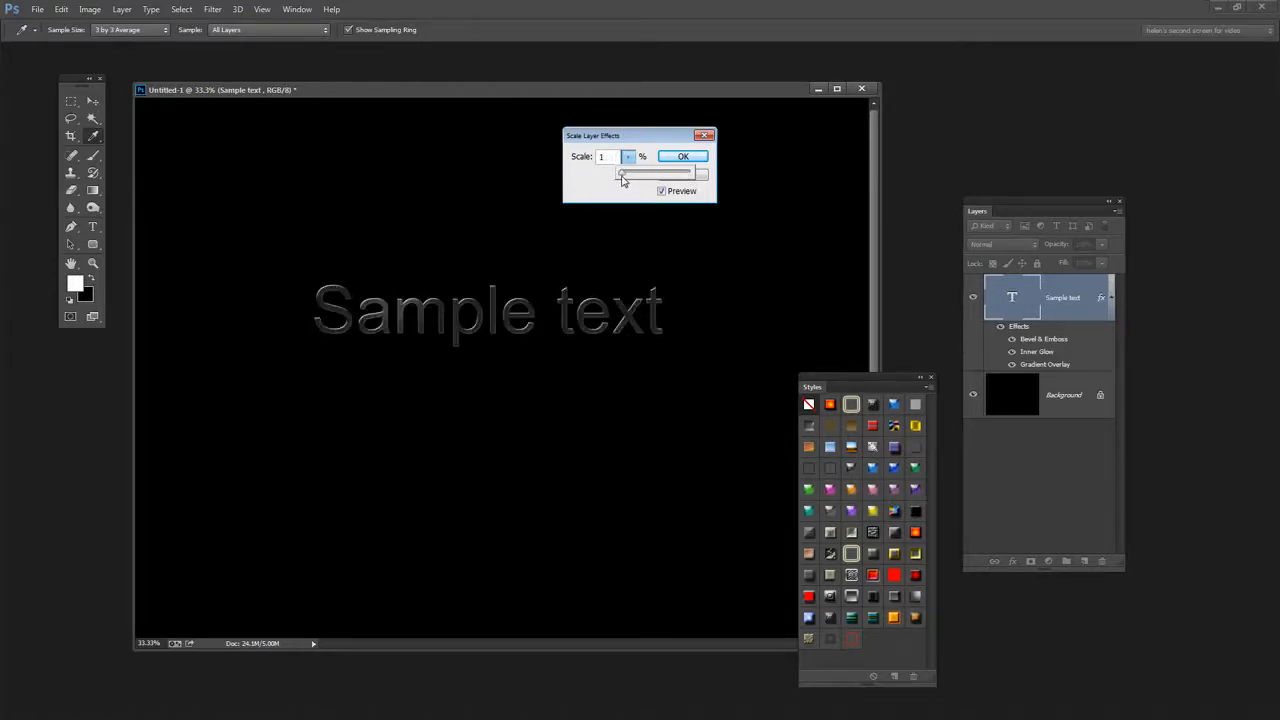
drag(622, 173, 660, 173)
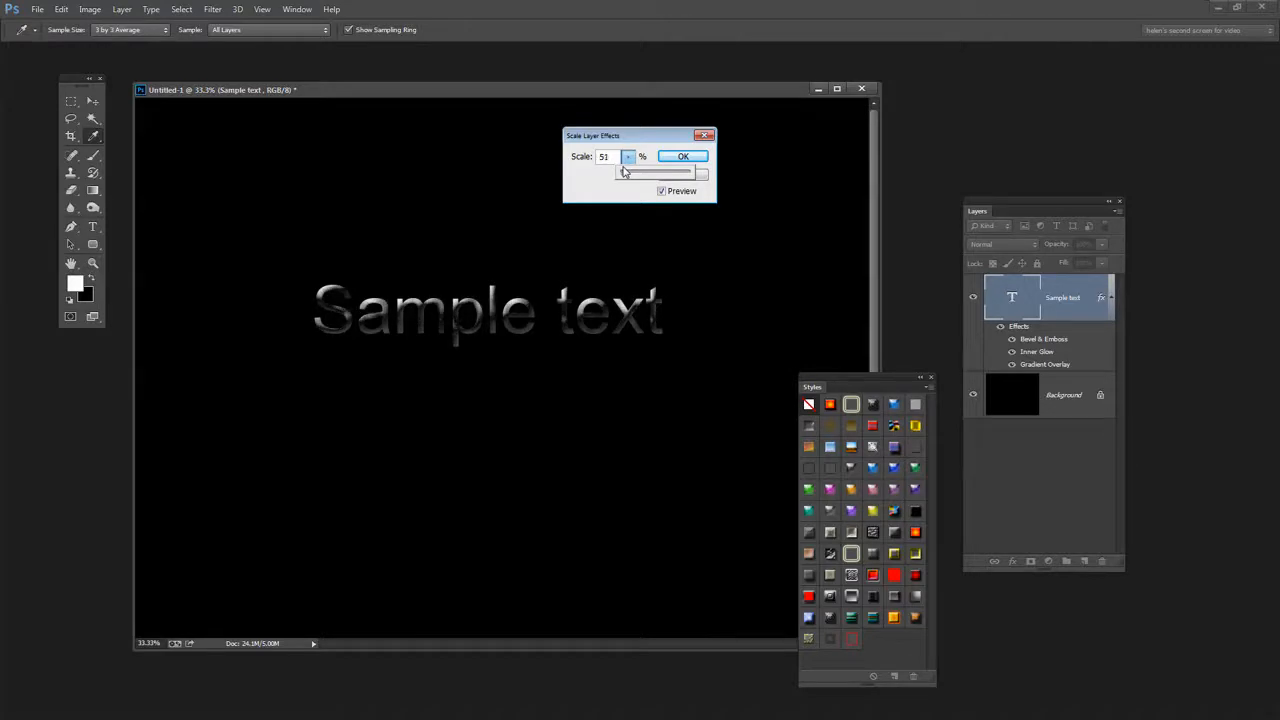
Set the effects scale to 15%, then confirm scaling the effects to 8%
click(628, 159)
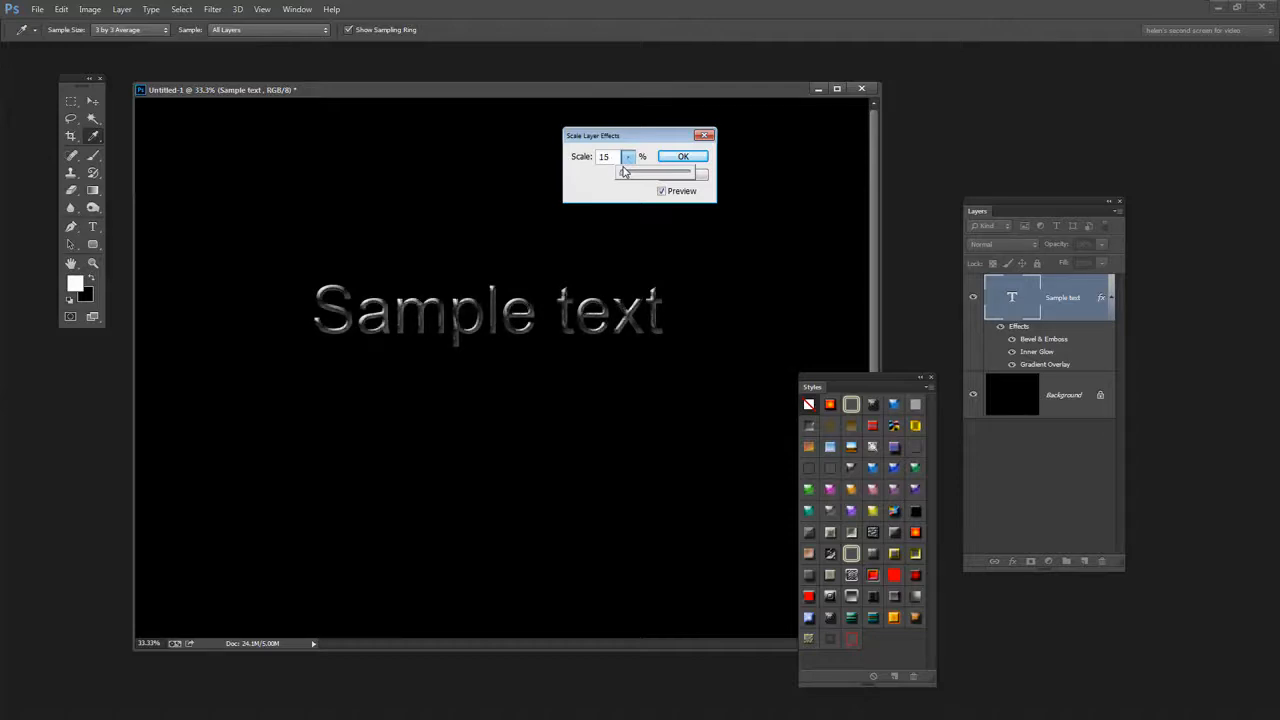
click(629, 159)
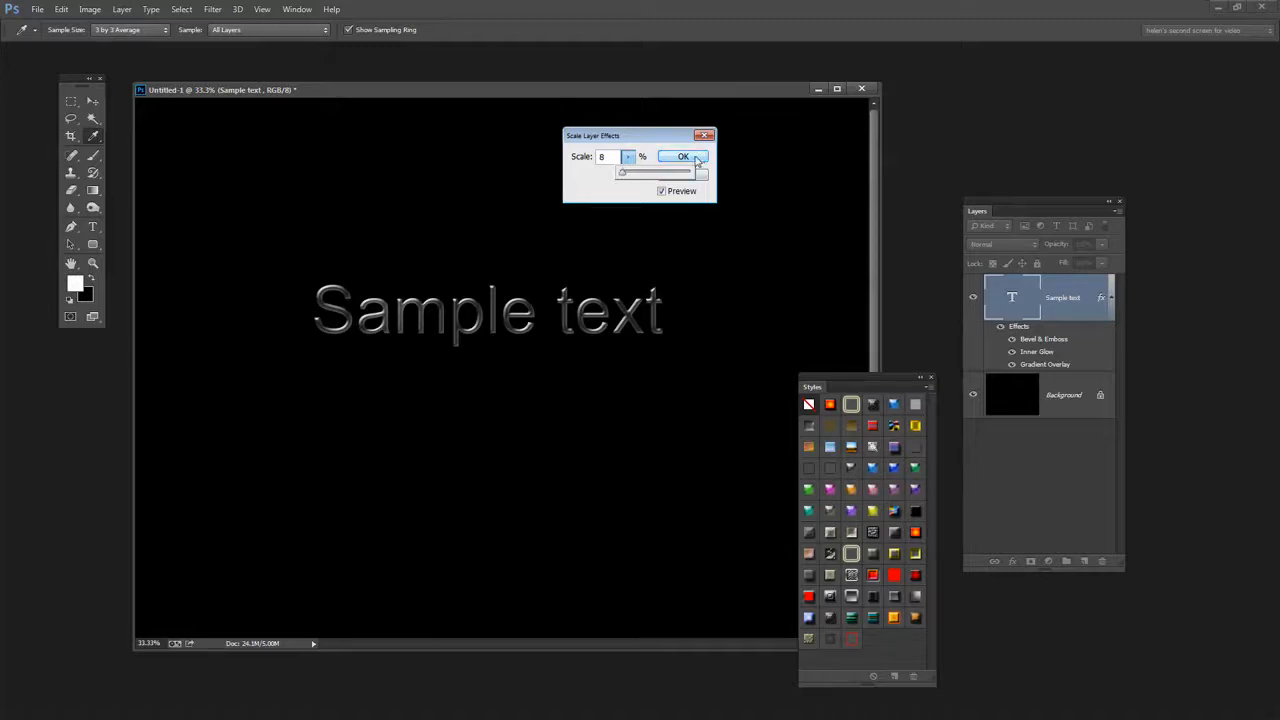
click(683, 157)
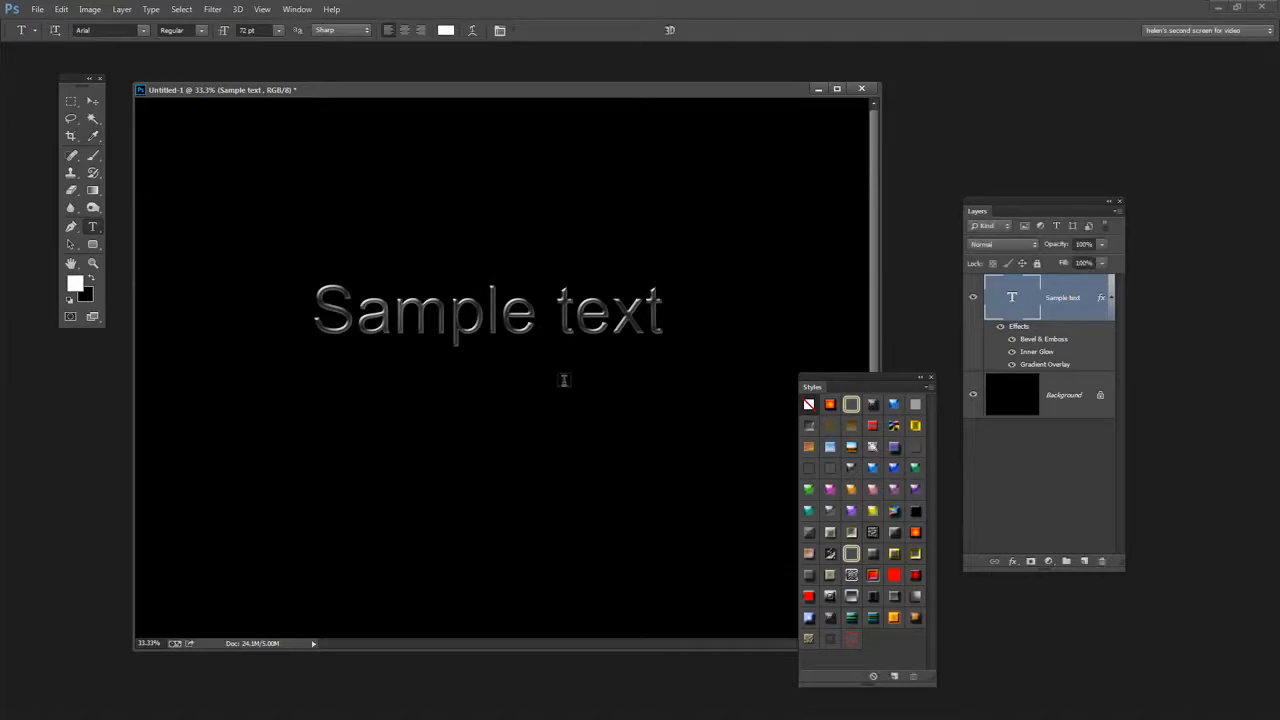
mouse_move(895, 575)
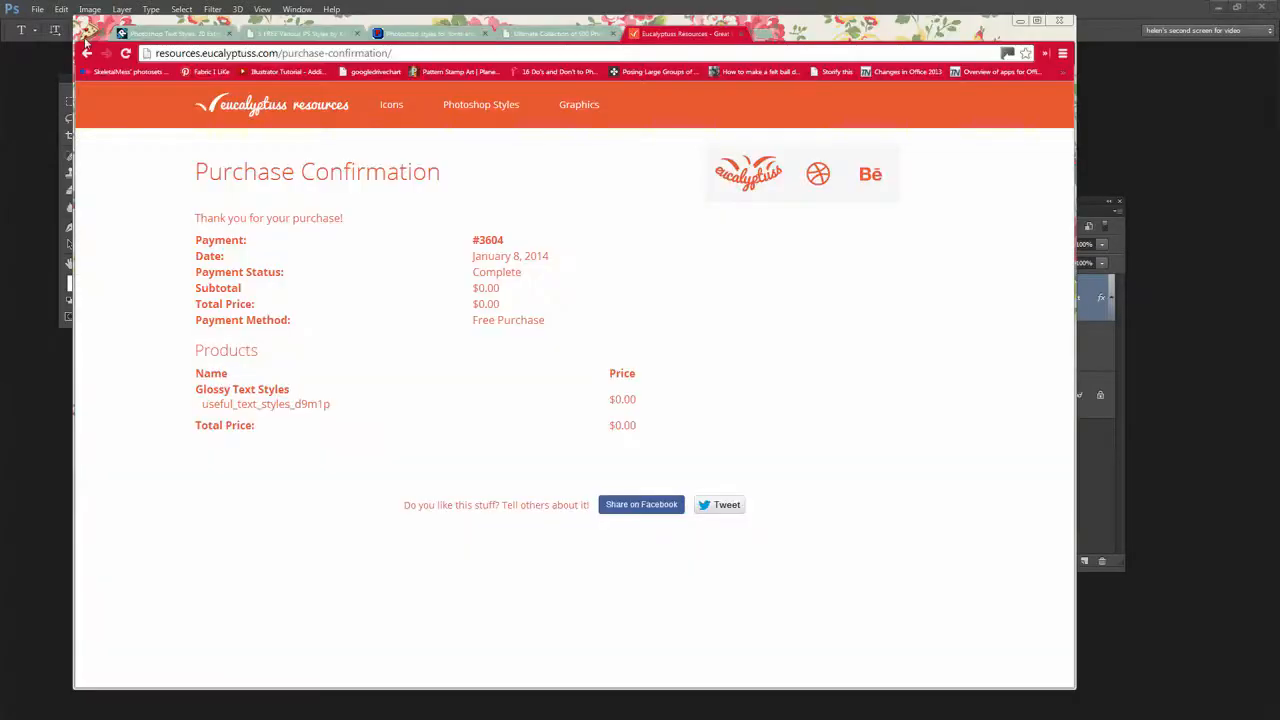
Browse the epic text styles article and the styles for fonts and shapes page
click(175, 33)
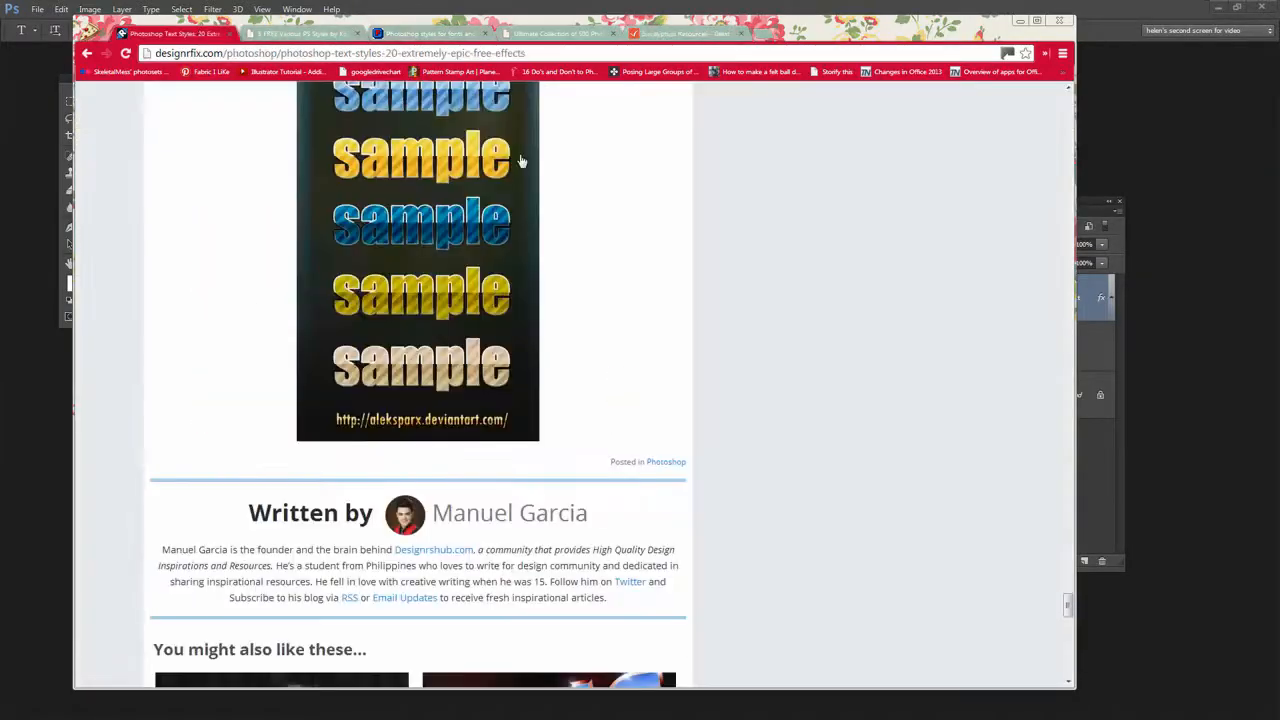
scroll(up, 3)
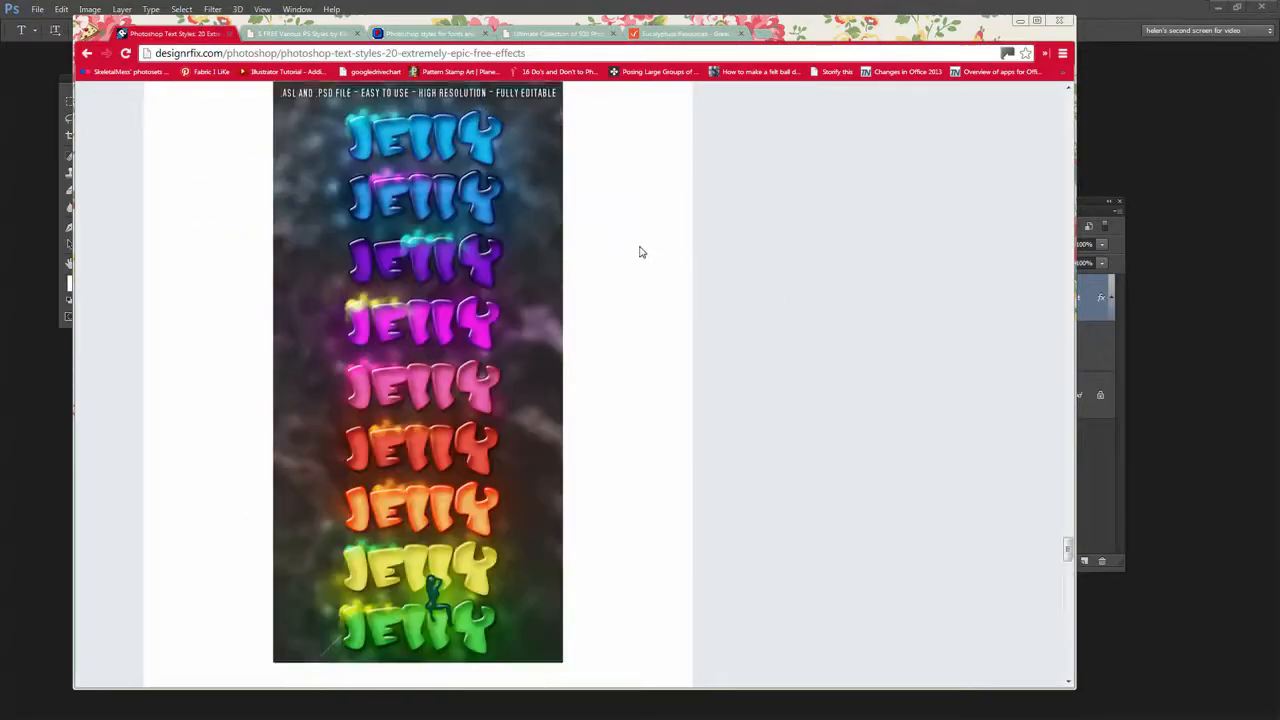
scroll(down, 3)
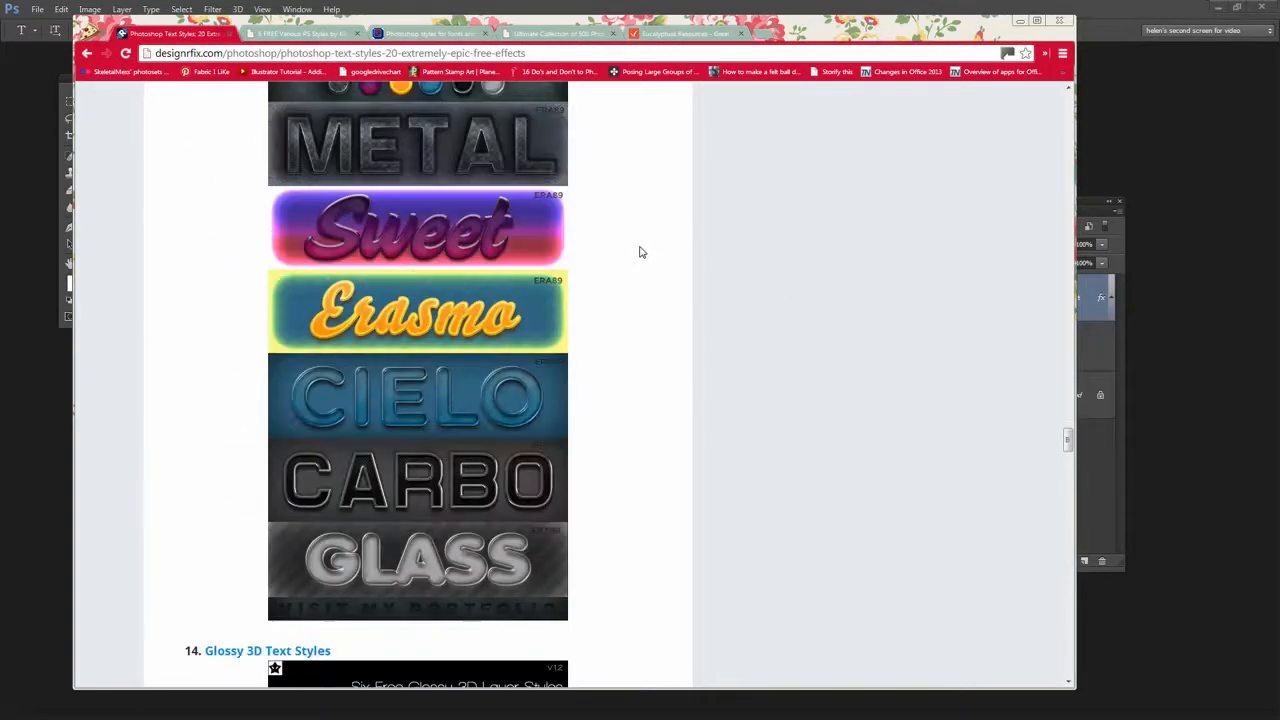
click(300, 33)
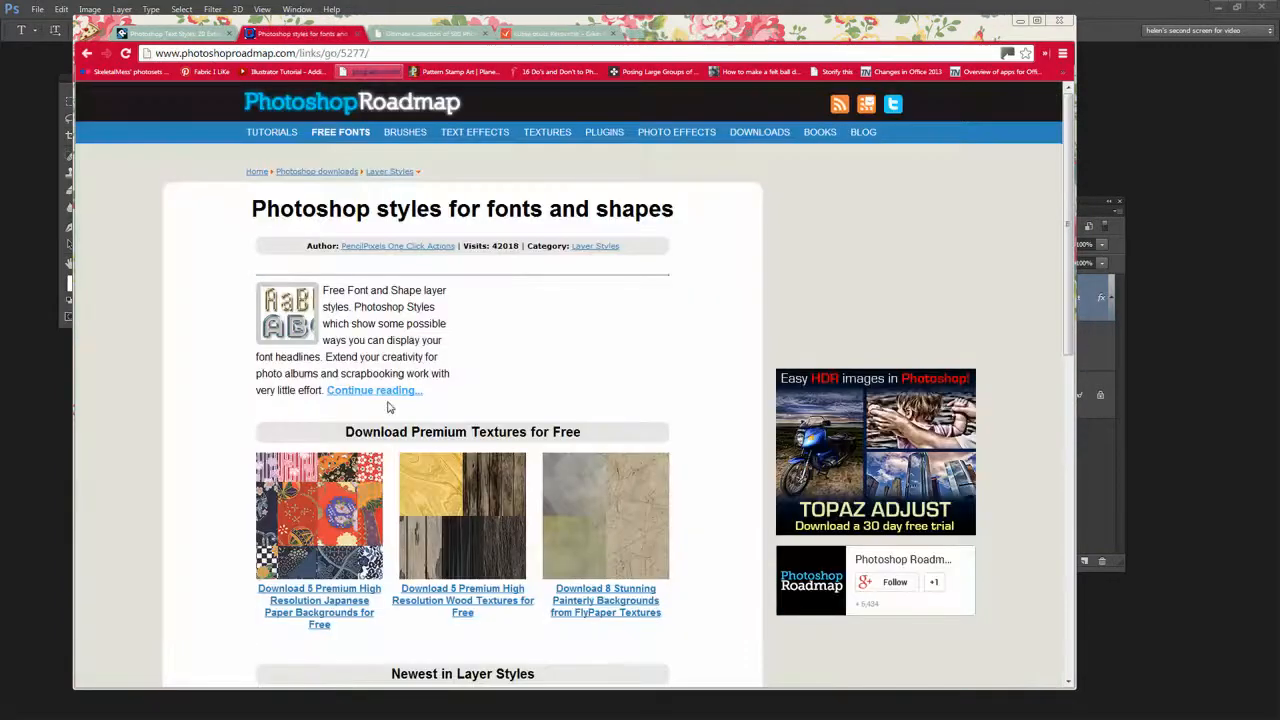
scroll(down, 3)
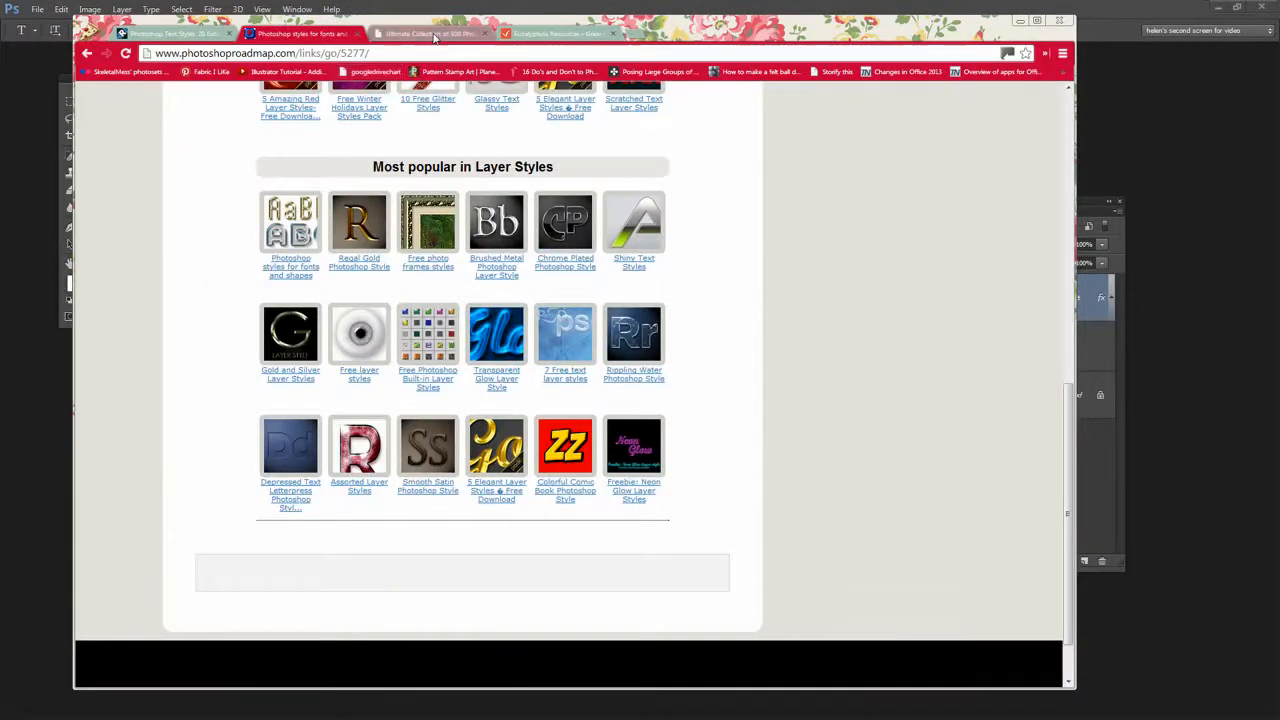
Scroll through the webneel collection of 500 layer styles
click(430, 33)
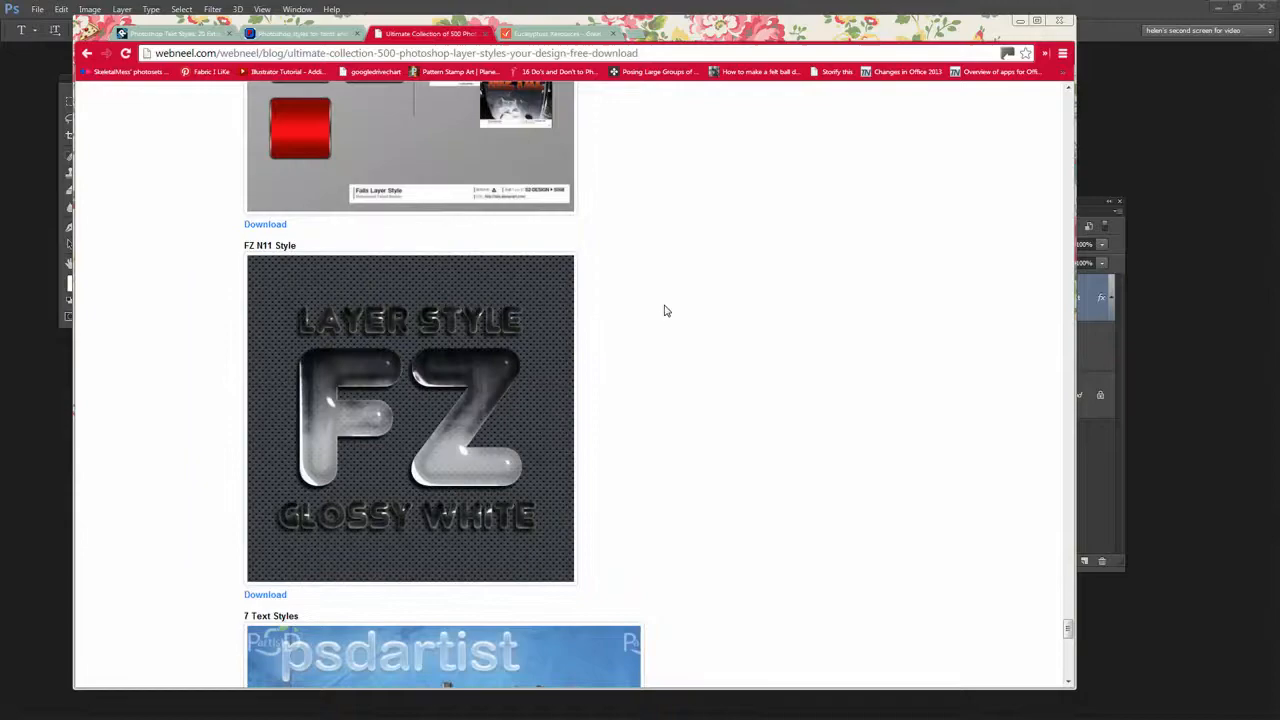
scroll(down, 3)
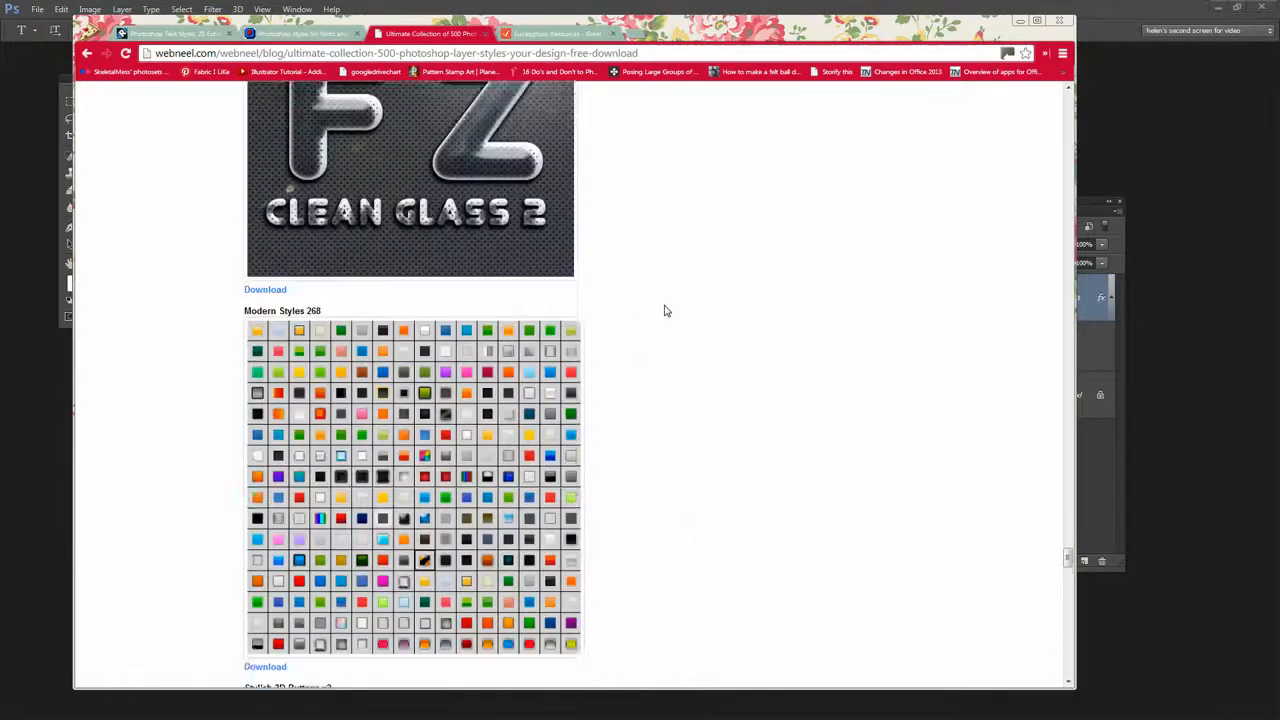
scroll(down, 3)
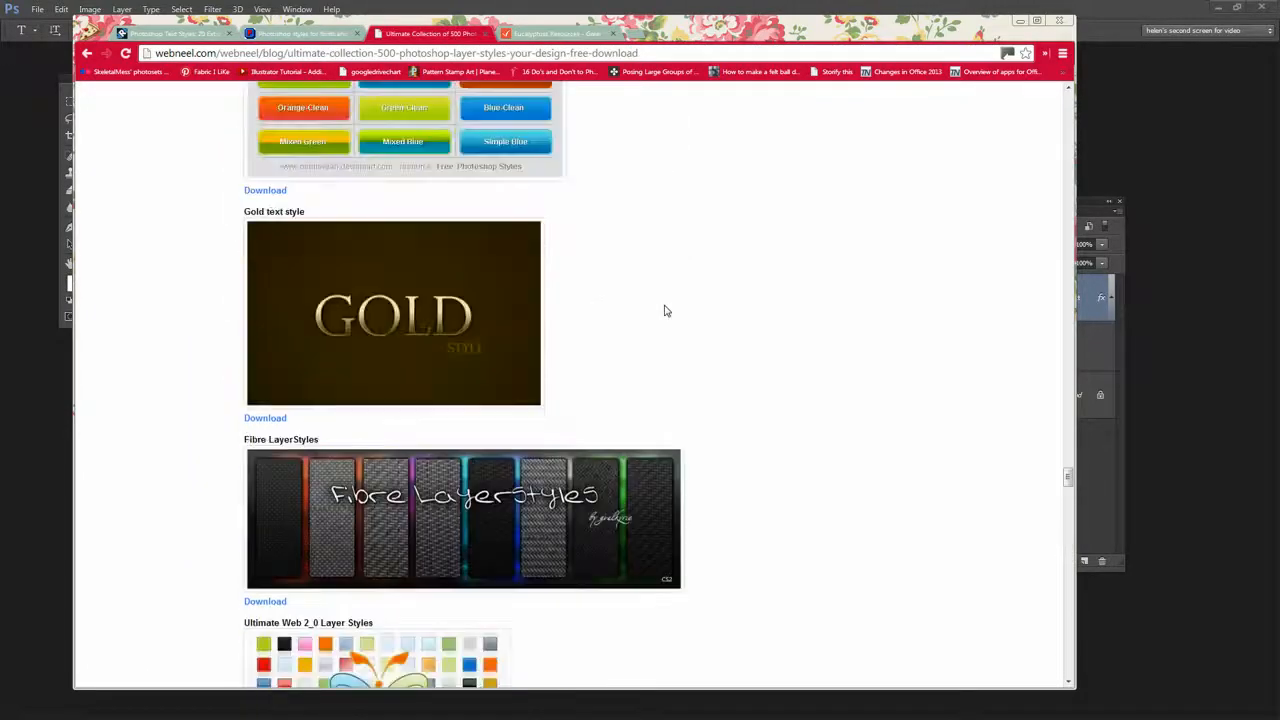
scroll(down, 3)
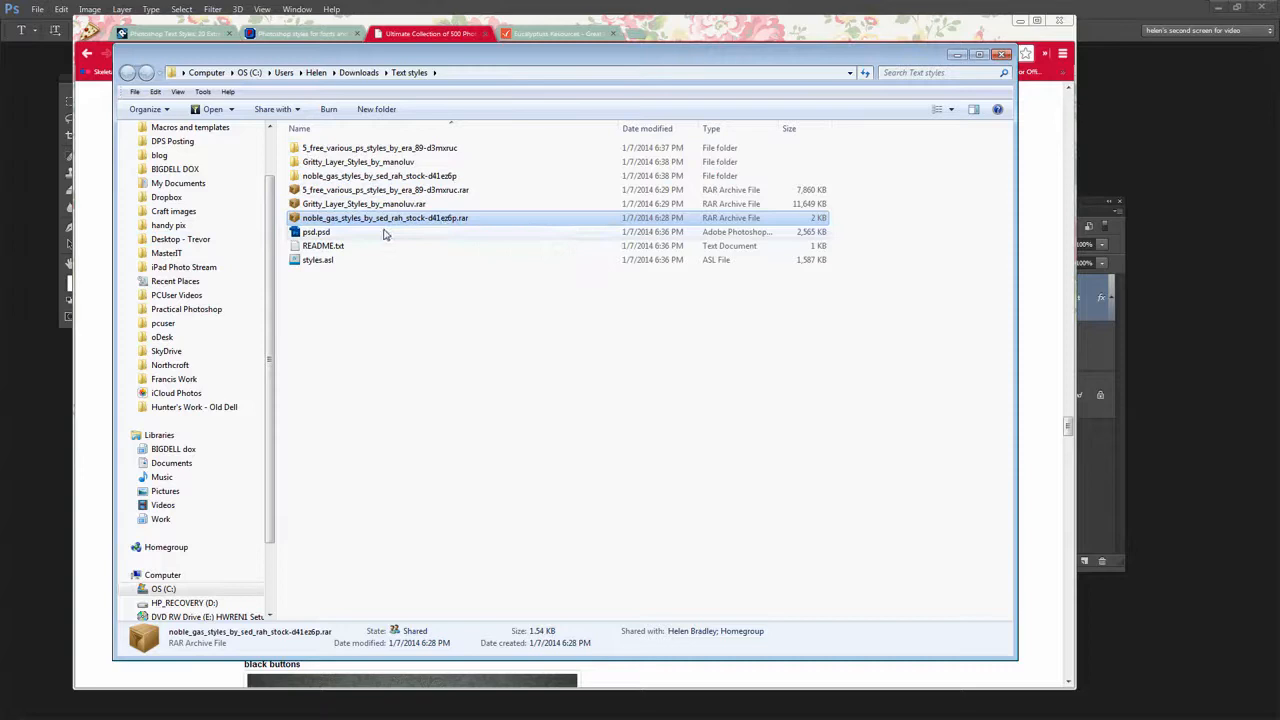
mouse_move(465, 222)
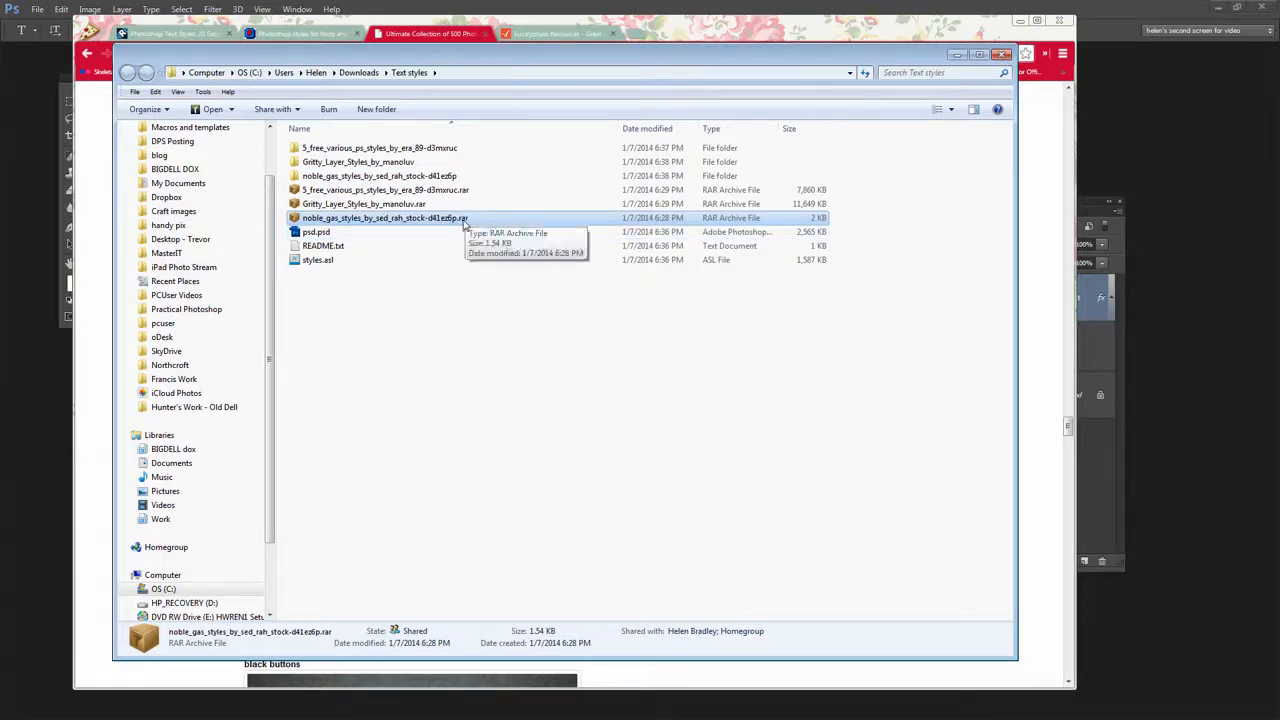
mouse_move(430, 152)
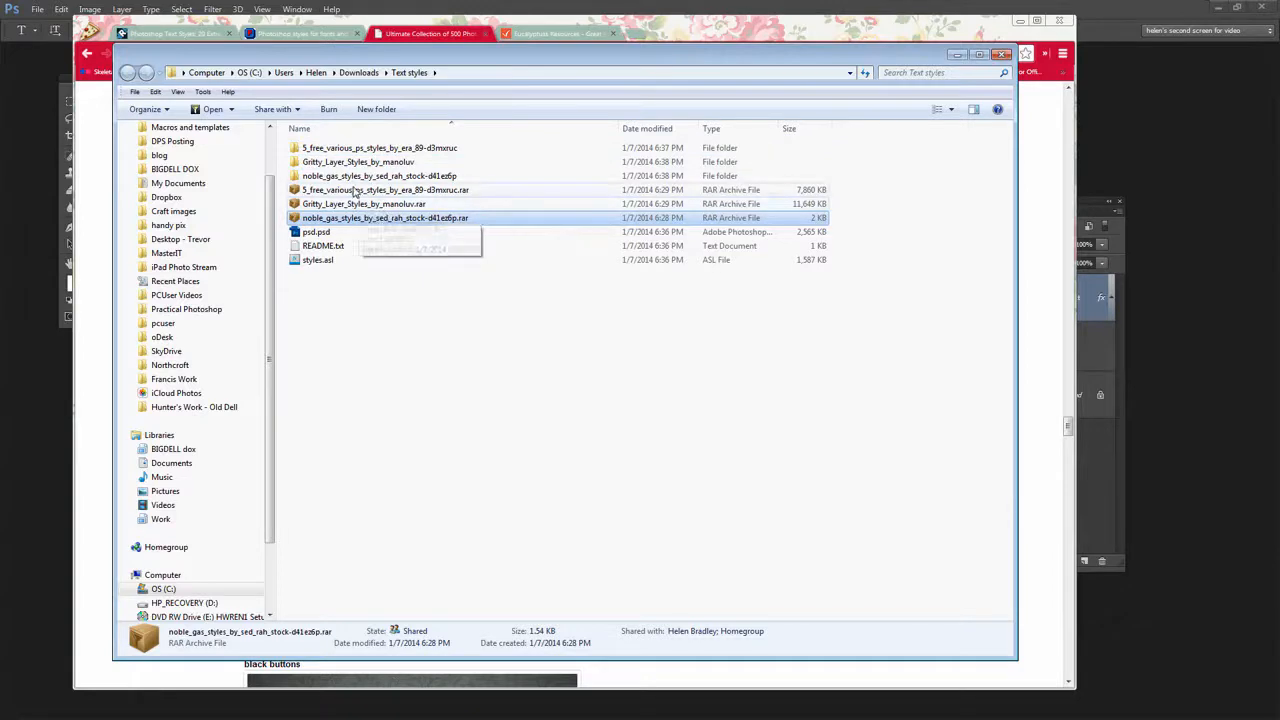
mouse_move(356, 190)
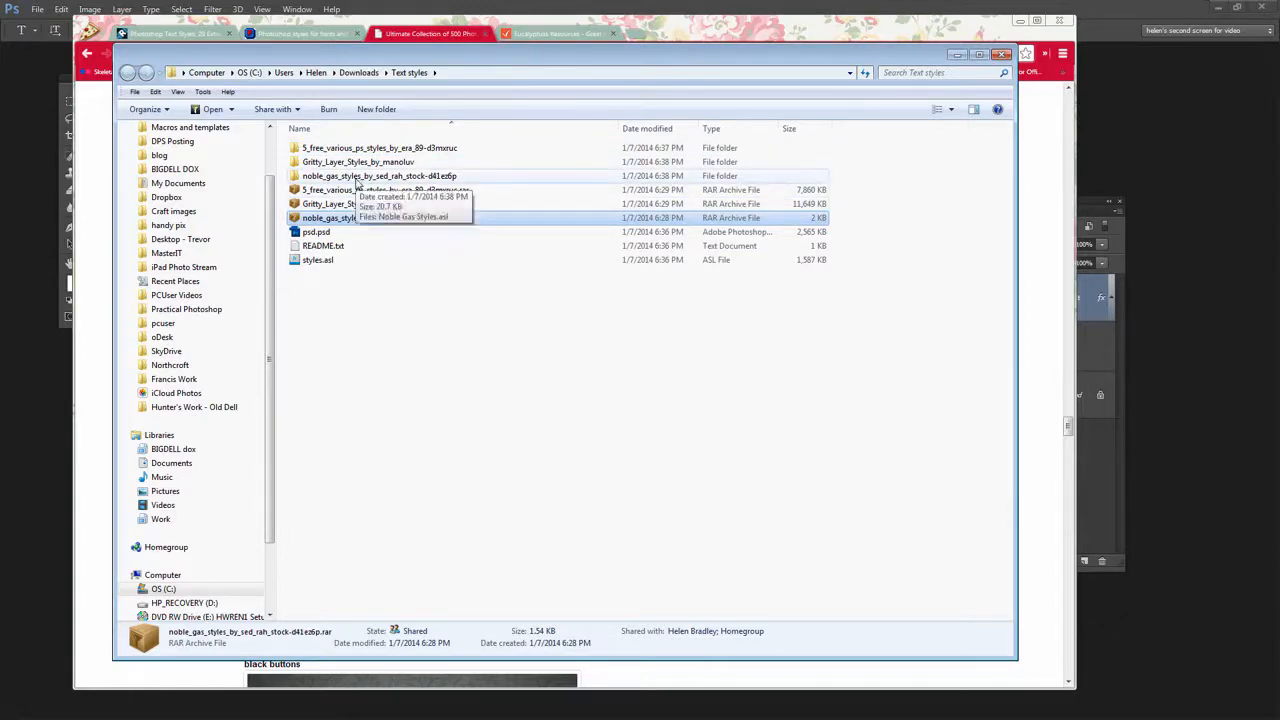
Open the noble_gas_styles folder to reveal the Noble Gas Styles.asl file
double_click(380, 175)
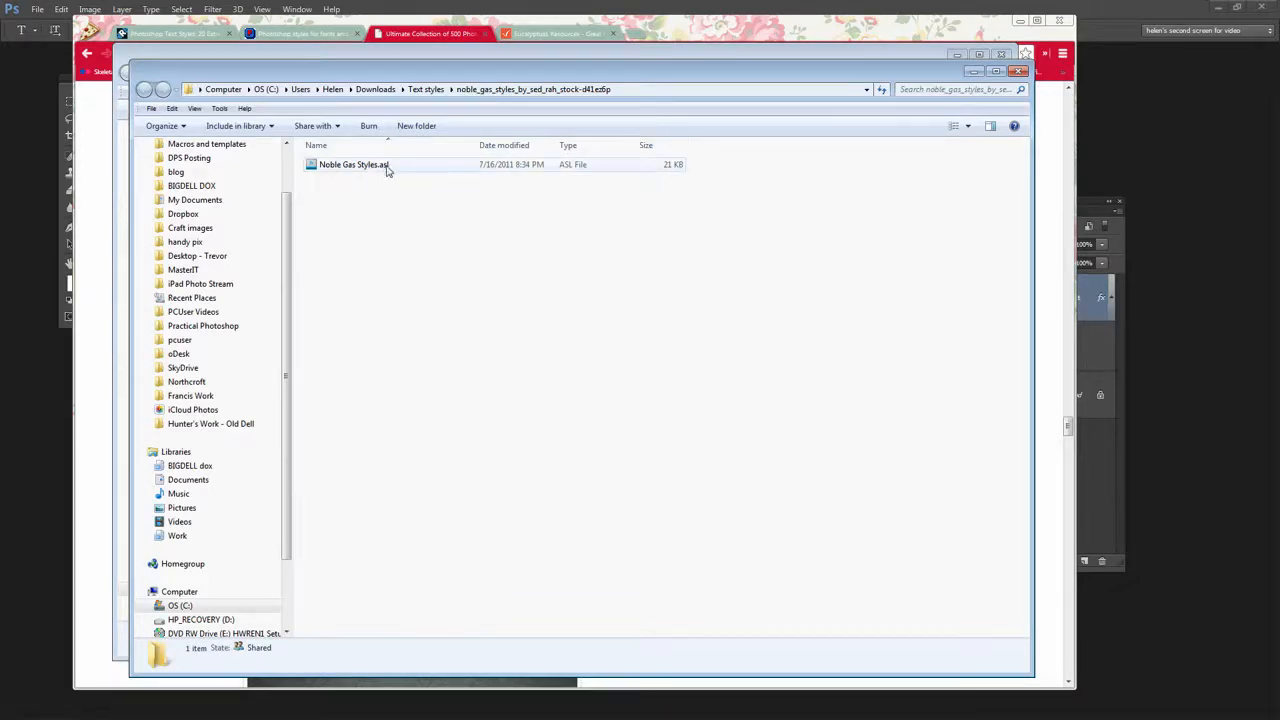
mouse_move(416, 176)
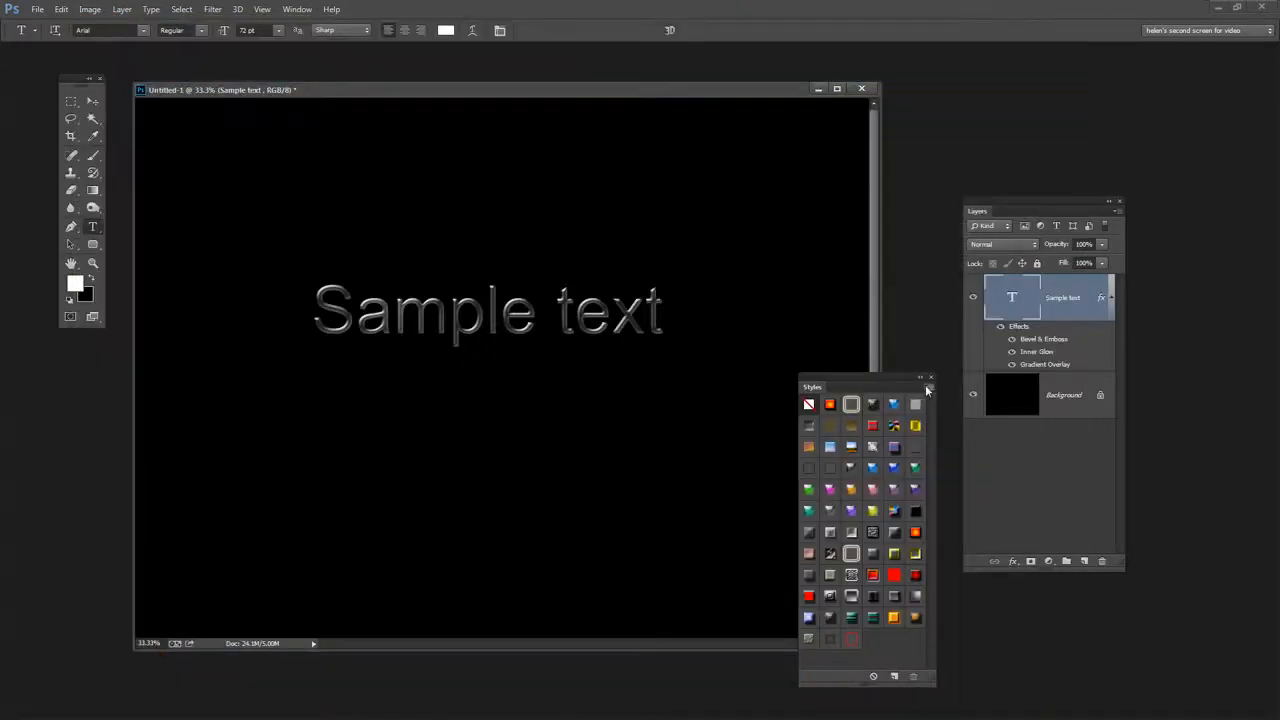
Choose Load Styles from the Styles panel flyout menu
click(926, 390)
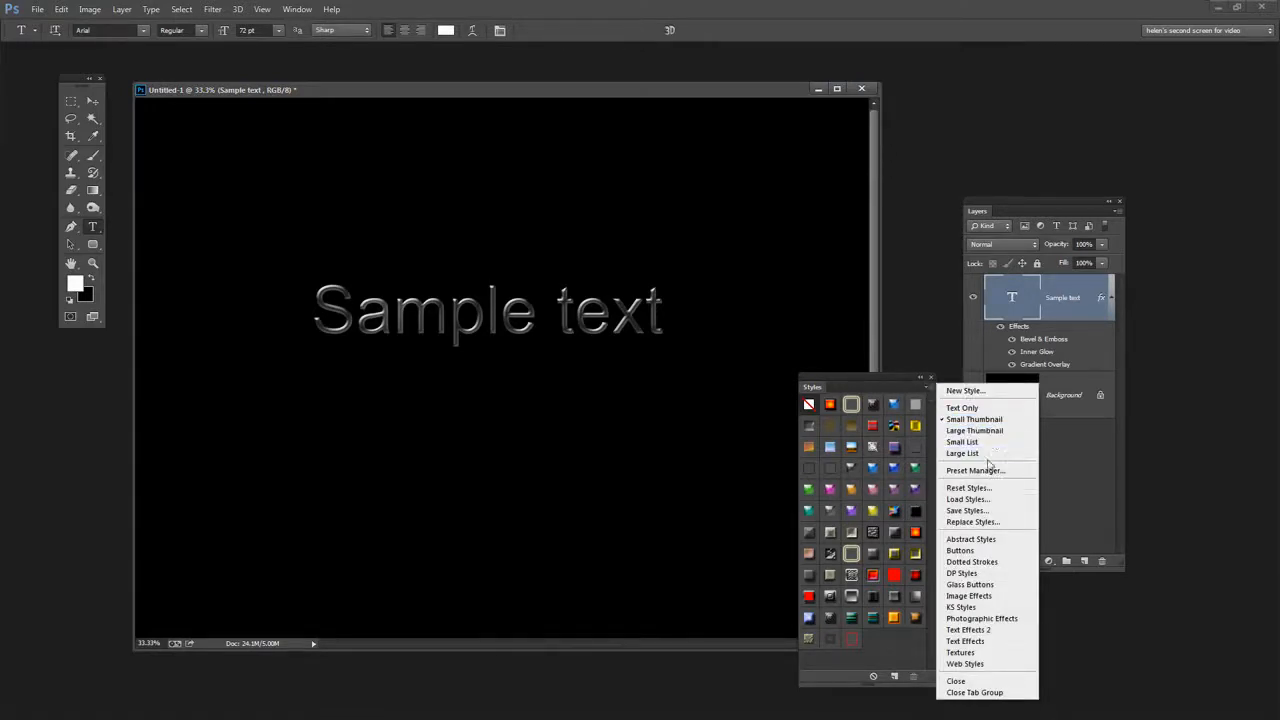
mouse_move(967, 499)
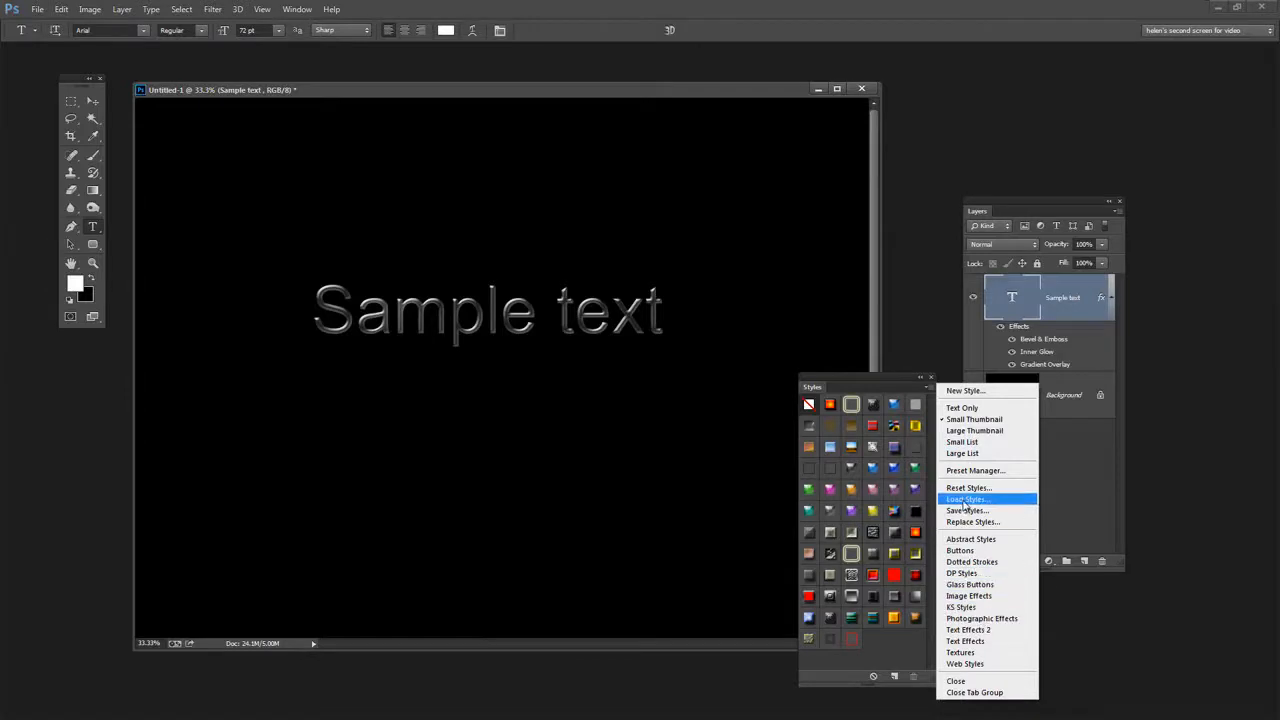
click(966, 499)
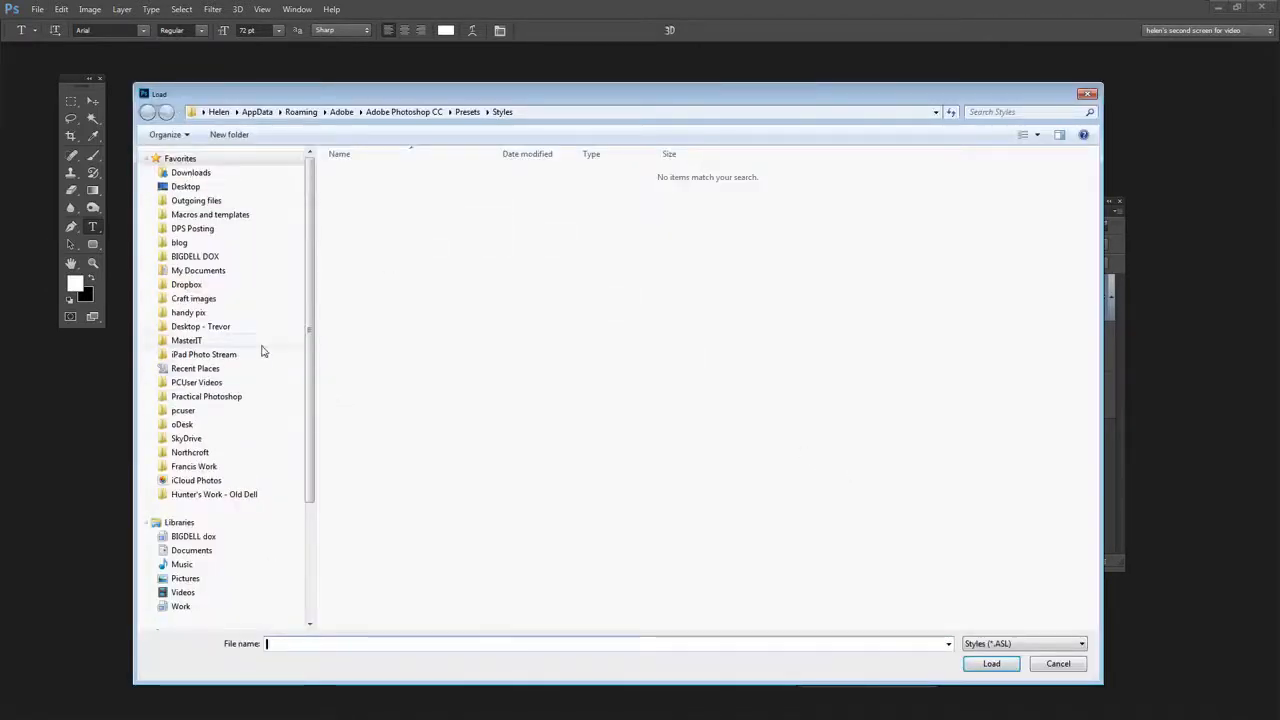
mouse_move(196, 200)
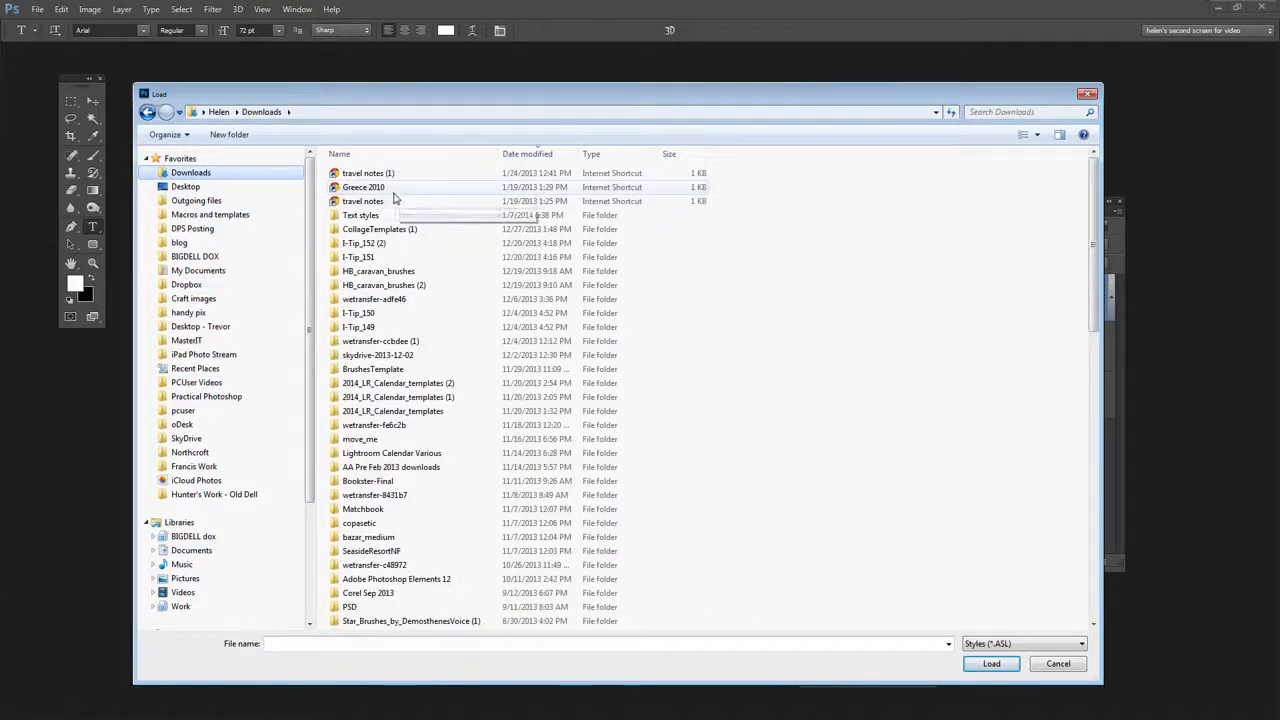
In the Load dialog, open Text styles > noble_gas_styles to find Noble Gas Styles.asl
scroll(down, 3)
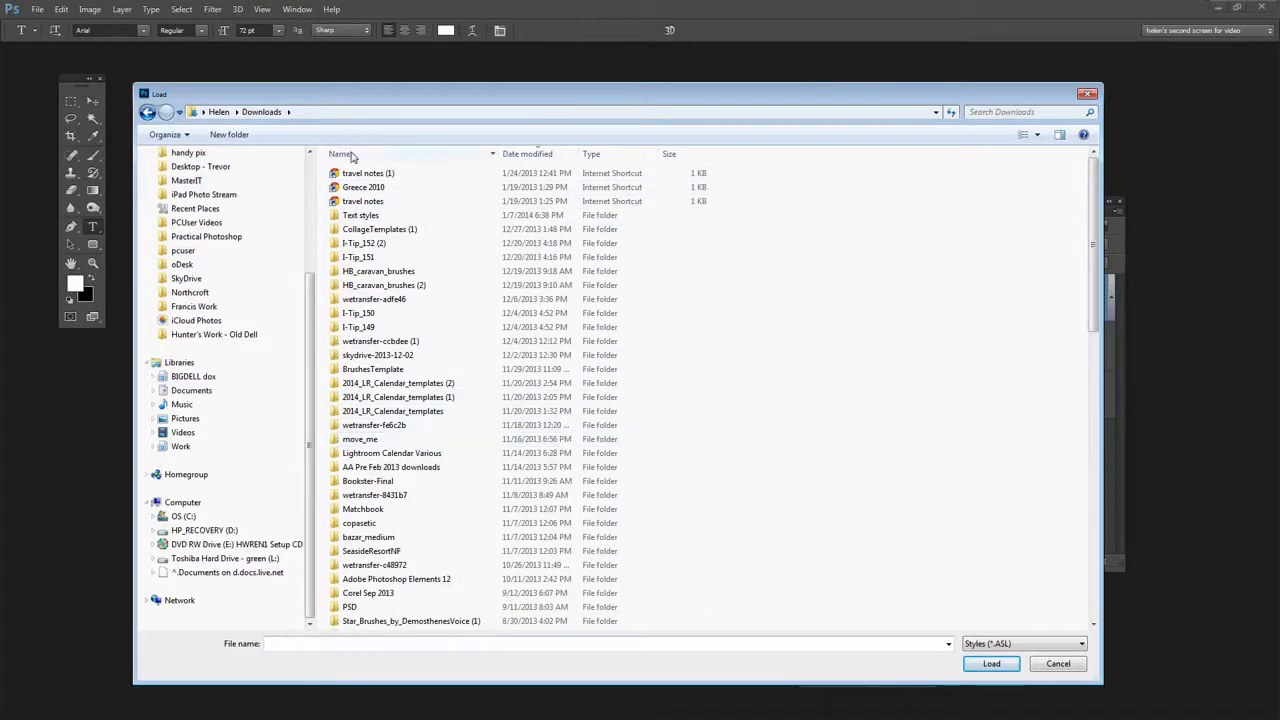
scroll(down, 3)
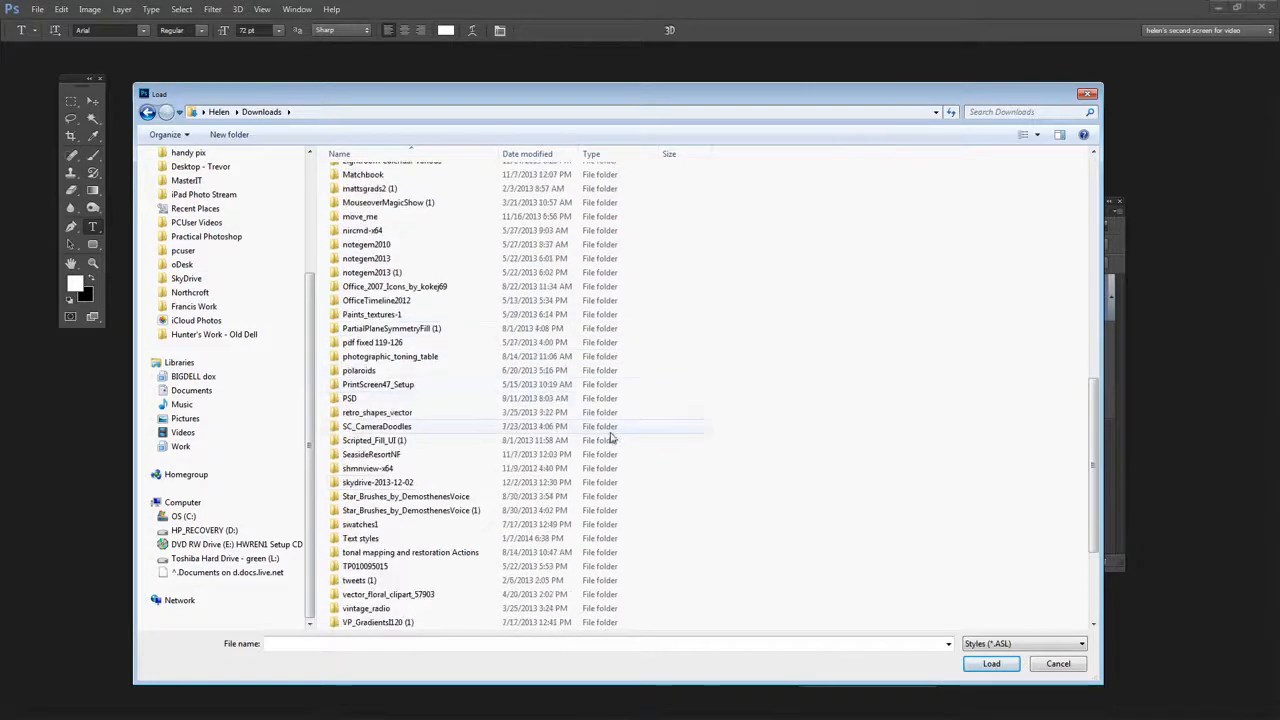
double_click(360, 538)
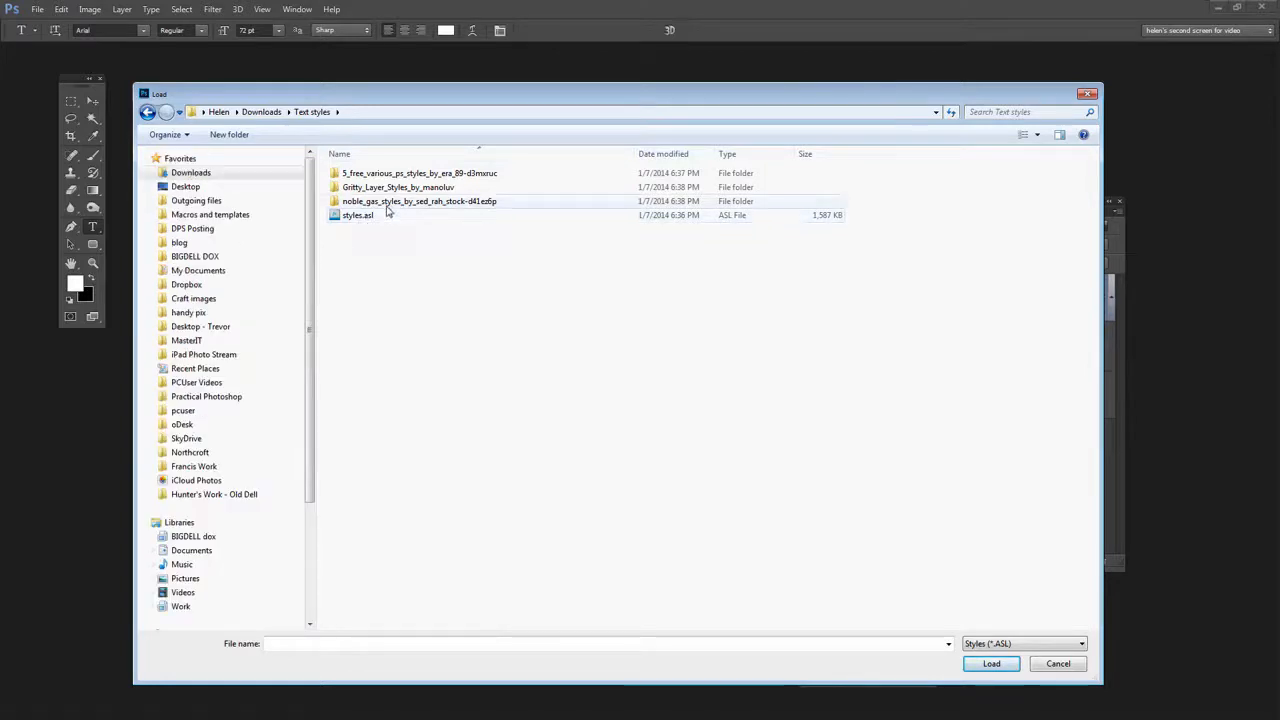
click(420, 201)
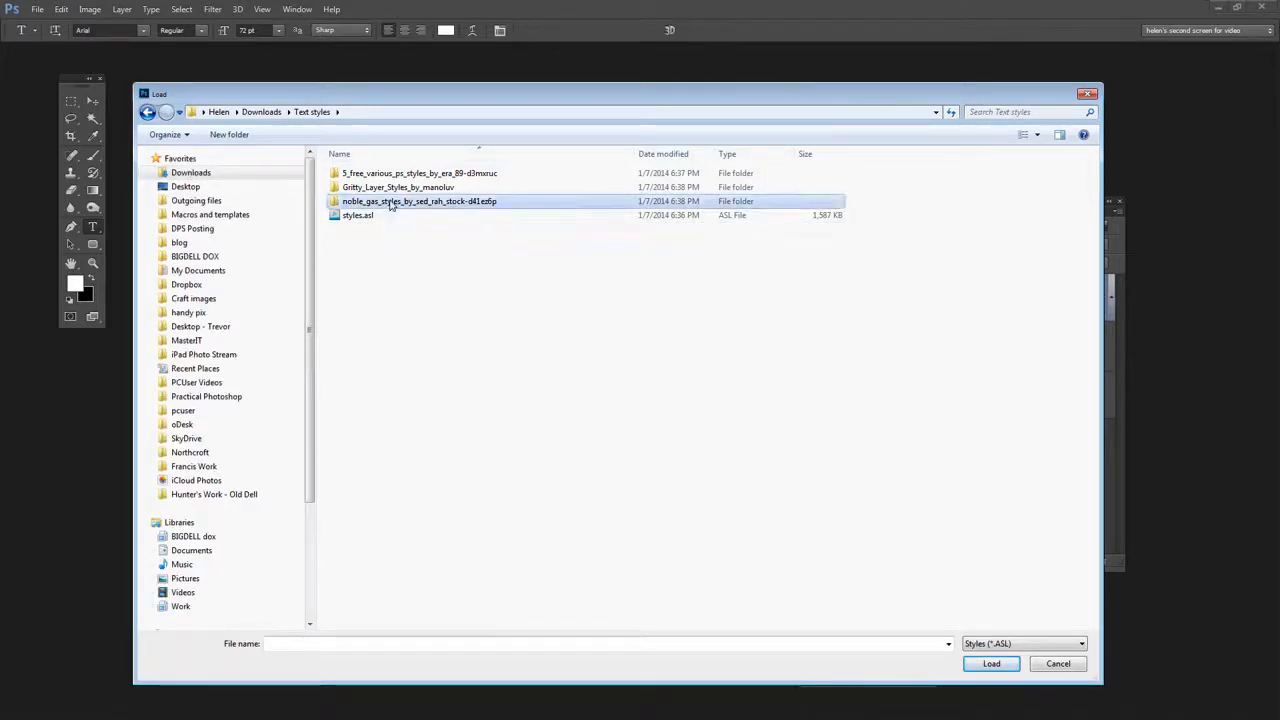
double_click(419, 201)
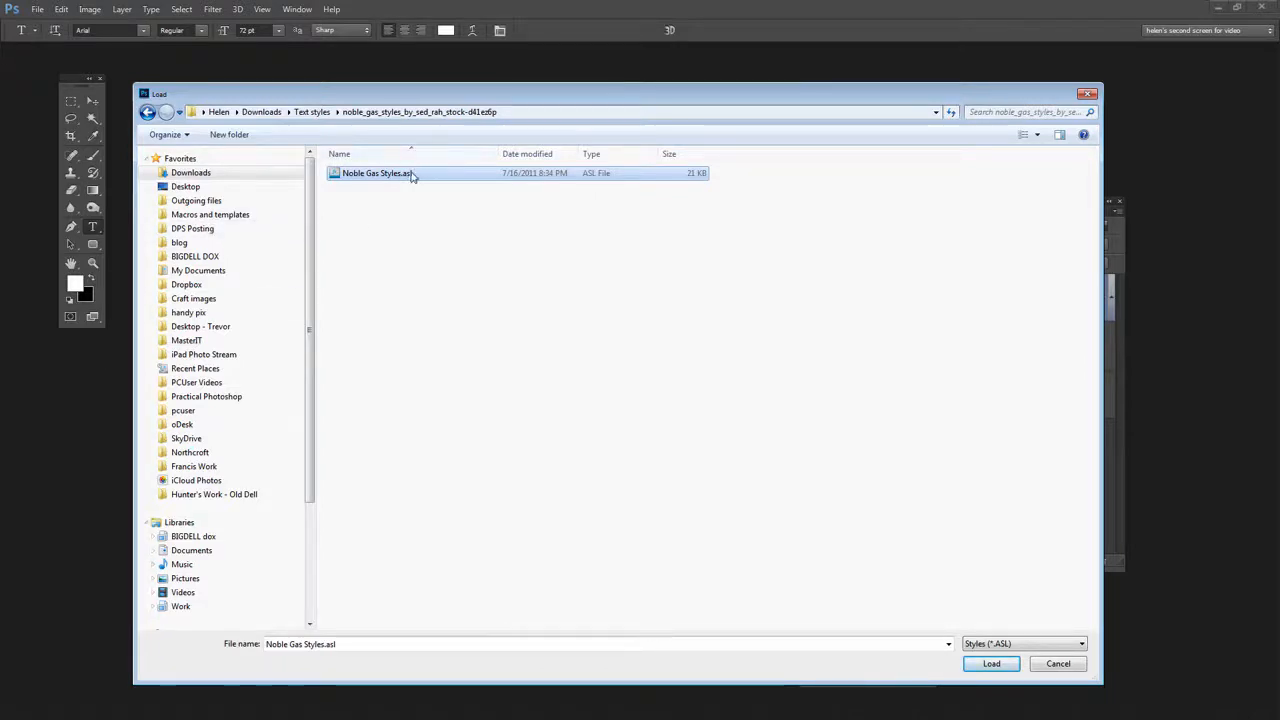
right_click(375, 173)
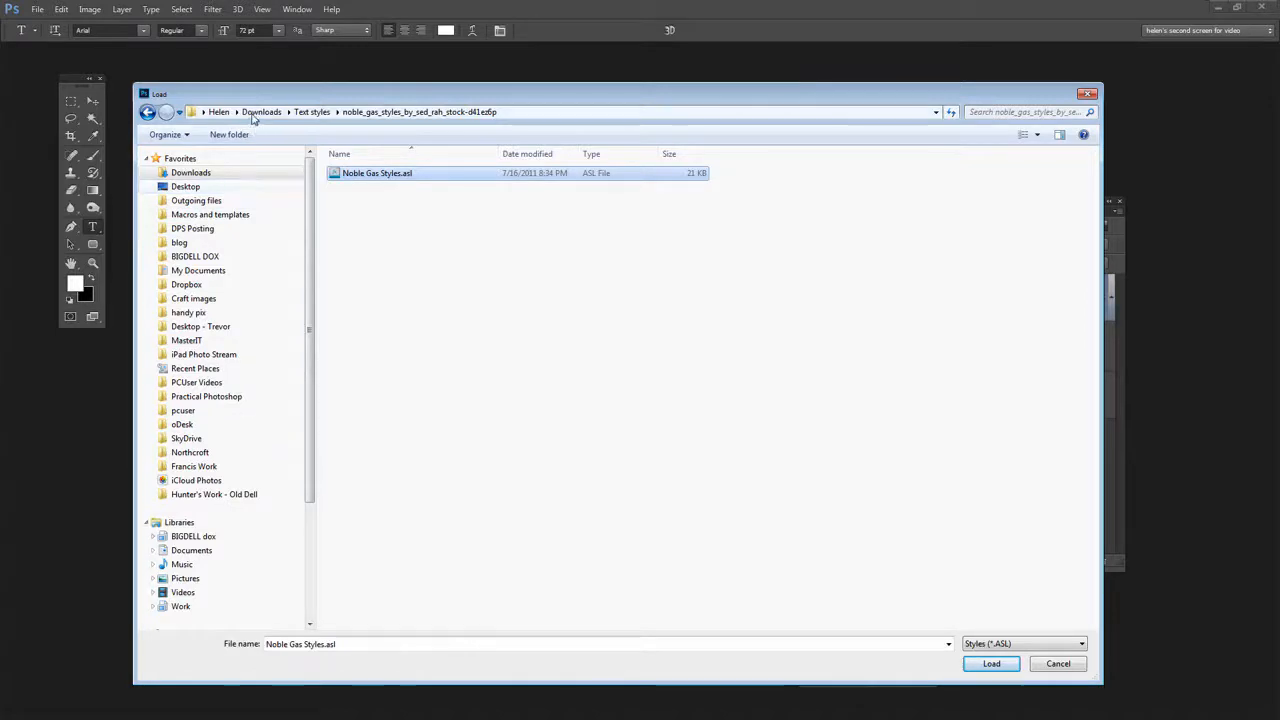
Browse to AppData > Roaming > Adobe > Adobe Photoshop CC > Presets and load Noble Gas Styles.asl
click(218, 111)
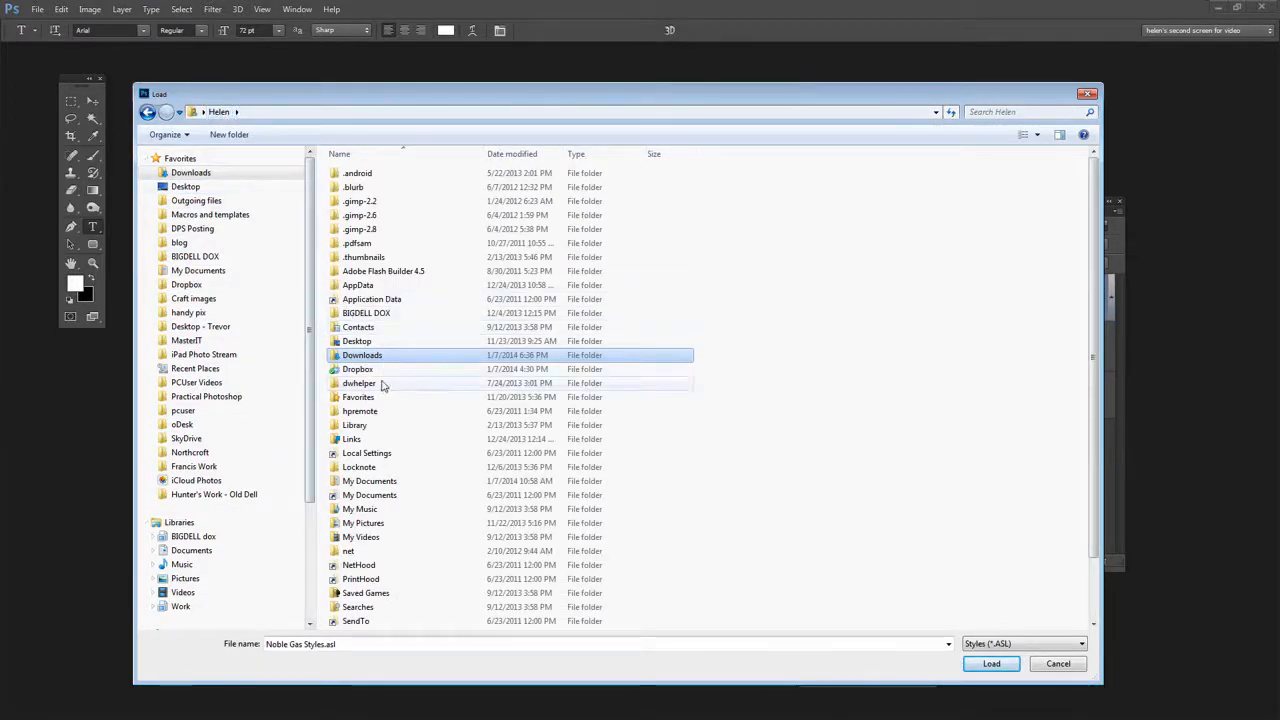
double_click(357, 285)
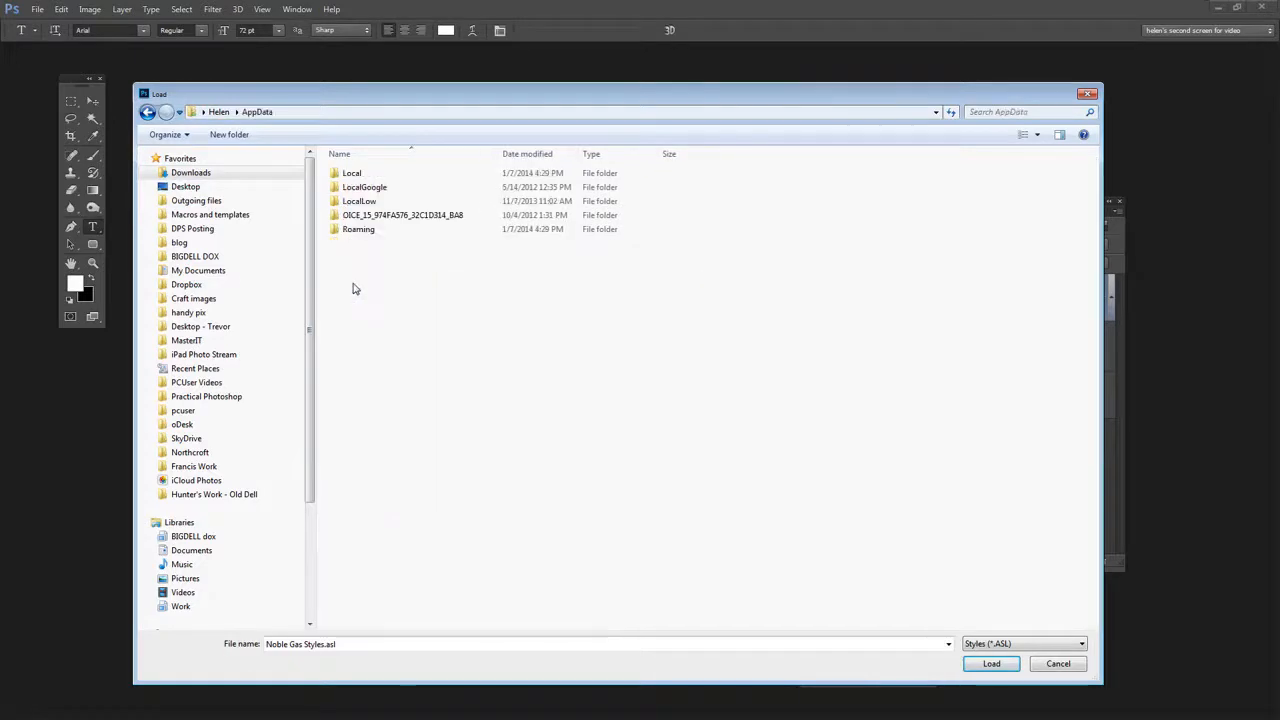
double_click(358, 229)
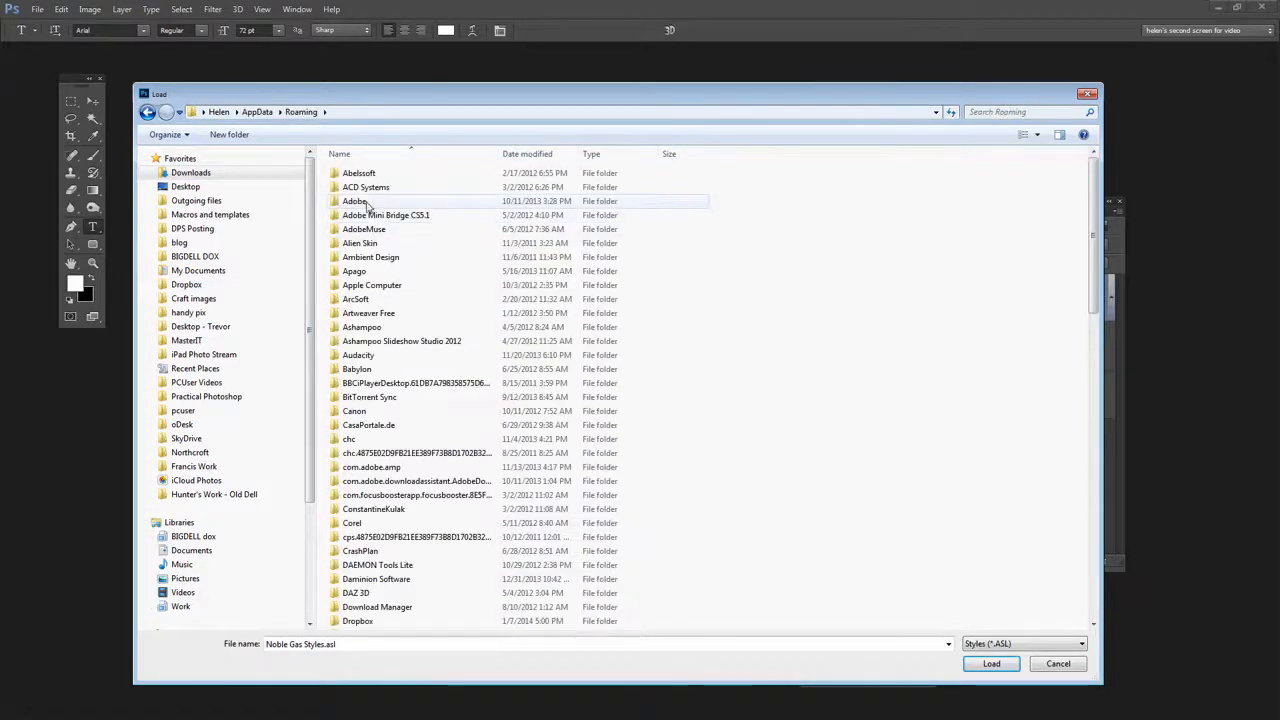
double_click(355, 201)
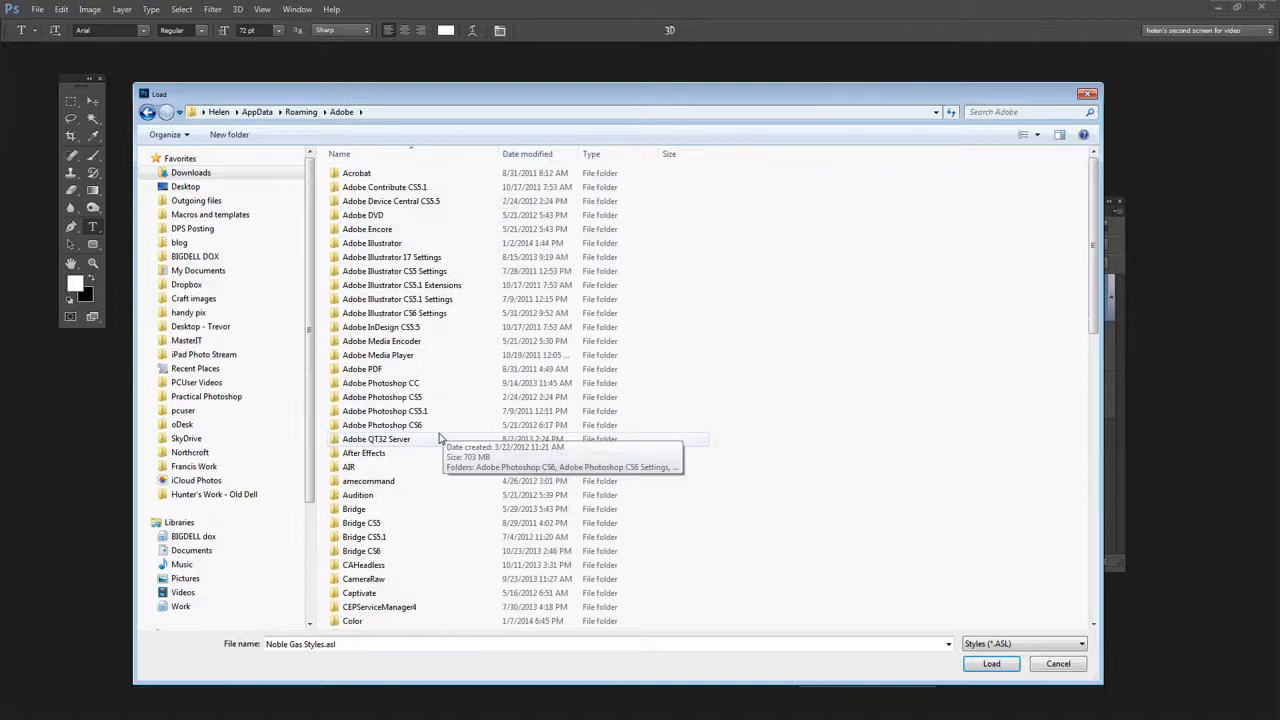
click(380, 383)
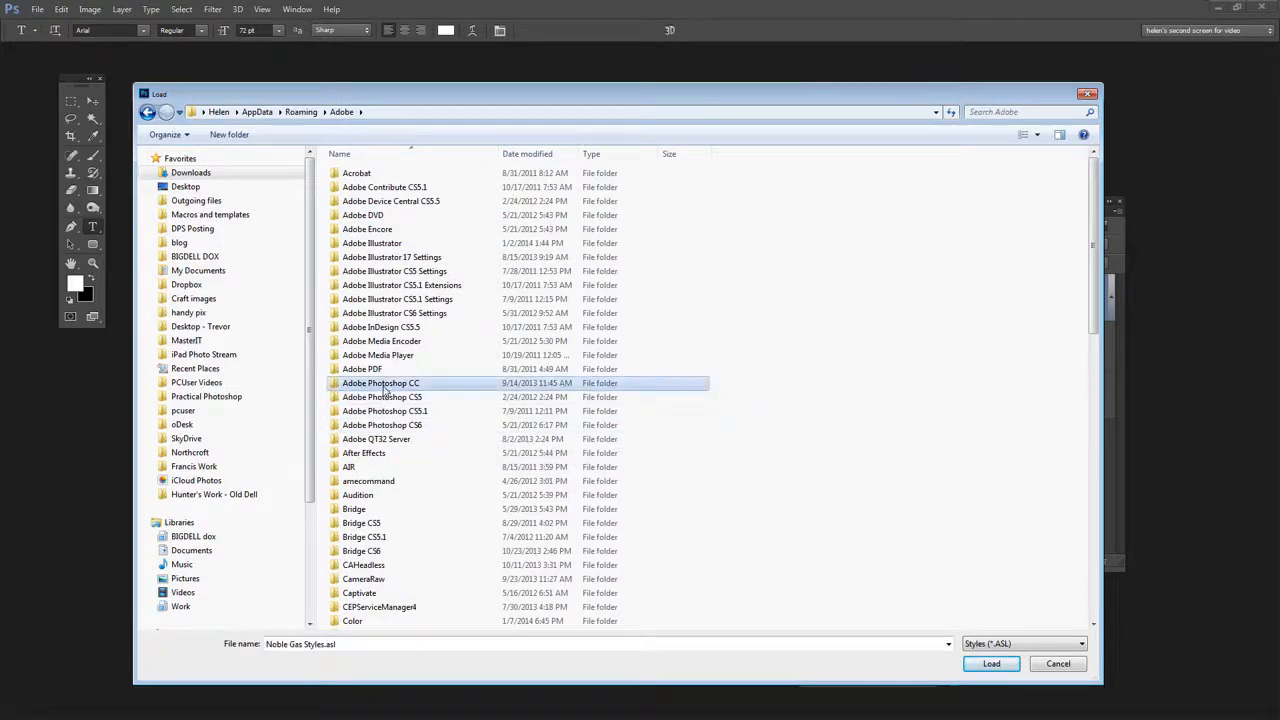
double_click(381, 383)
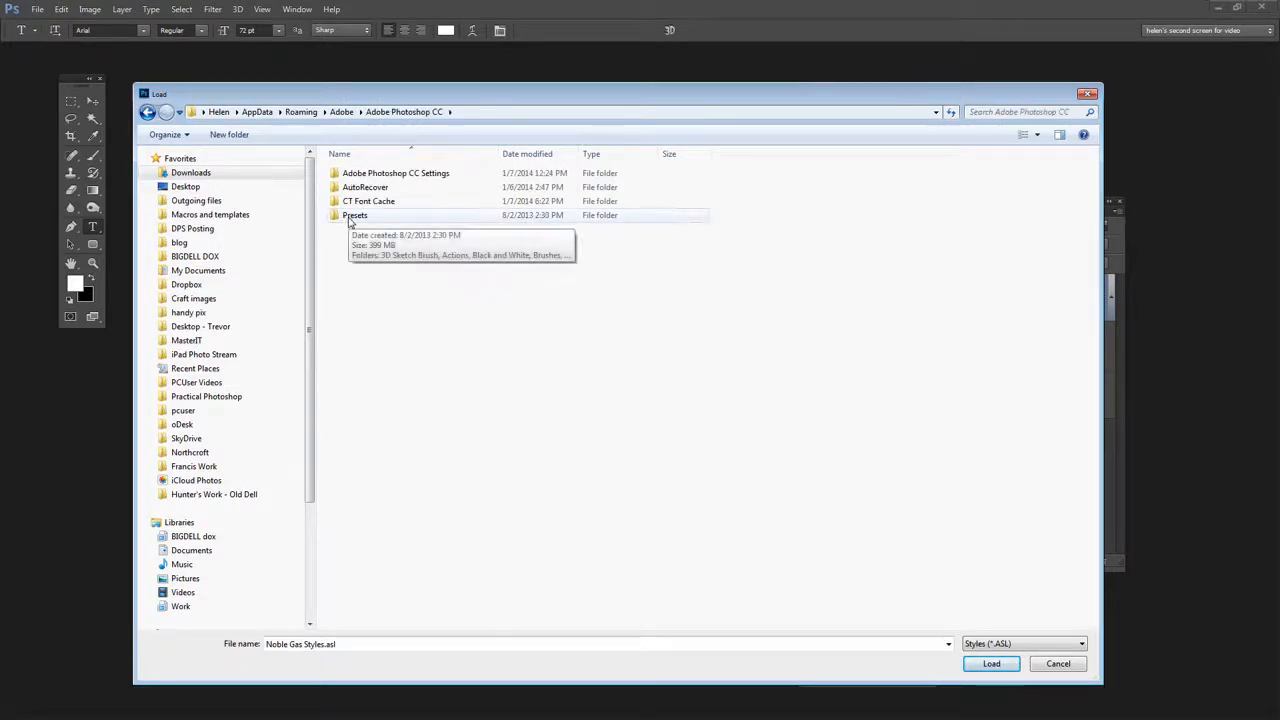
double_click(355, 215)
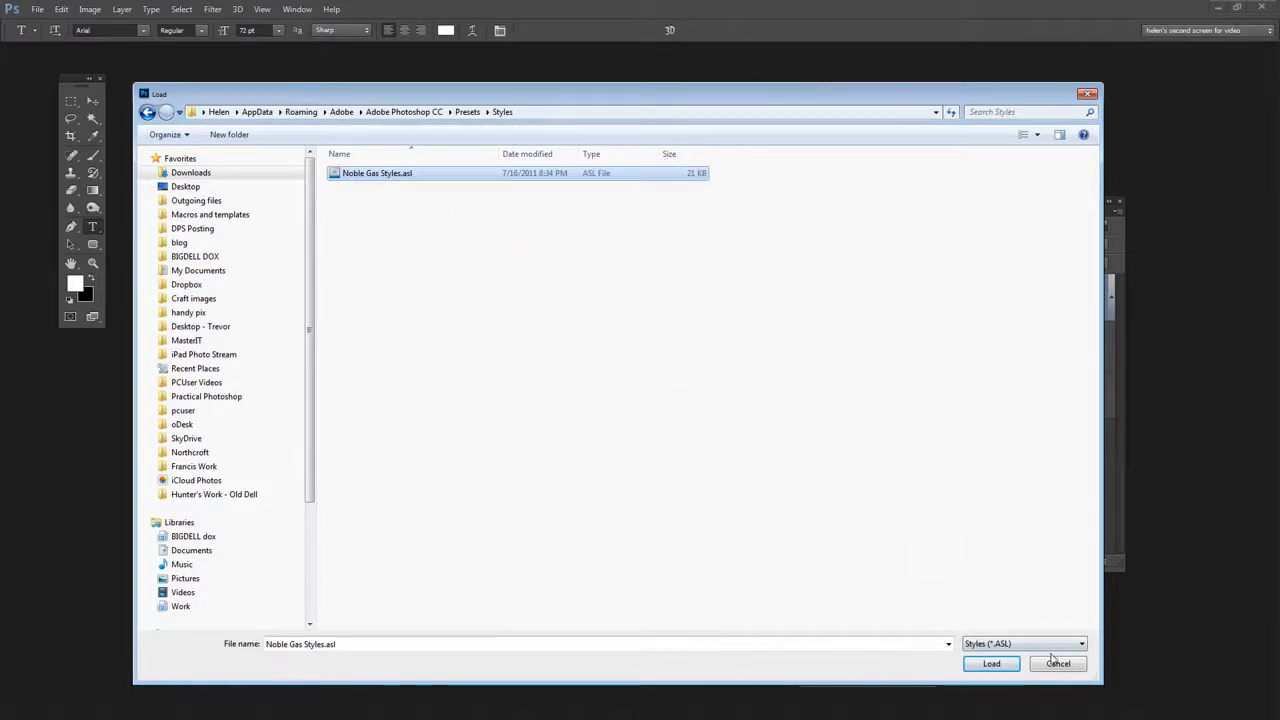
mouse_move(420, 183)
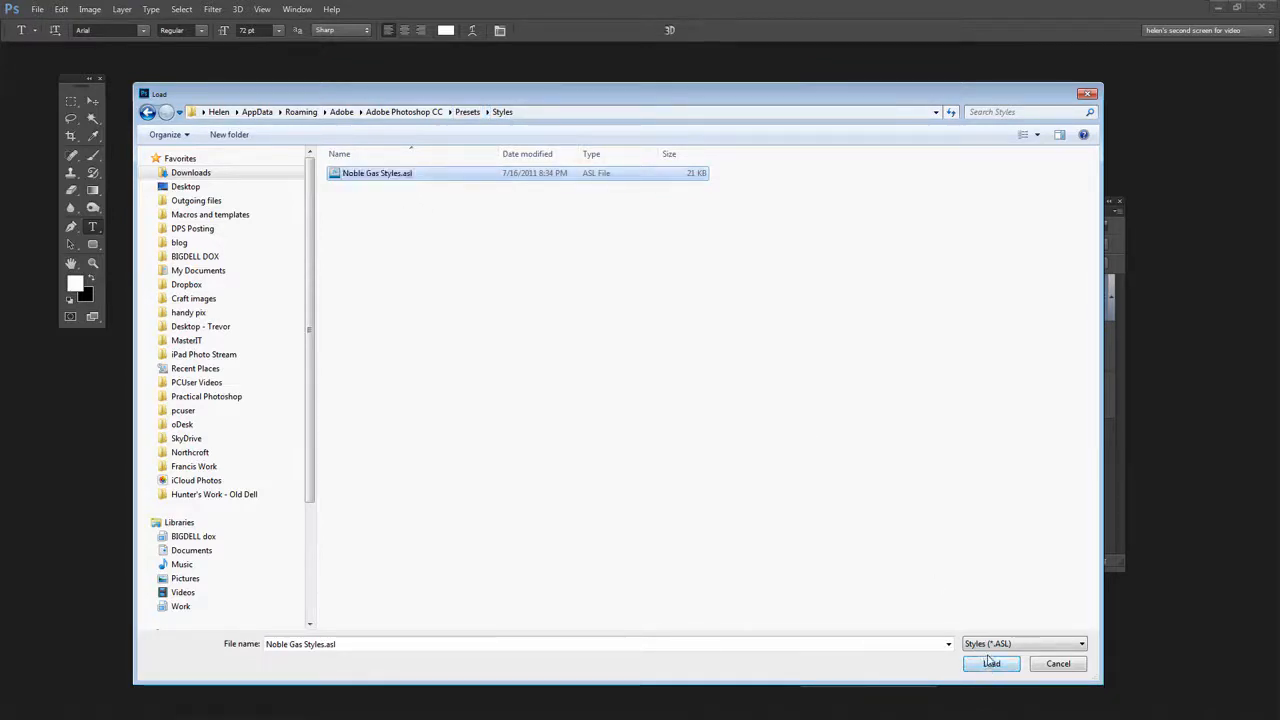
click(990, 663)
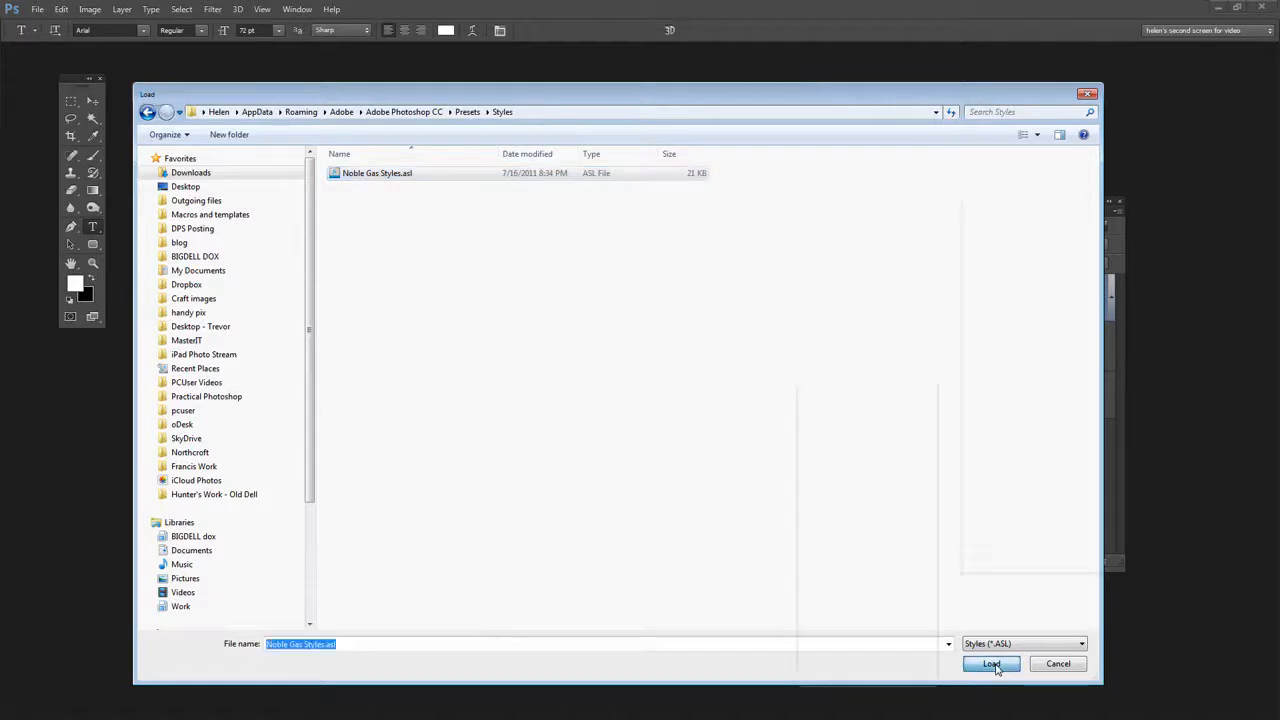
Move the Styles panel up and apply the purple, red, then blue Noble Gas glow styles
click(990, 664)
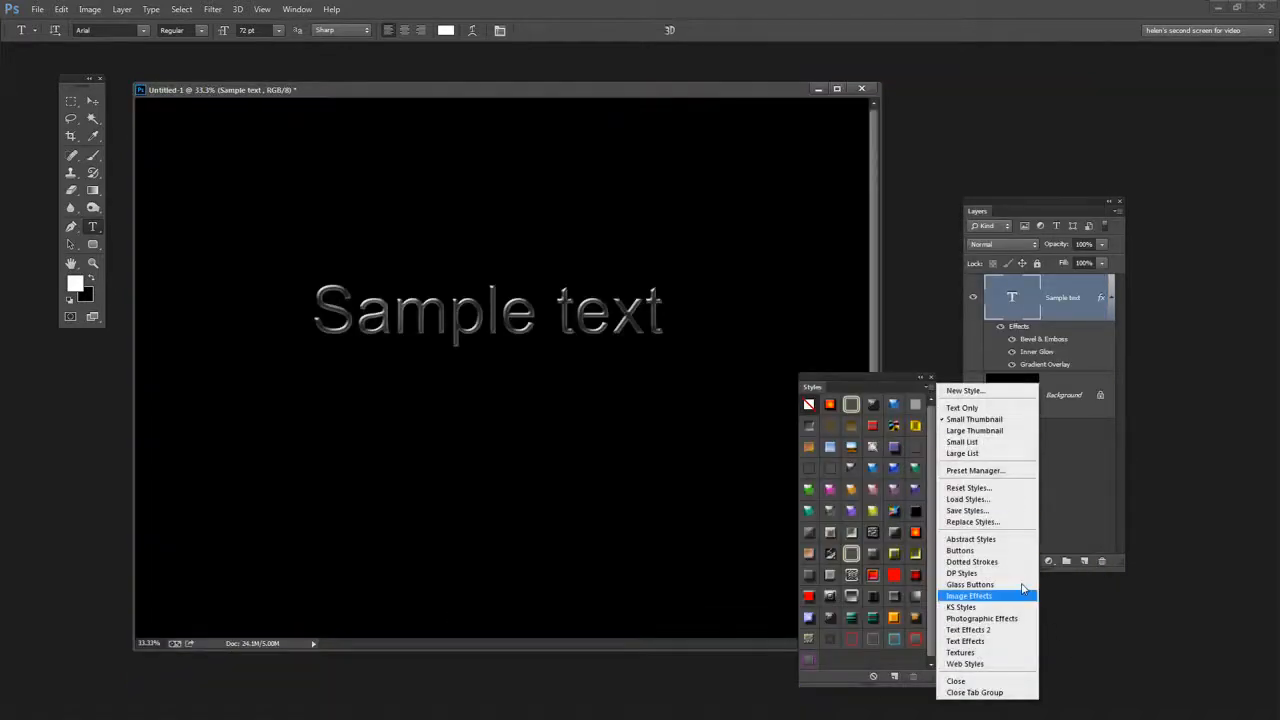
mouse_move(980, 630)
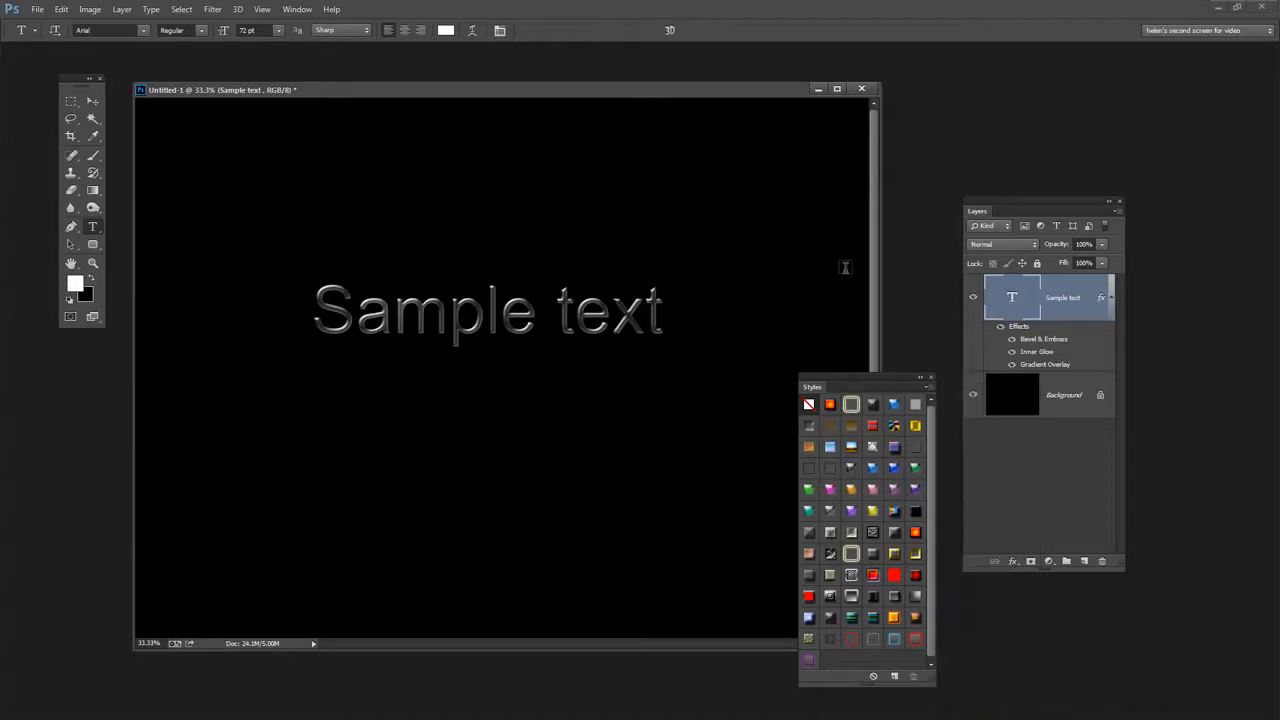
drag(812, 386, 817, 198)
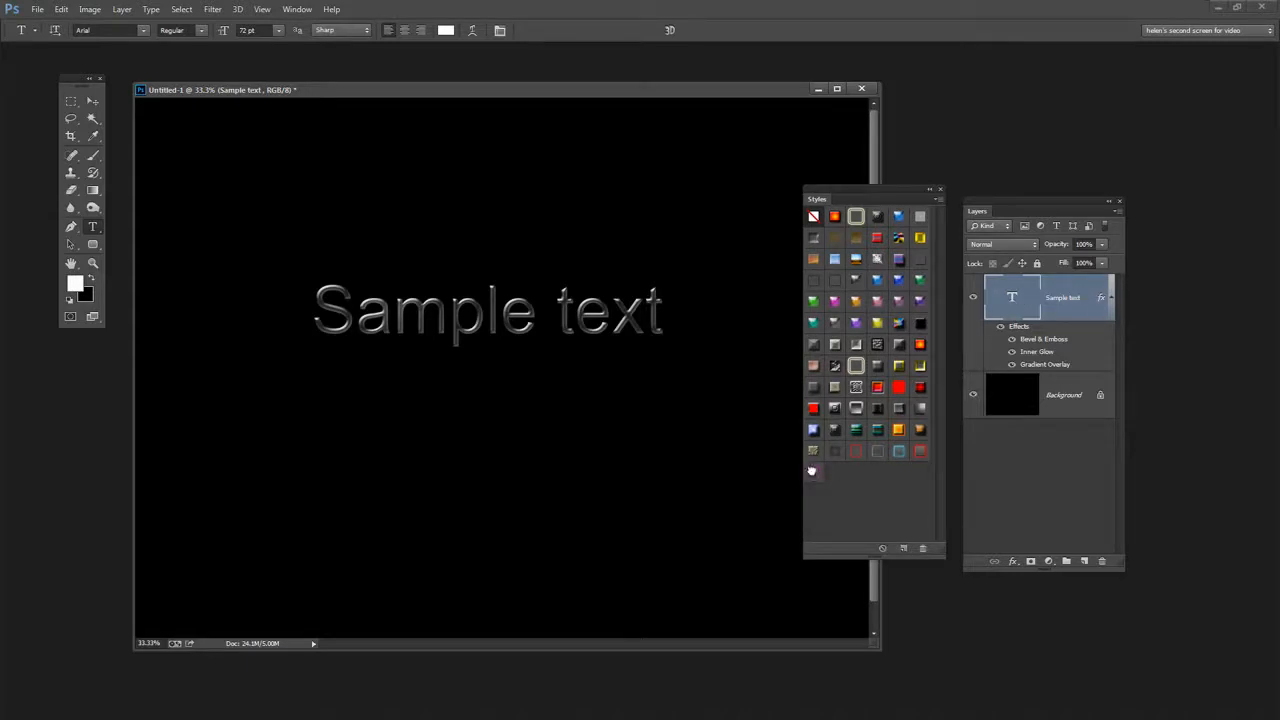
click(920, 451)
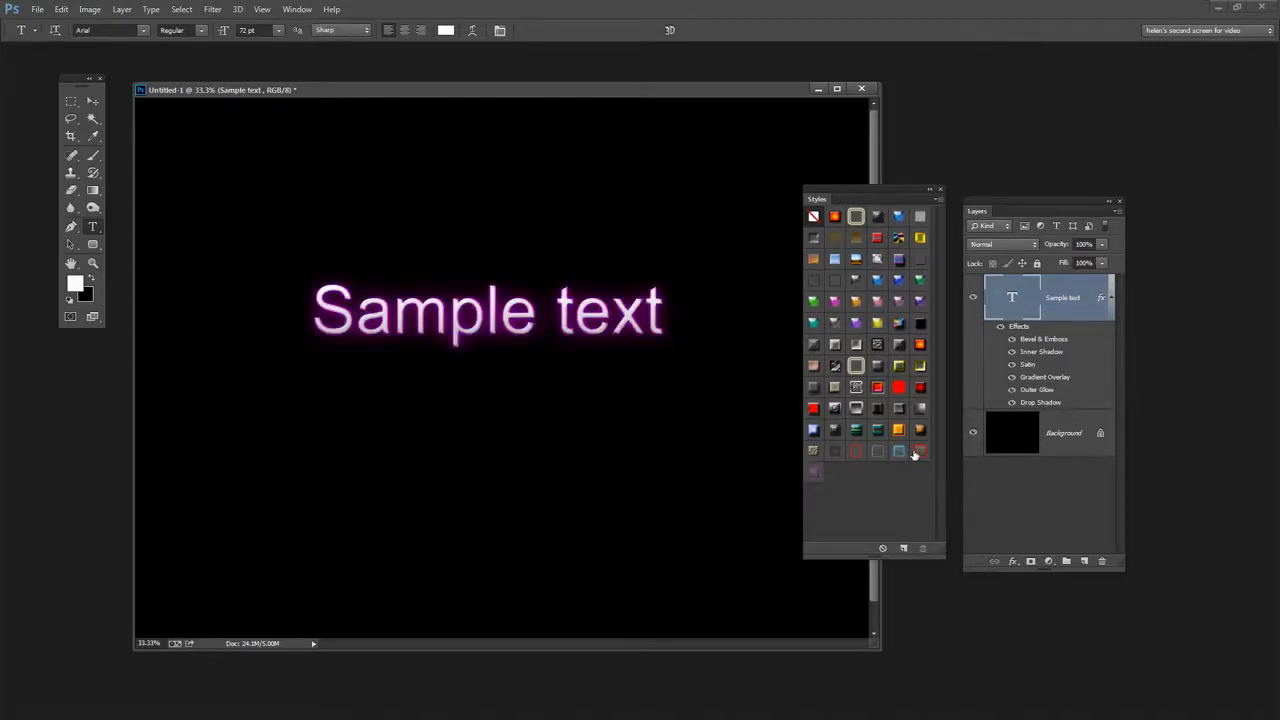
click(898, 451)
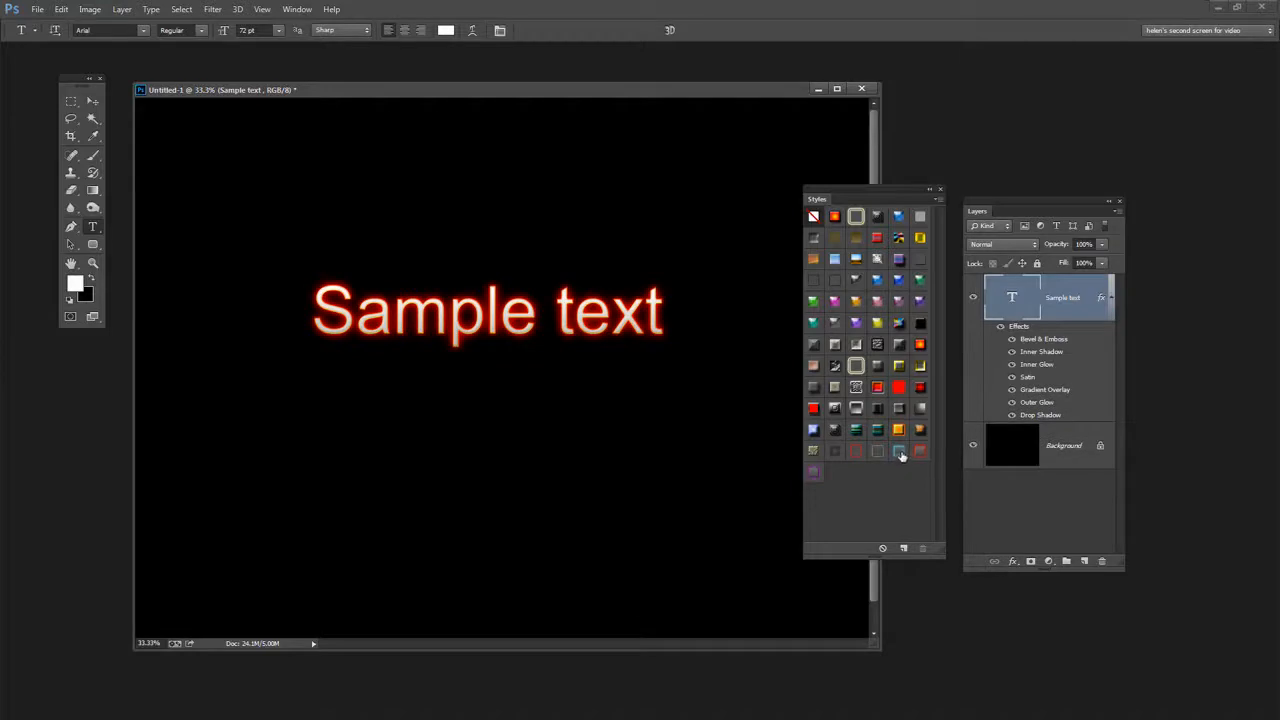
click(898, 450)
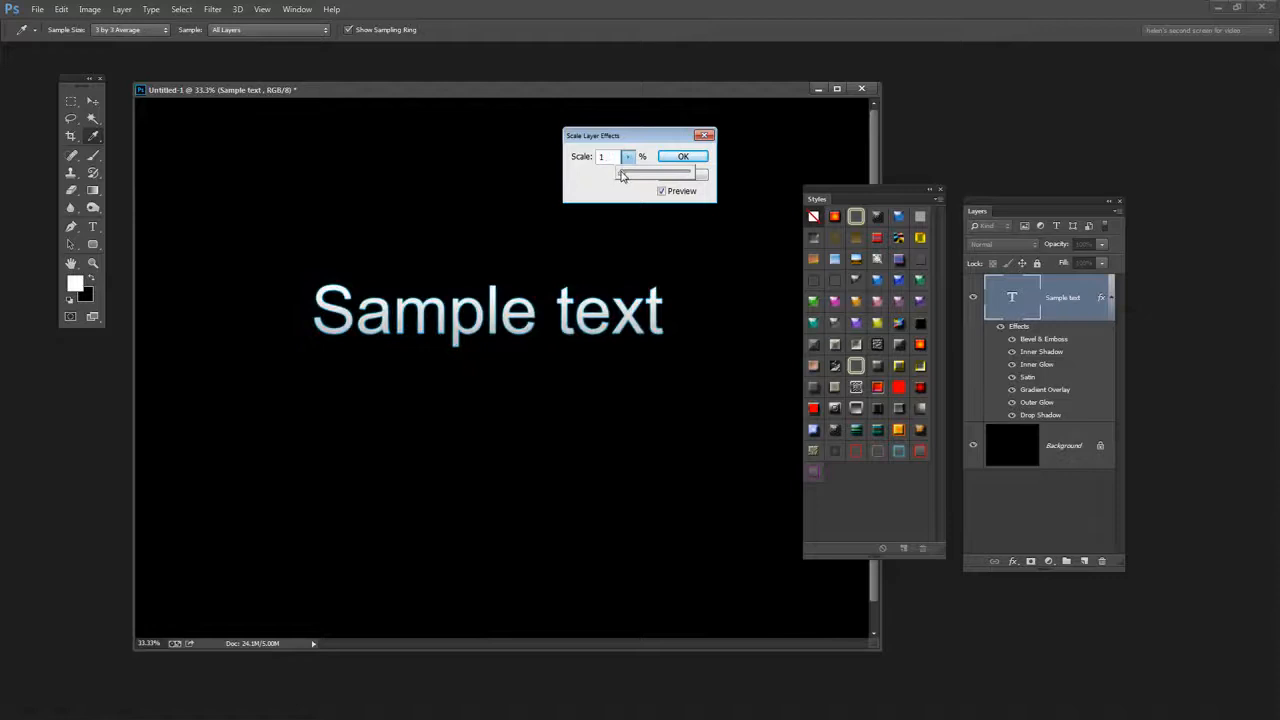
Raise the Sample text layer effects scale to 110% so the blue neon glow shows fully
drag(620, 173, 655, 173)
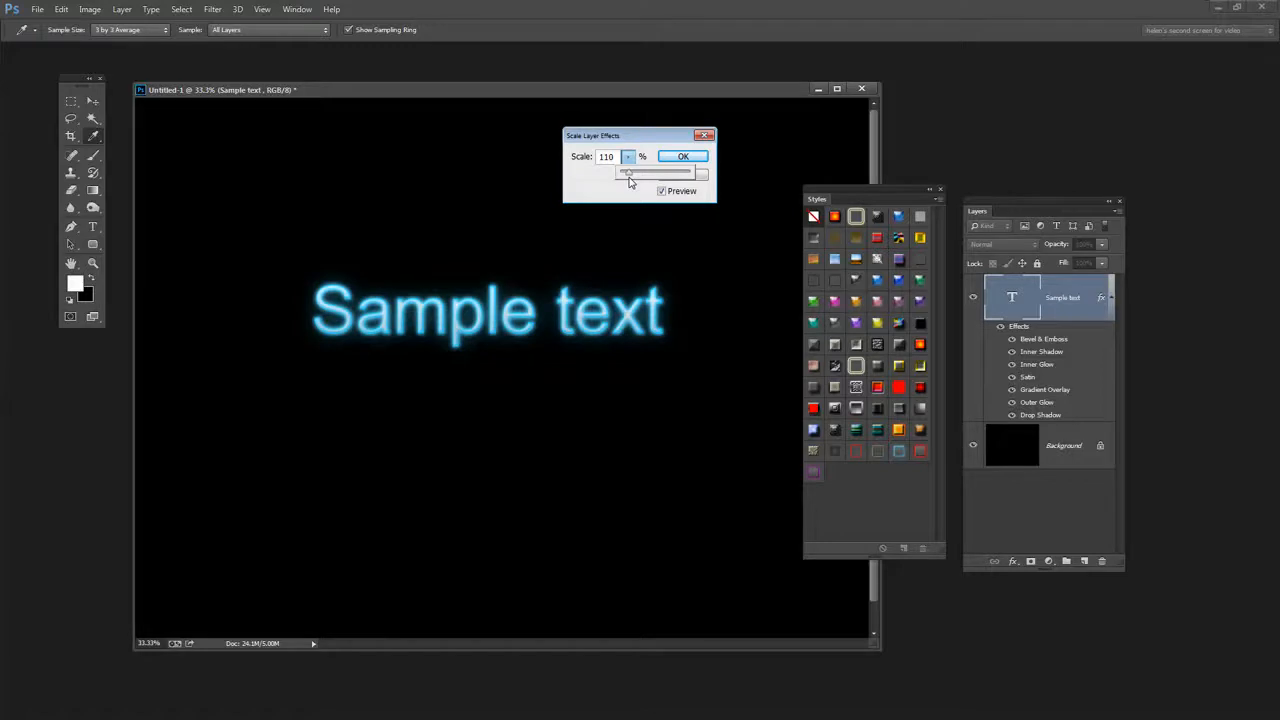
click(683, 156)
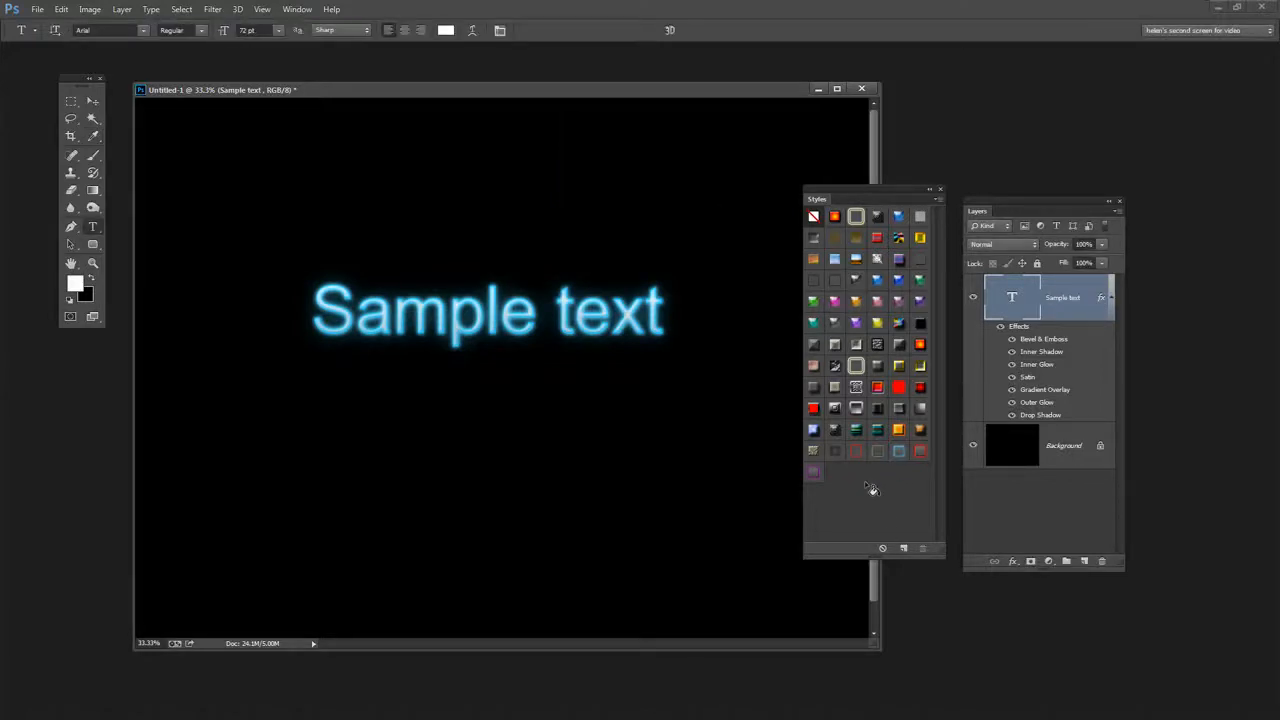
mouse_move(903, 508)
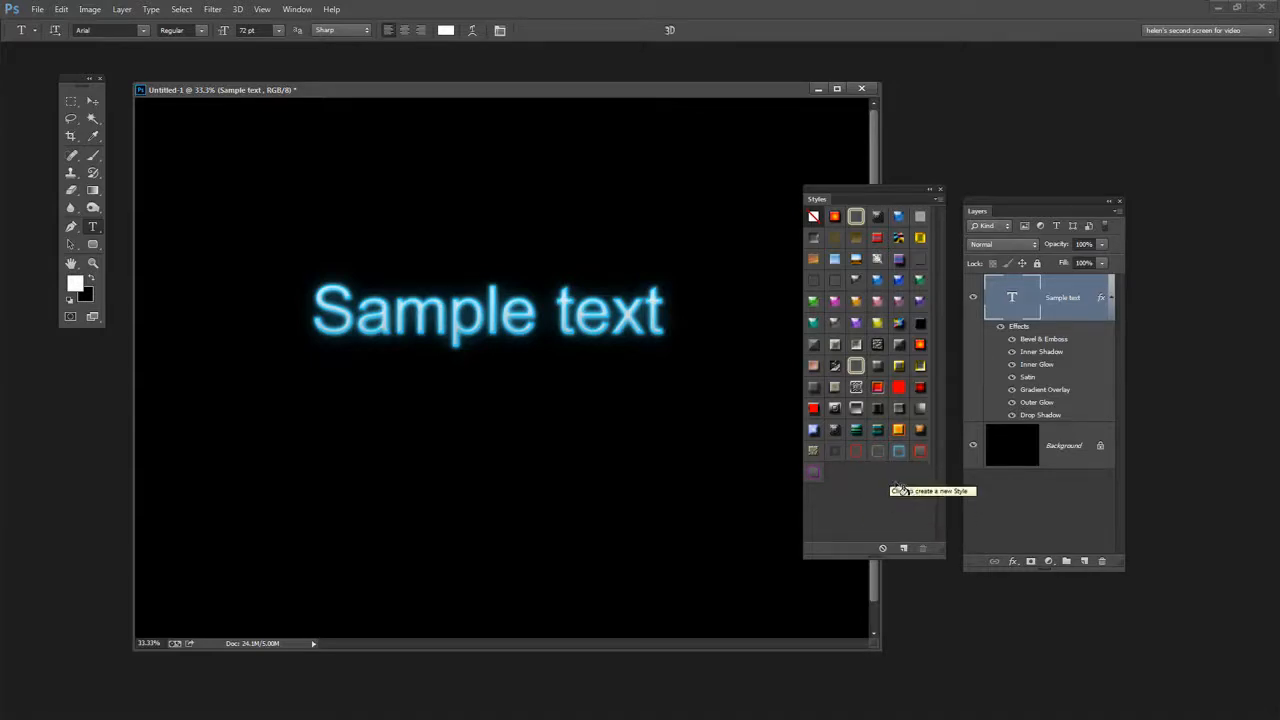
mouse_move(575, 335)
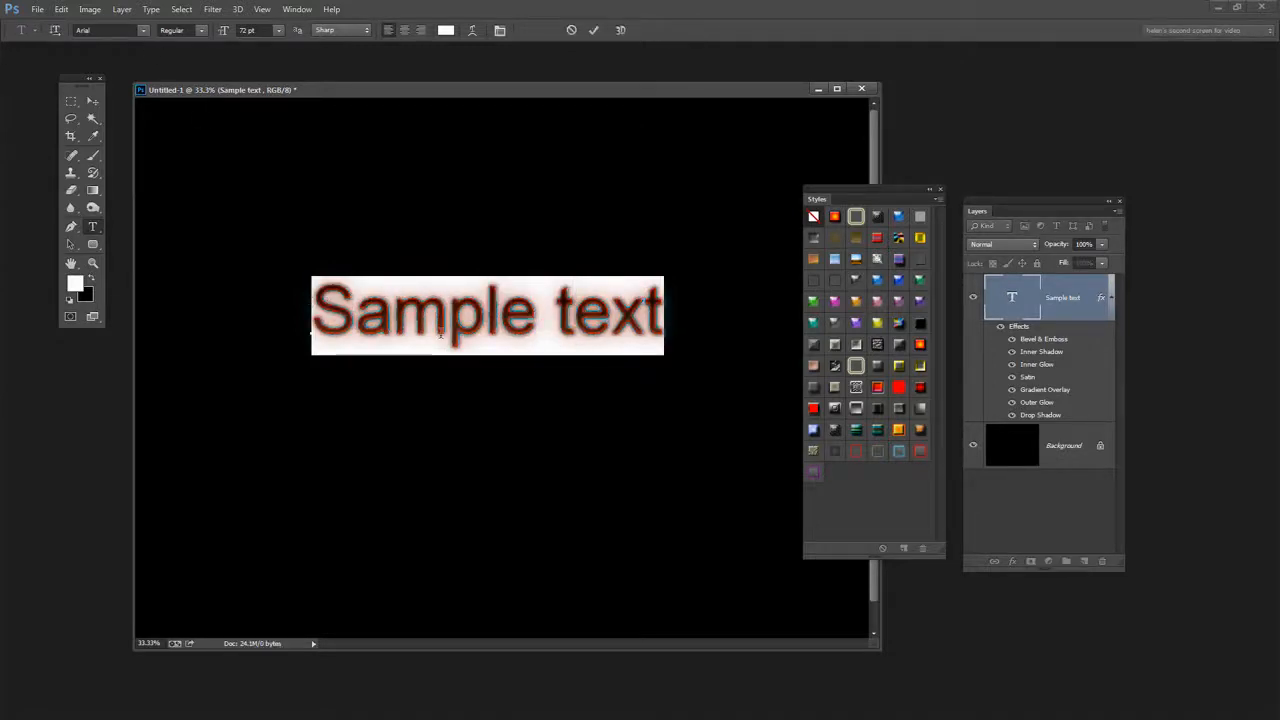
Set the text to Blackoak Std and preview it with the styles panel moved aside
click(143, 30)
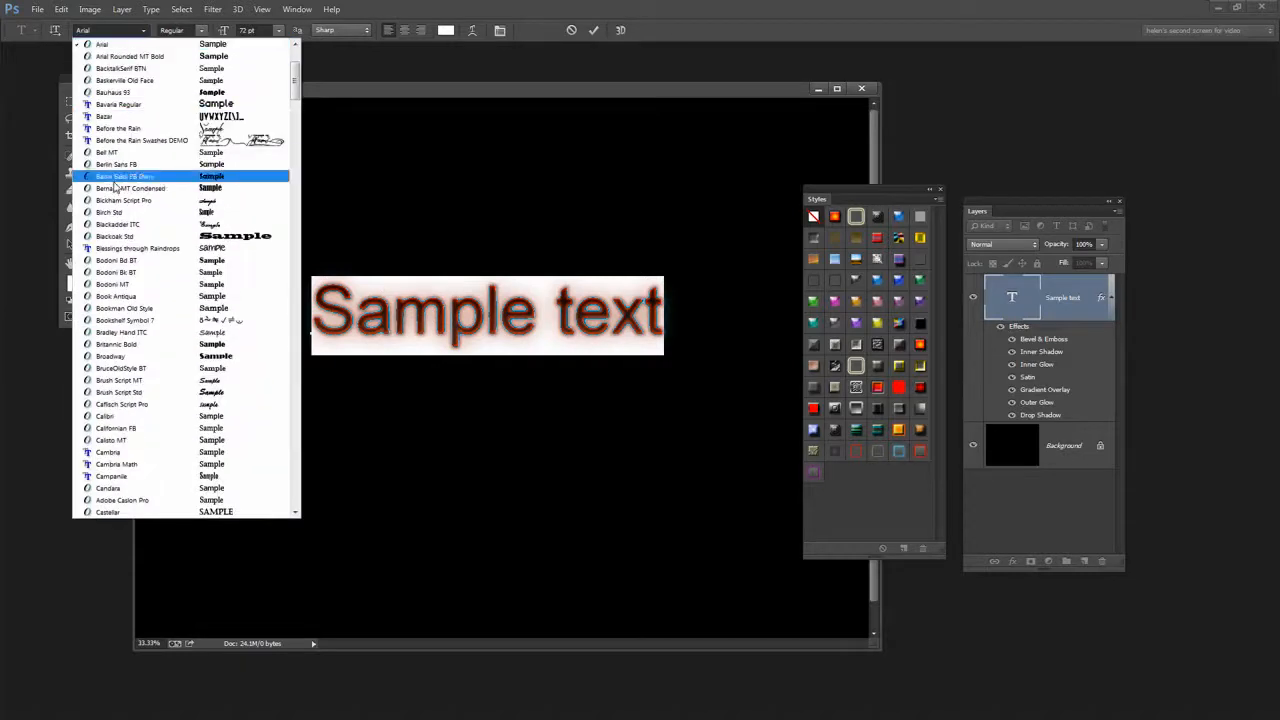
click(117, 344)
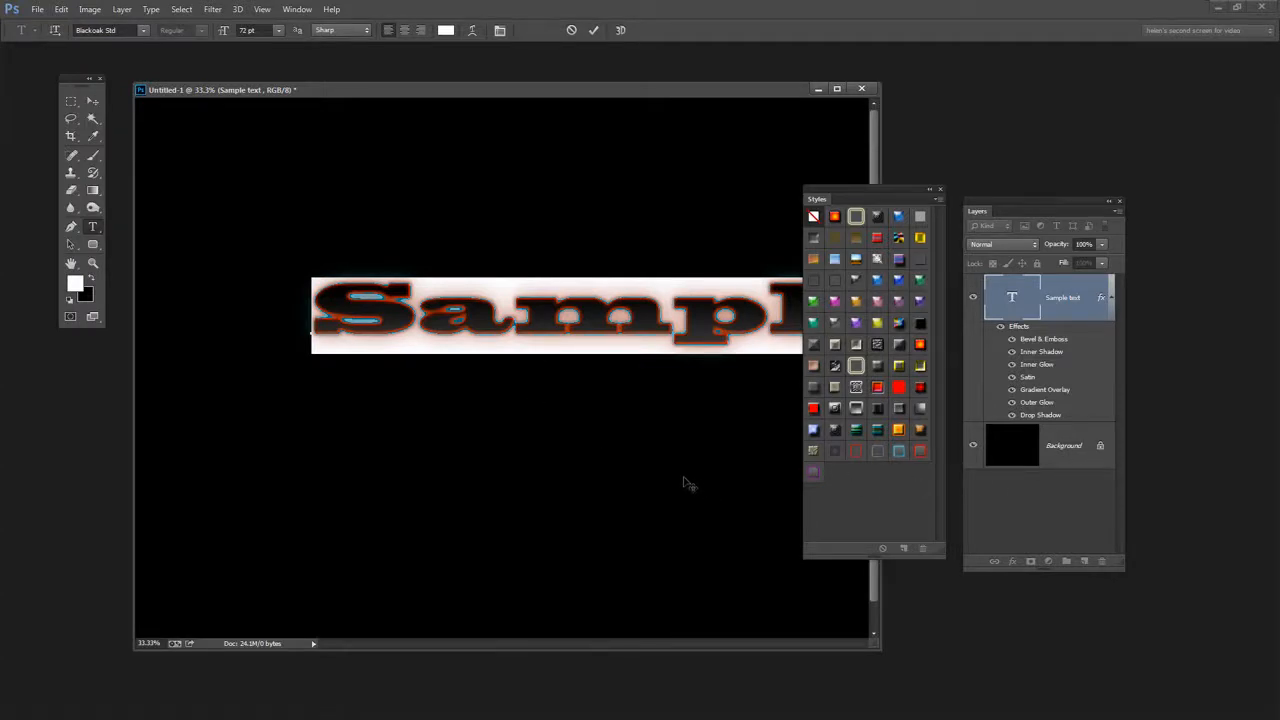
mouse_move(1098, 463)
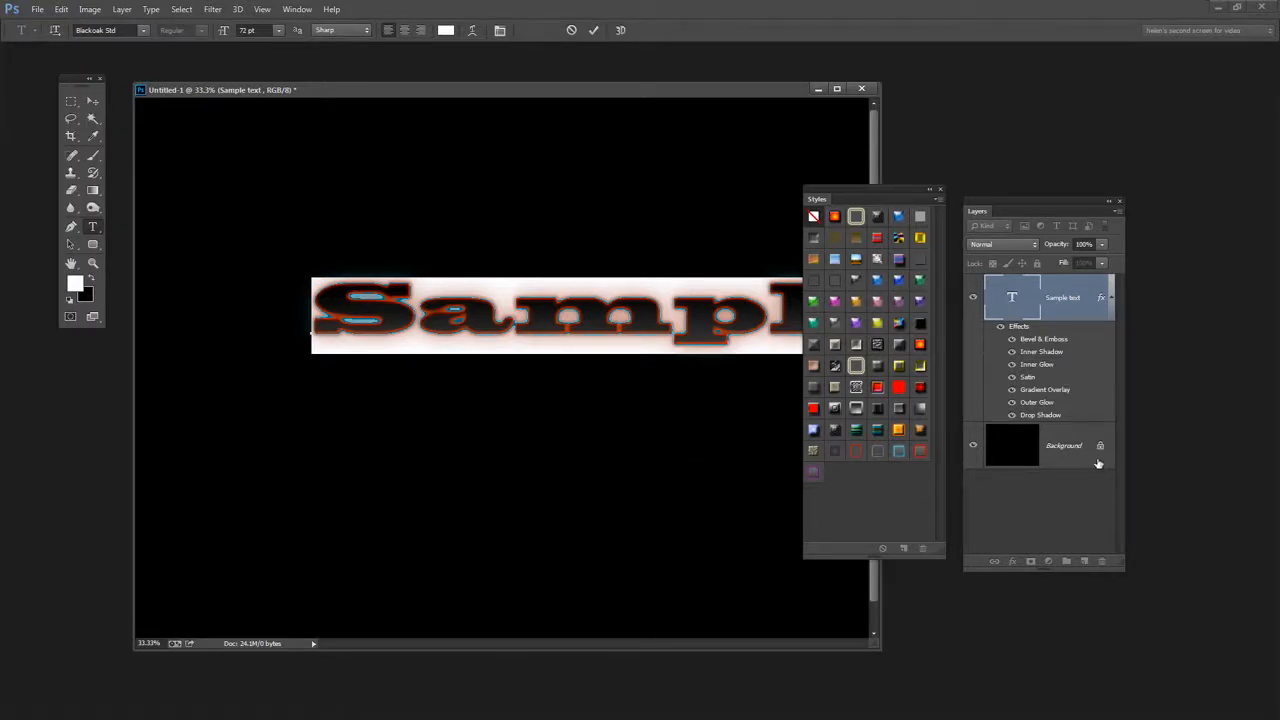
click(1063, 445)
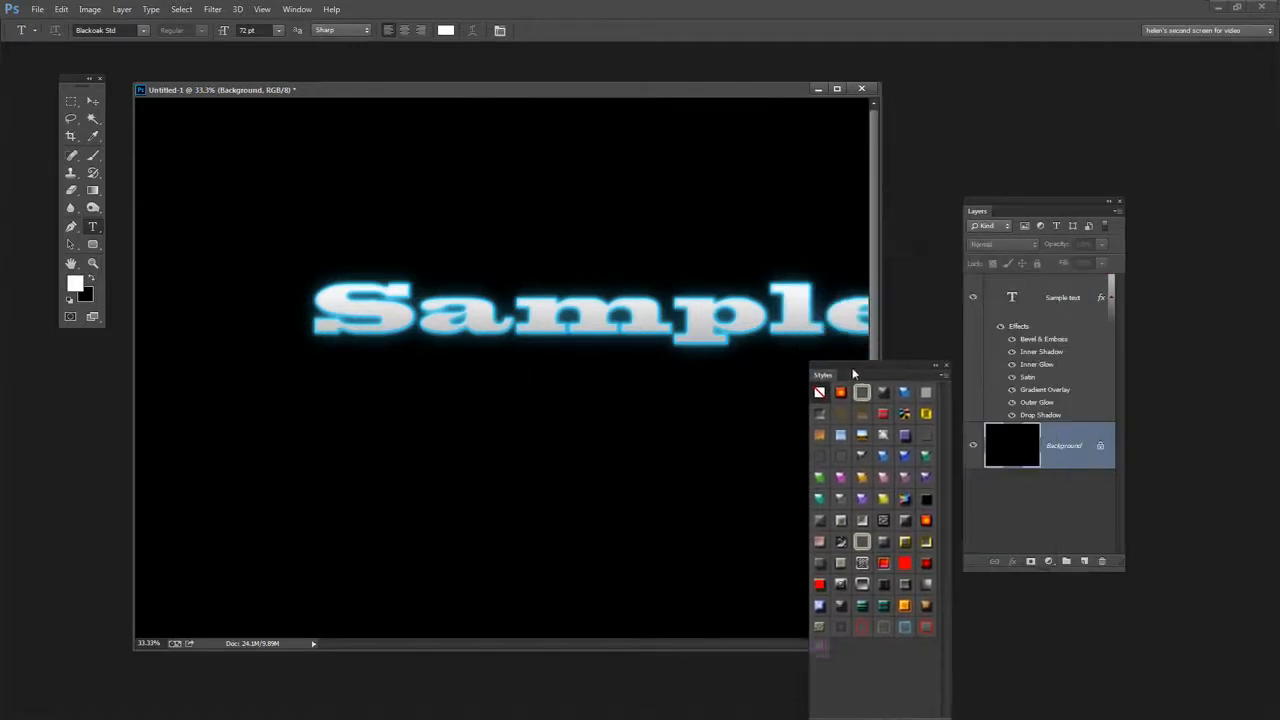
drag(823, 375, 855, 358)
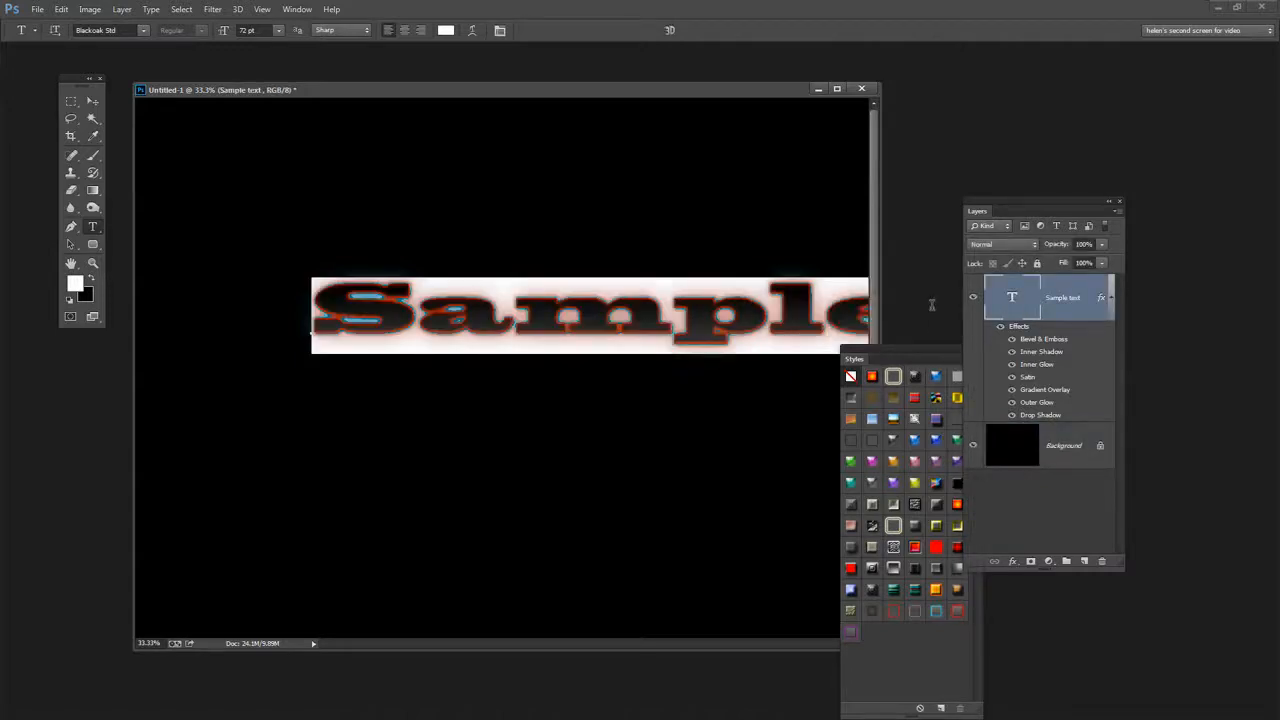
Apply Clarendon Blk BT to the text, then browse the font list for another typeface
click(143, 29)
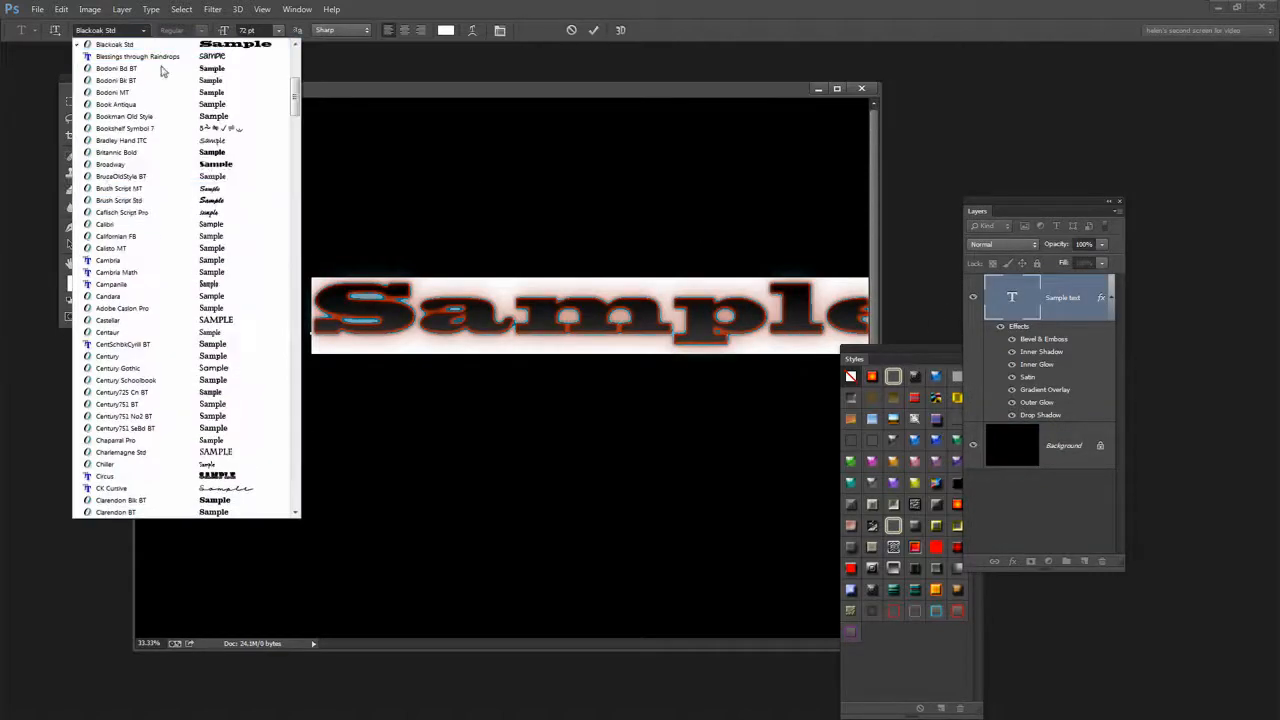
click(111, 284)
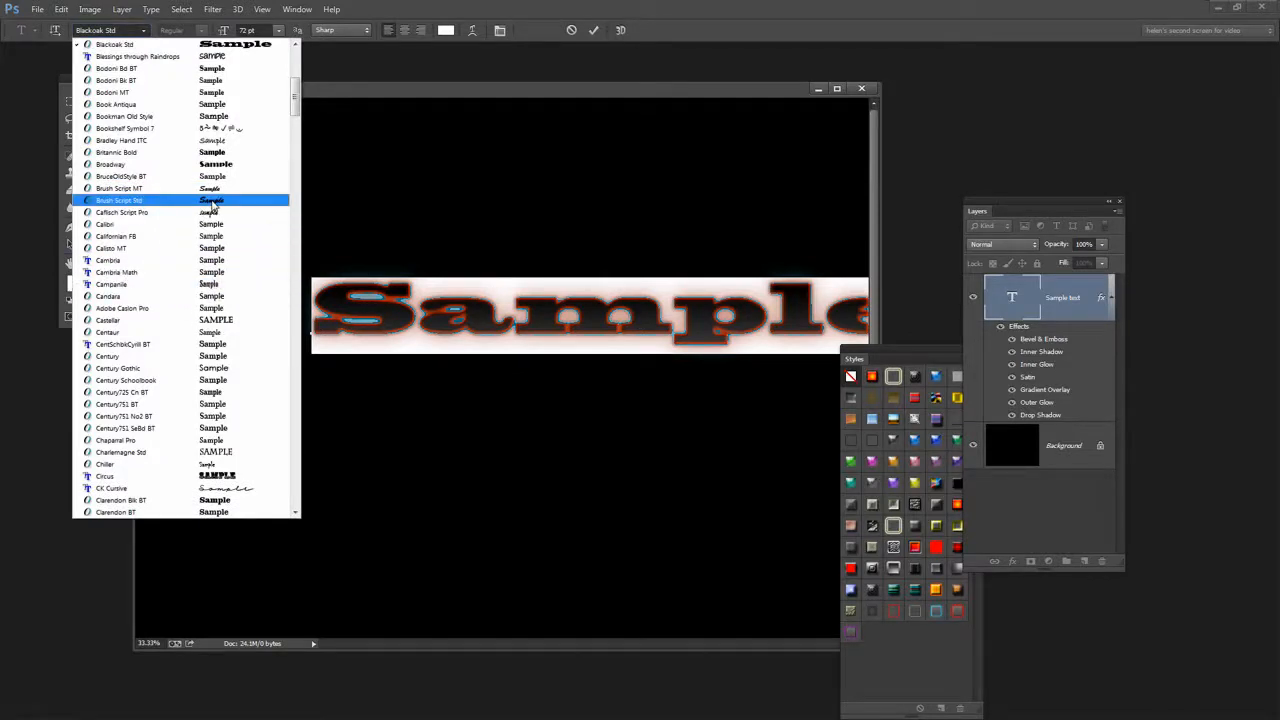
click(120, 499)
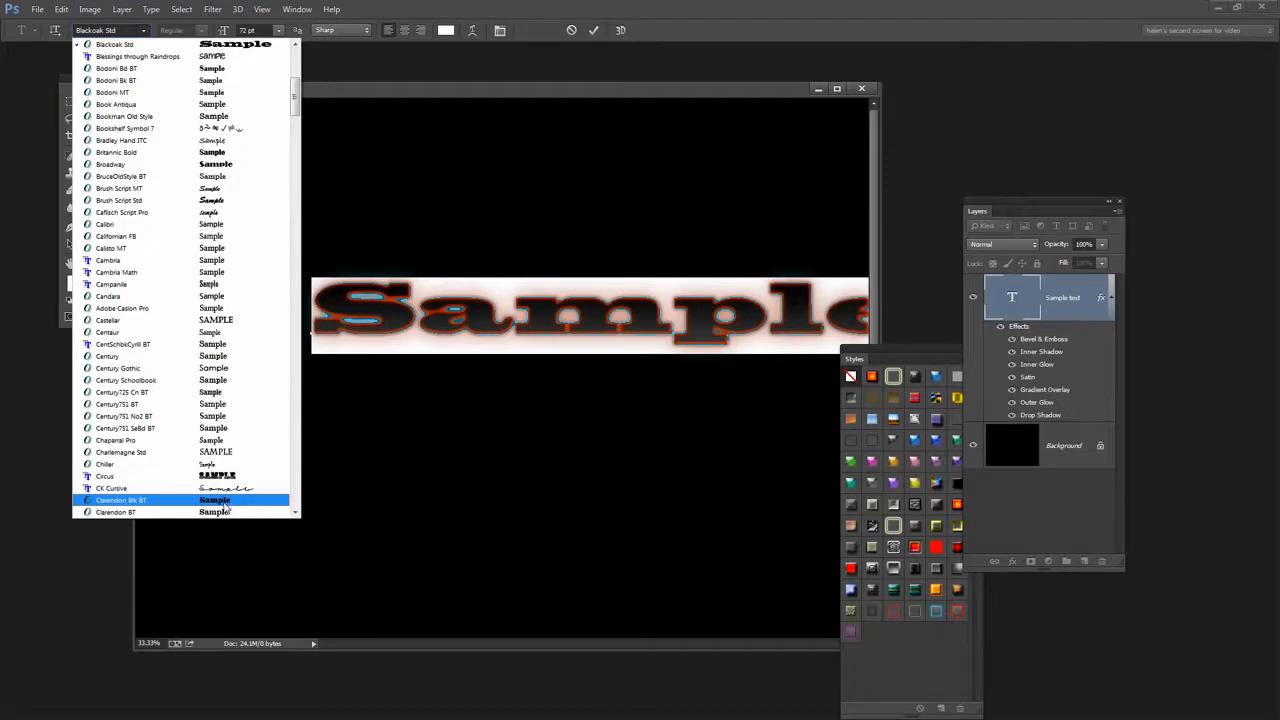
click(120, 500)
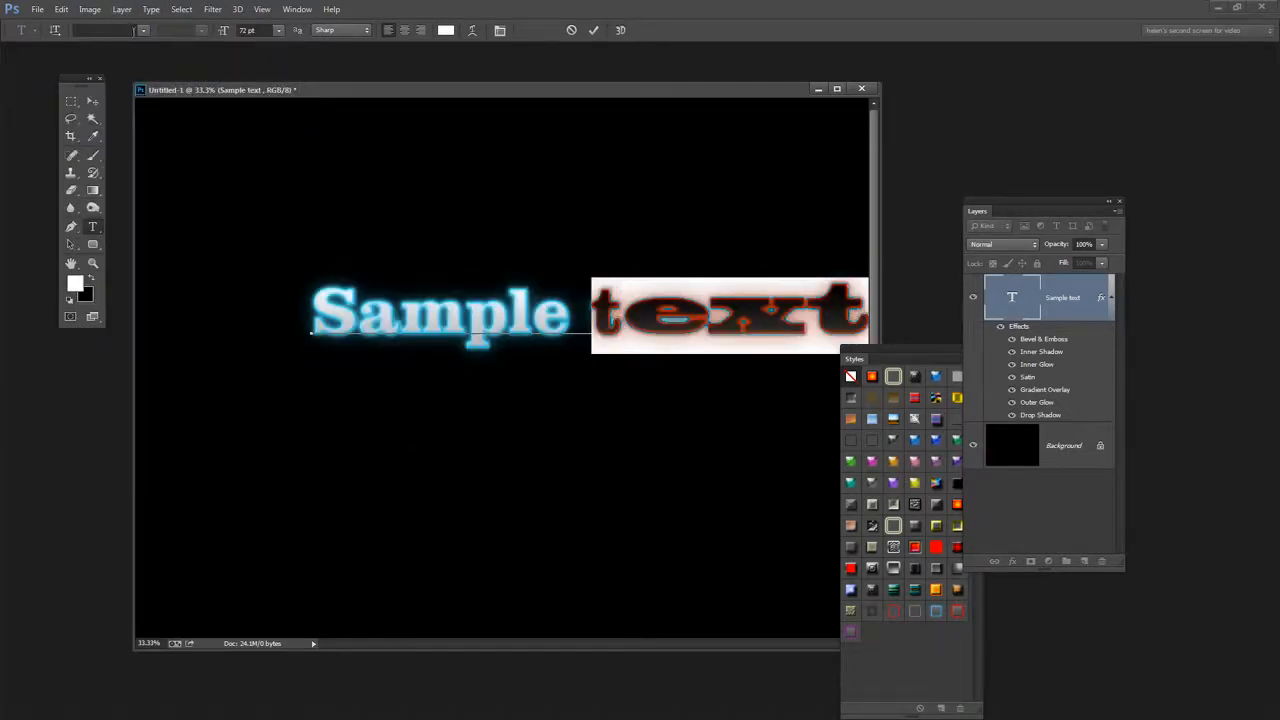
click(143, 30)
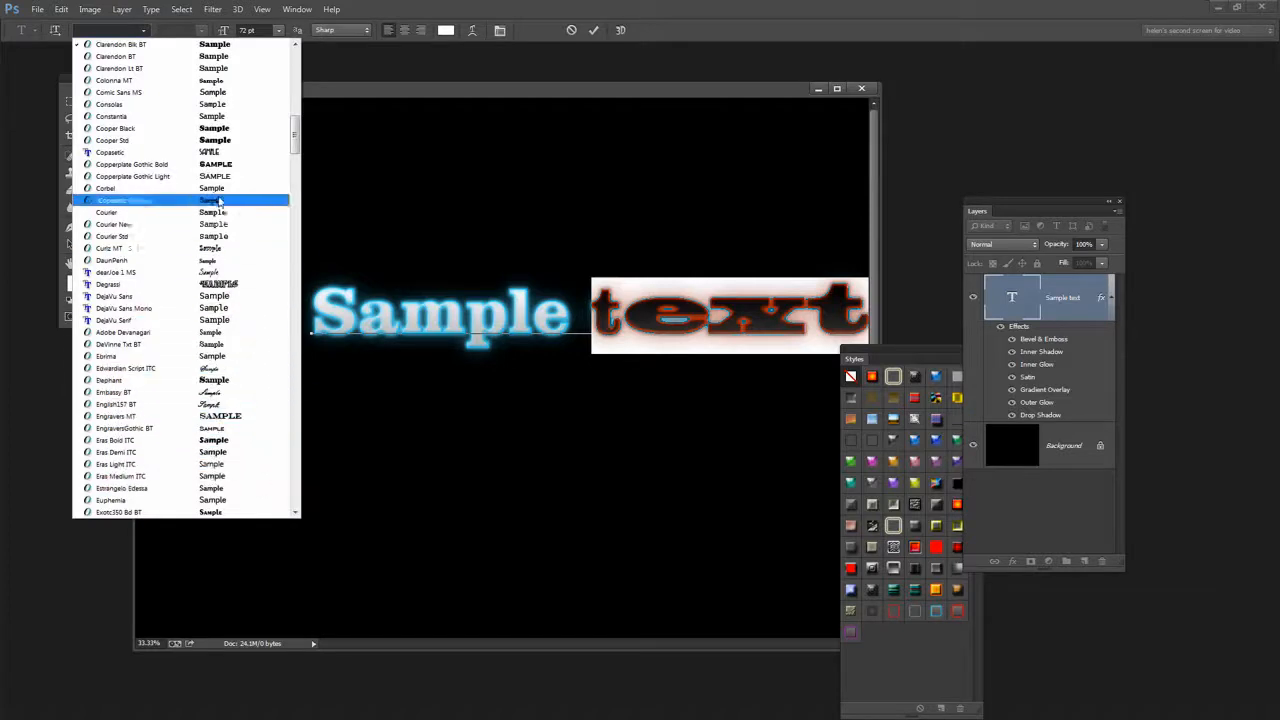